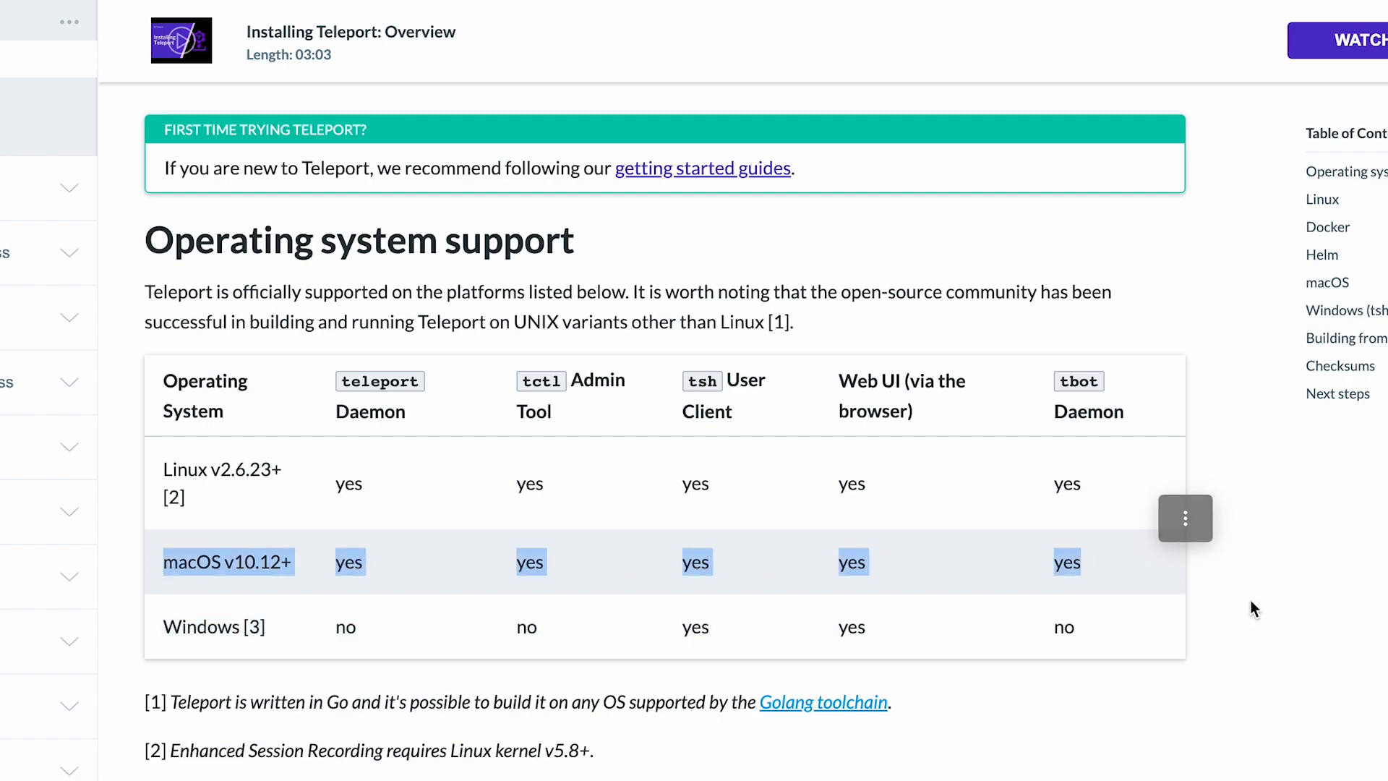
Scroll through Teleport's supported operating systems table, then bring up the CoderDave homepage.
scroll(down, 3)
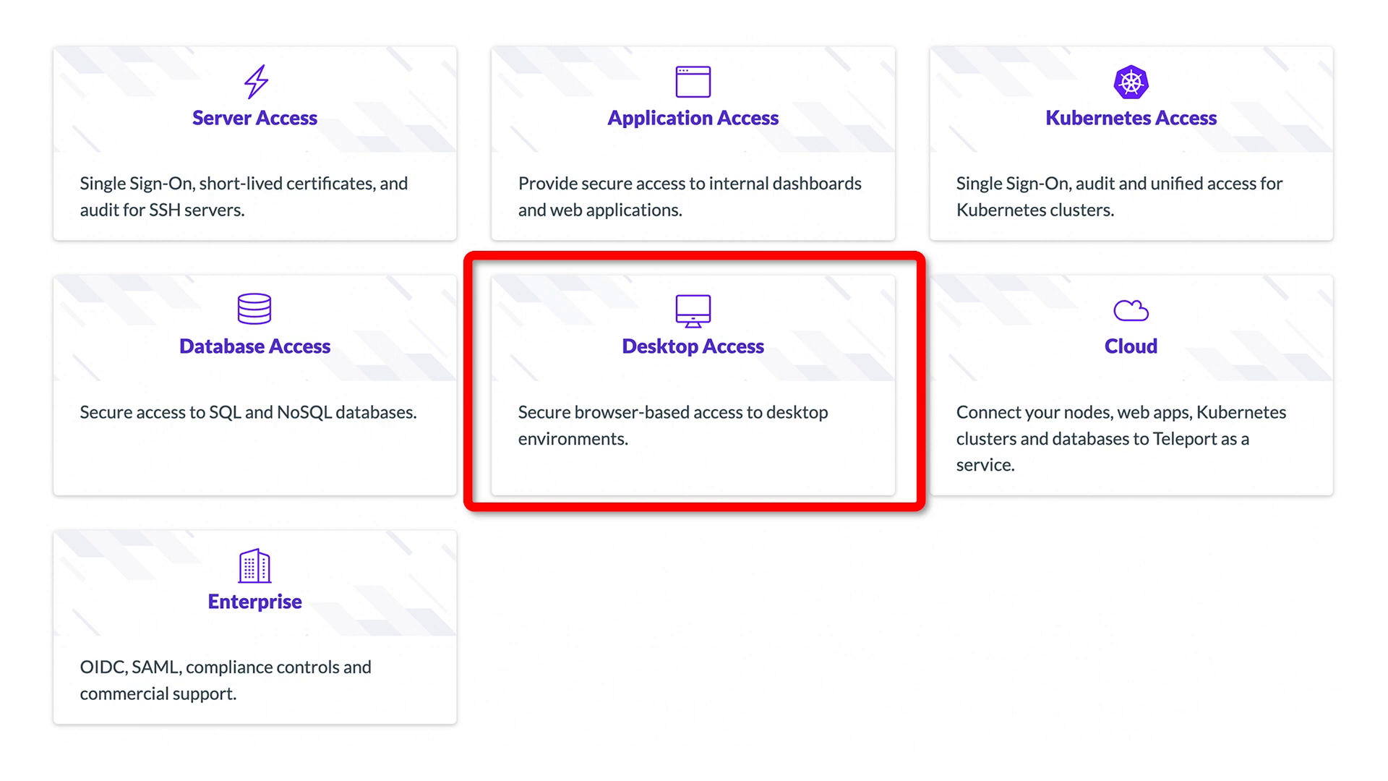
click(1131, 115)
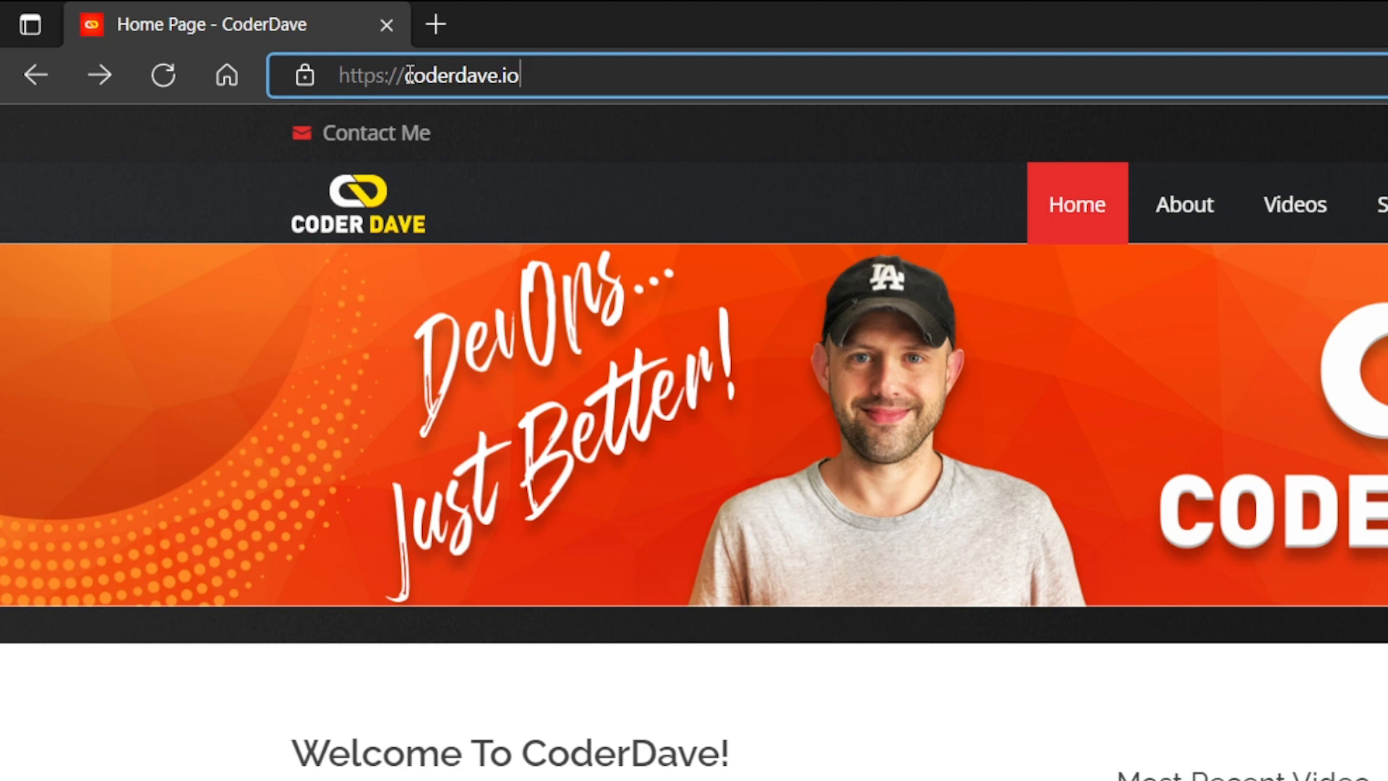
text(tw)
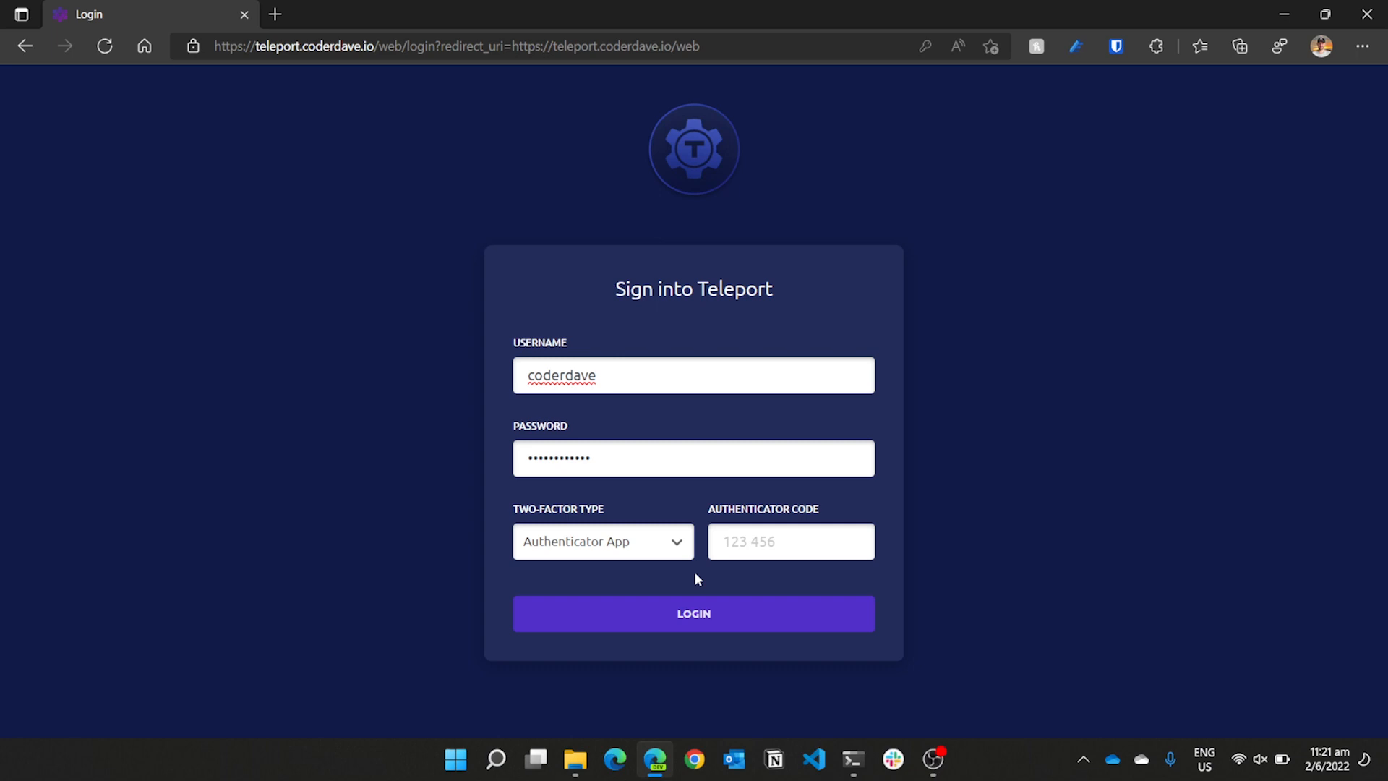
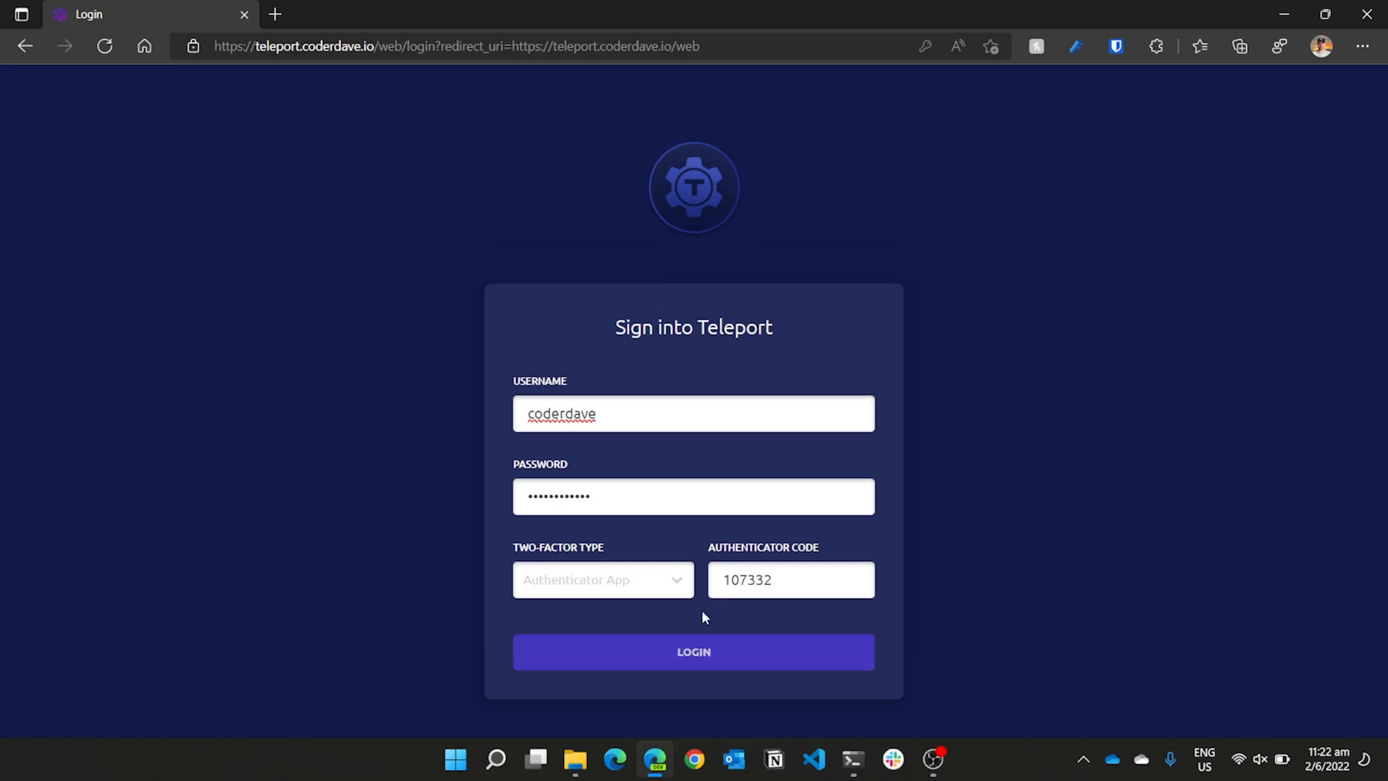
click(694, 651)
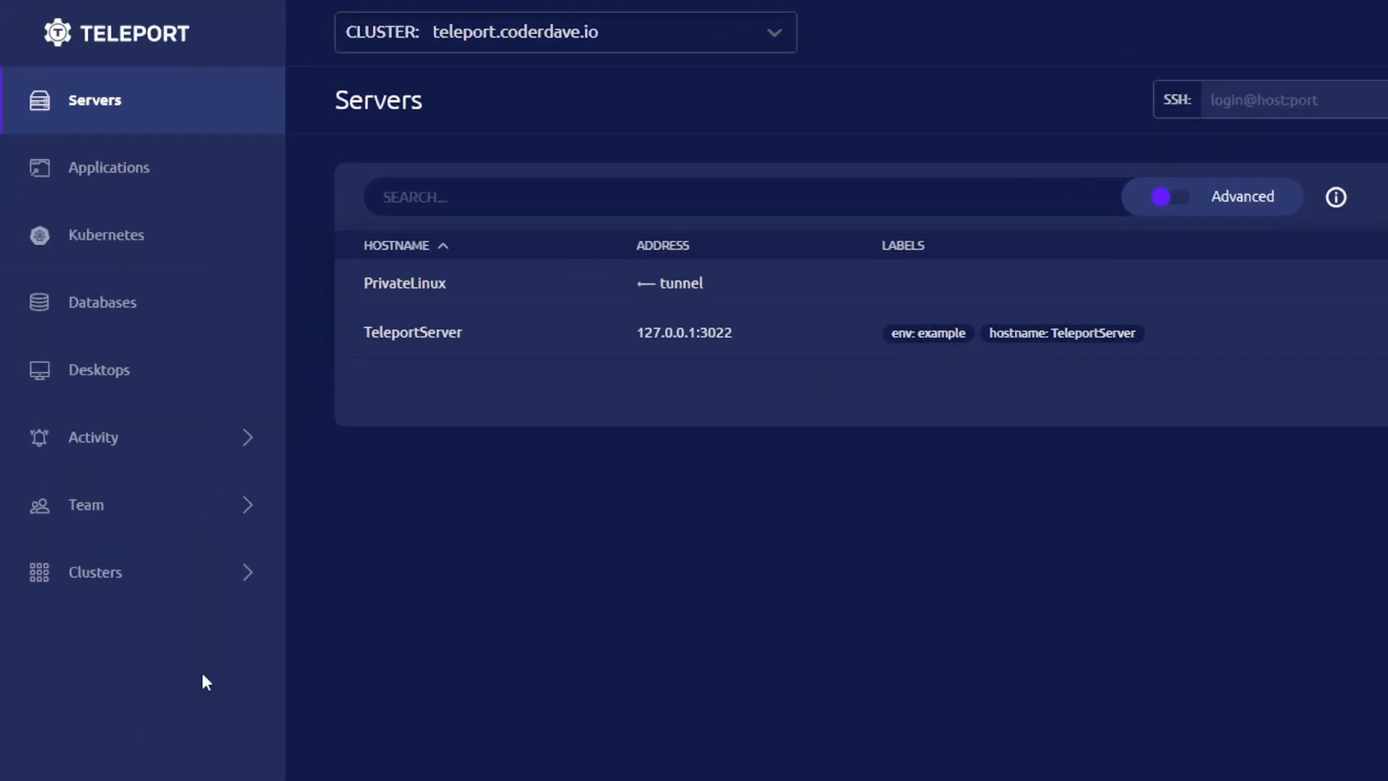
mouse_move(232, 355)
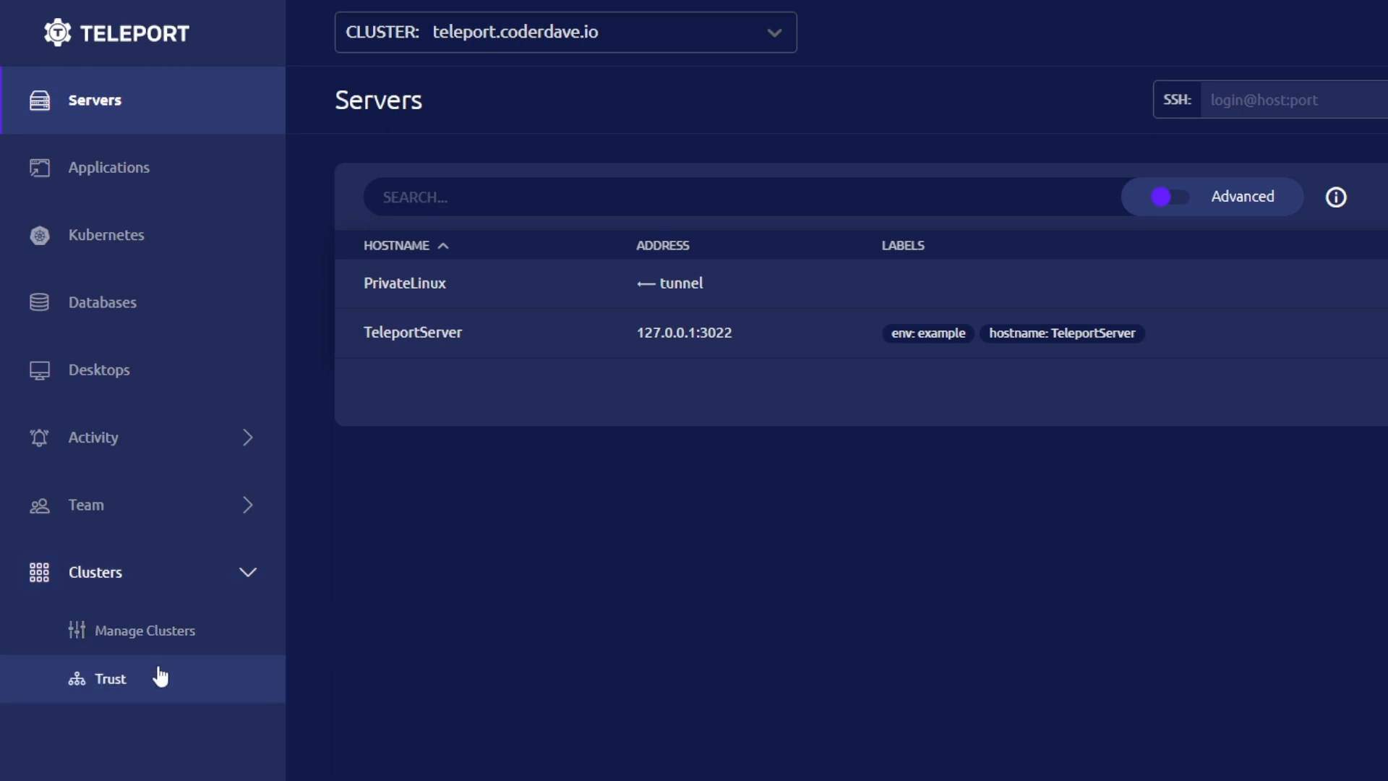
mouse_move(231, 703)
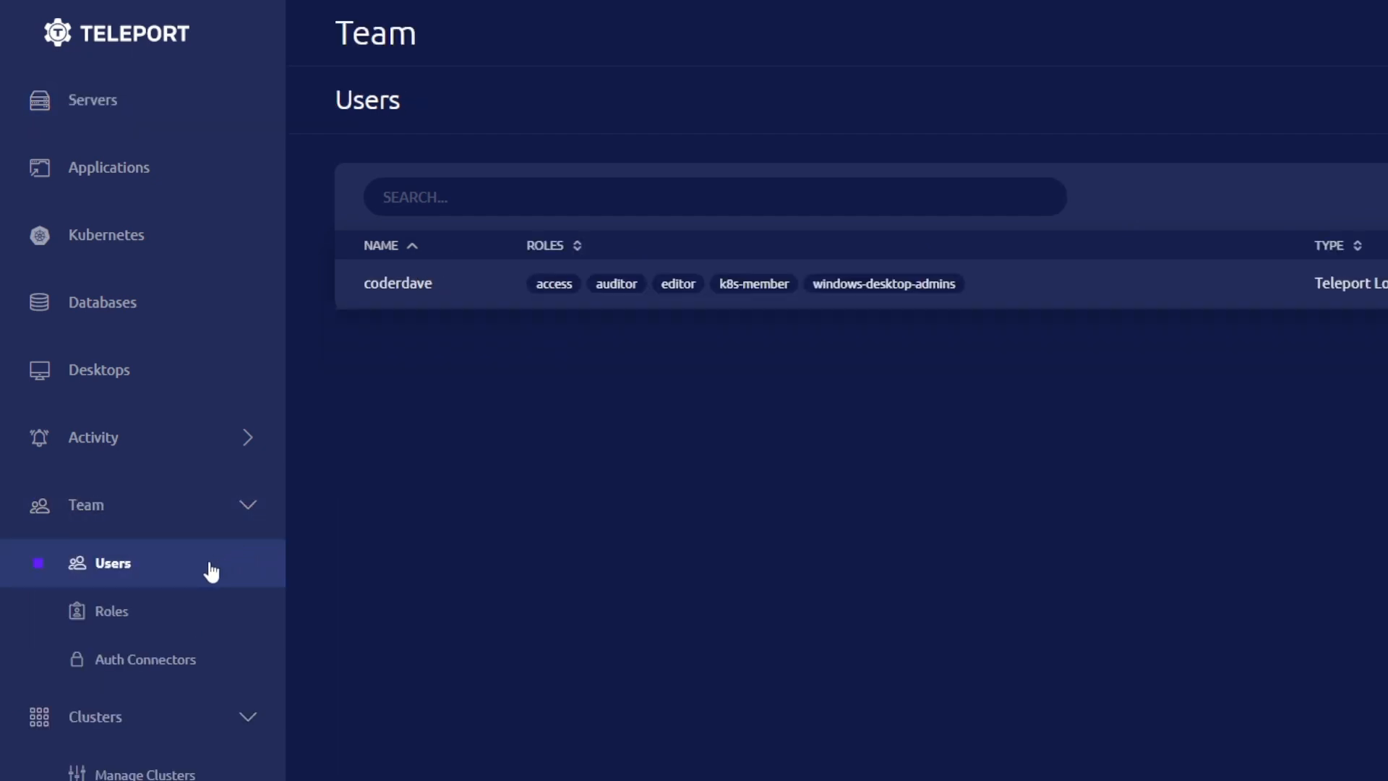
View coderdave's five roles, then the empty Auth Connectors page.
click(112, 610)
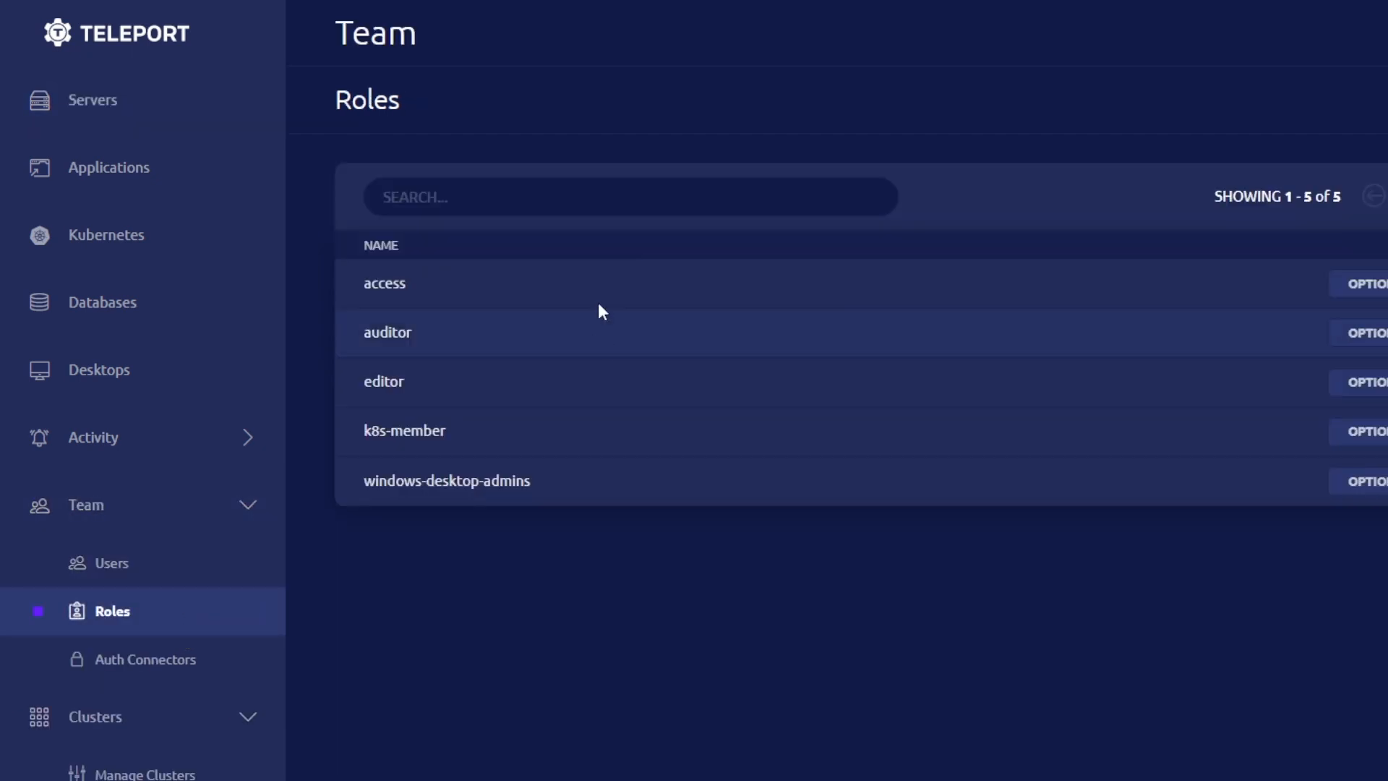
mouse_move(623, 632)
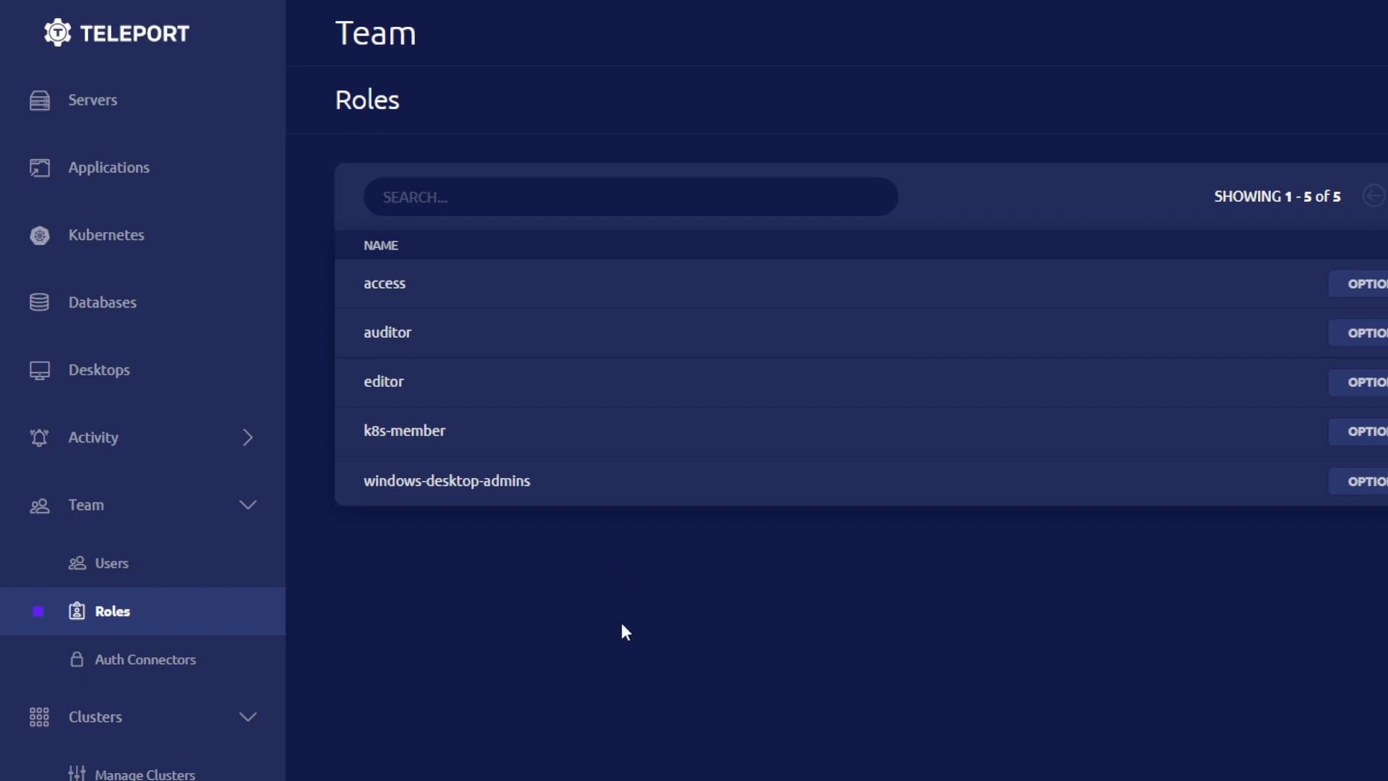
click(151, 659)
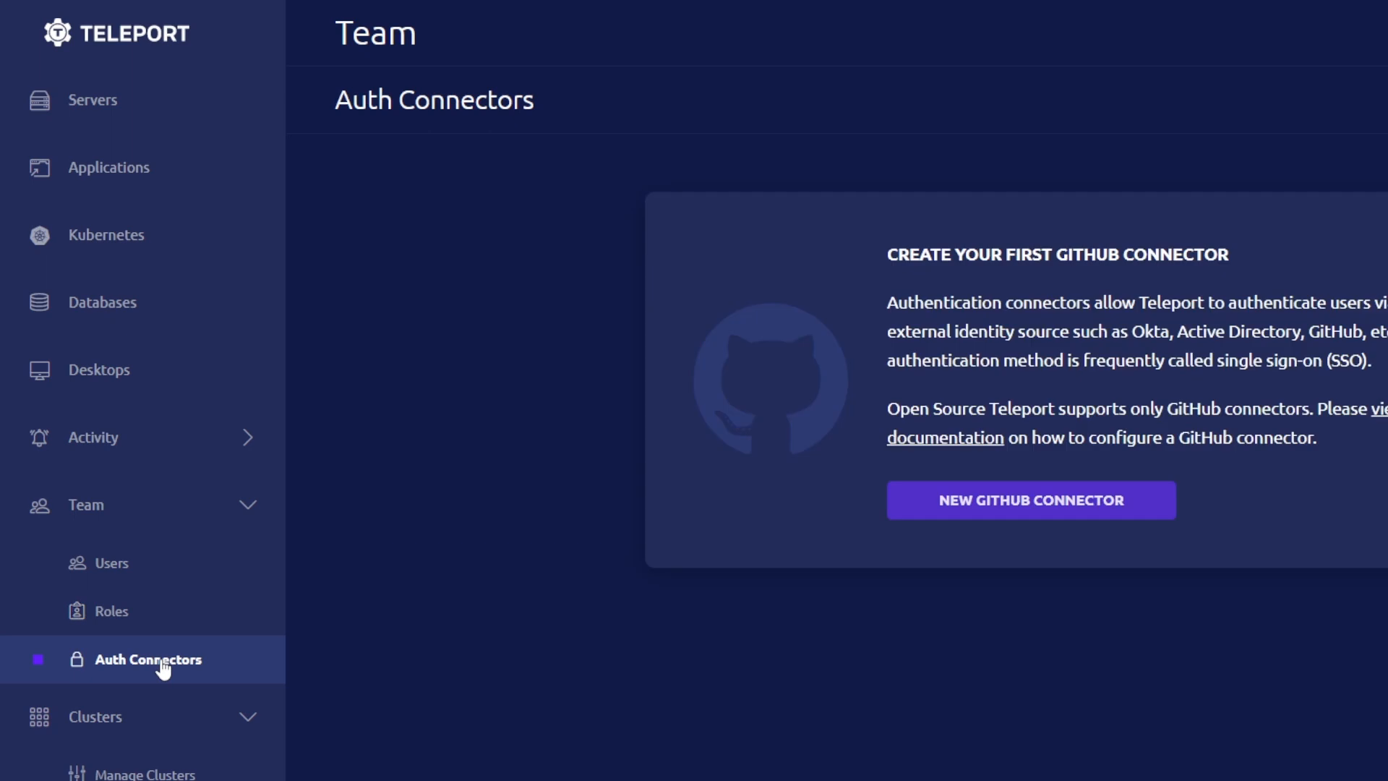
mouse_move(1046, 700)
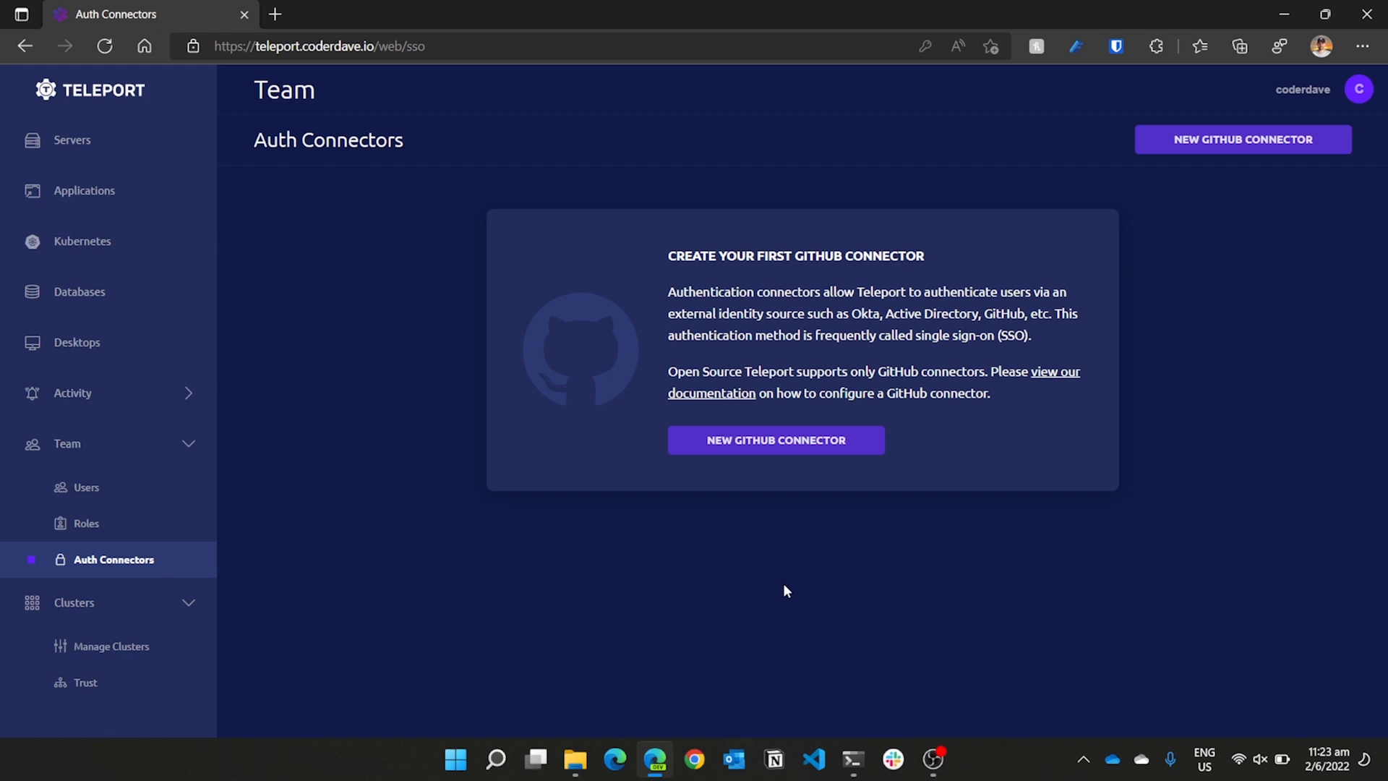
mouse_move(776, 449)
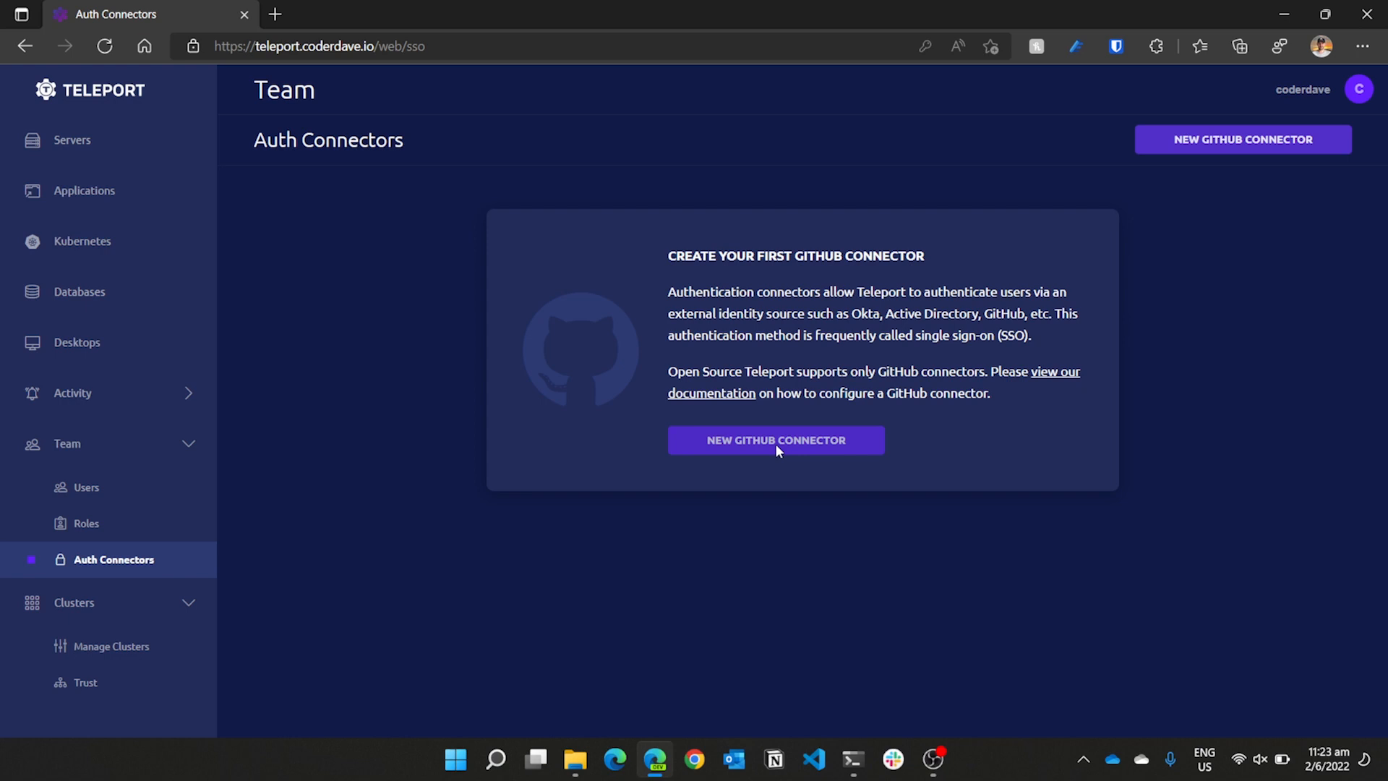
Preview and discard a GitHub connector template, then view the active PrivateLinux session.
click(775, 440)
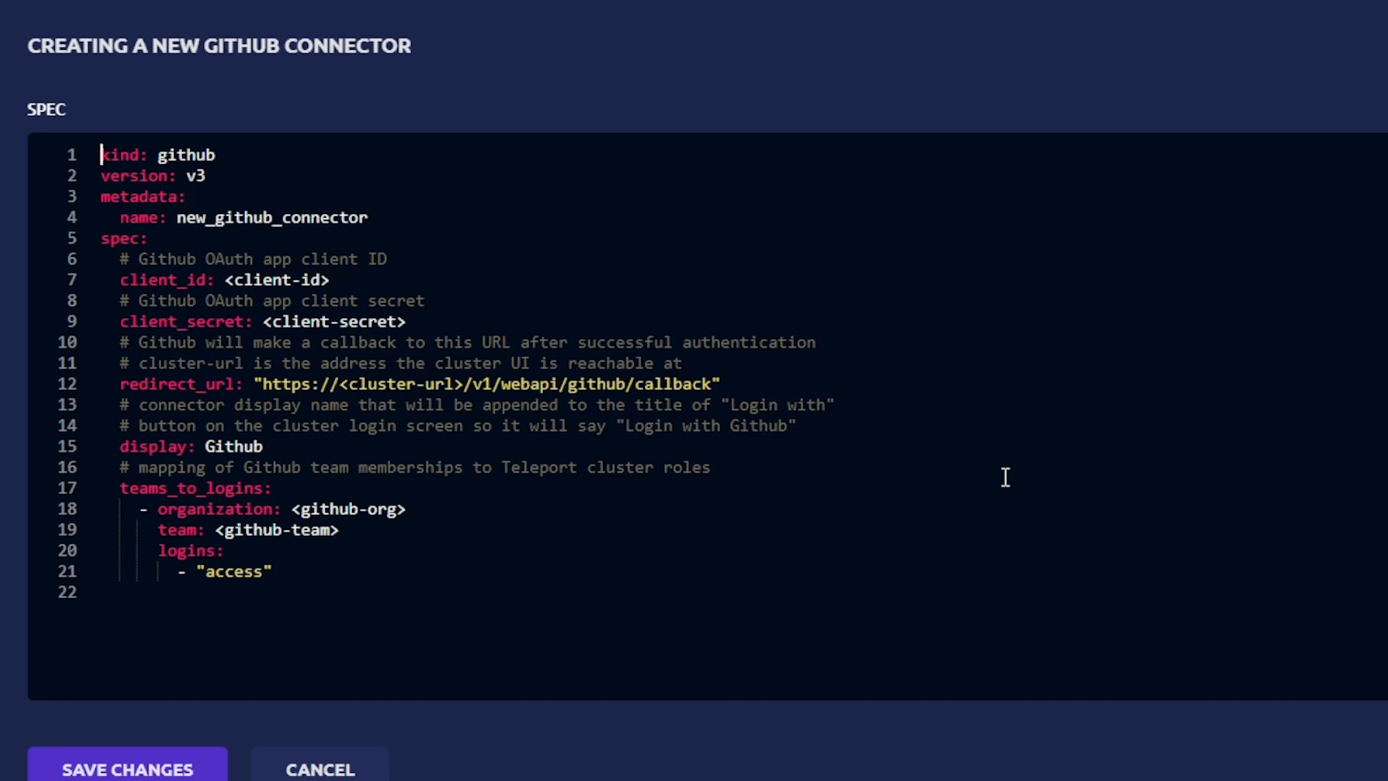
click(319, 769)
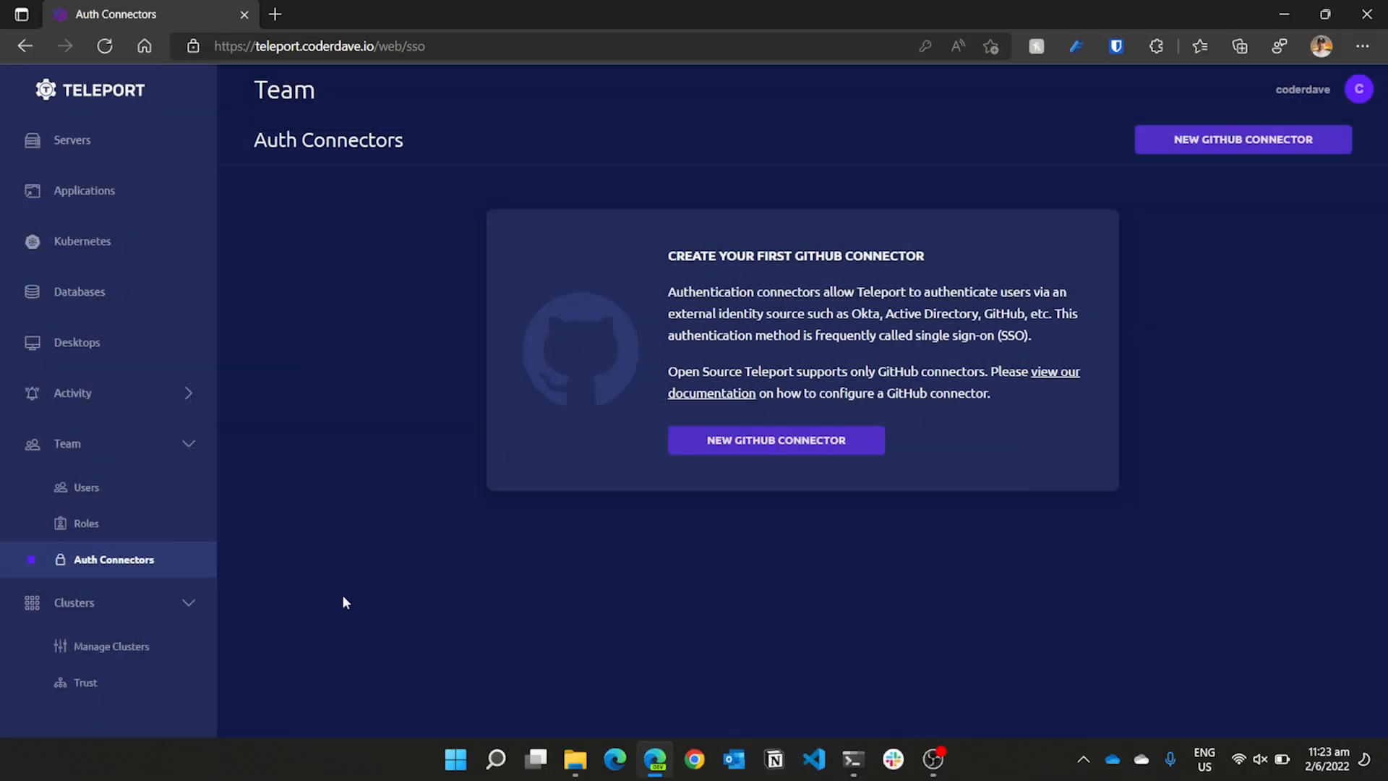
click(72, 392)
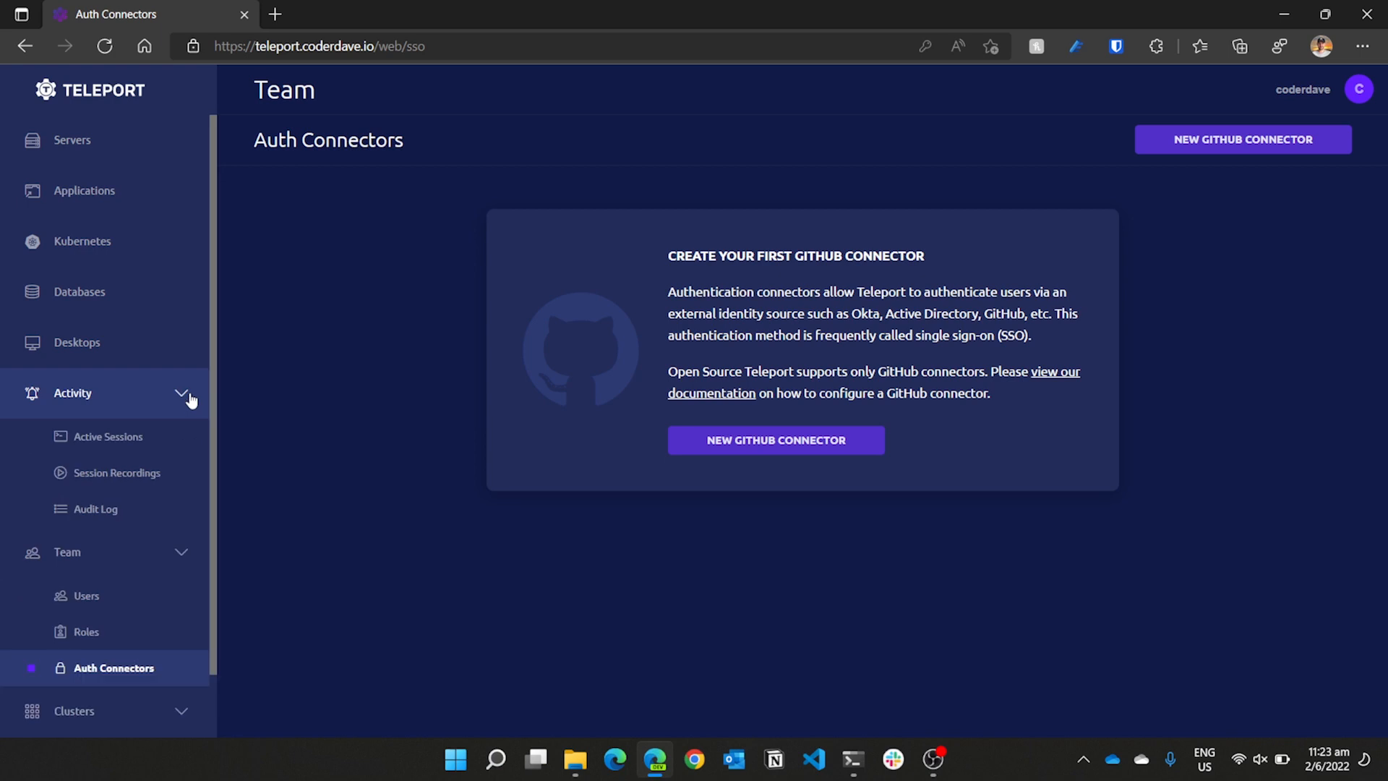
mouse_move(107, 436)
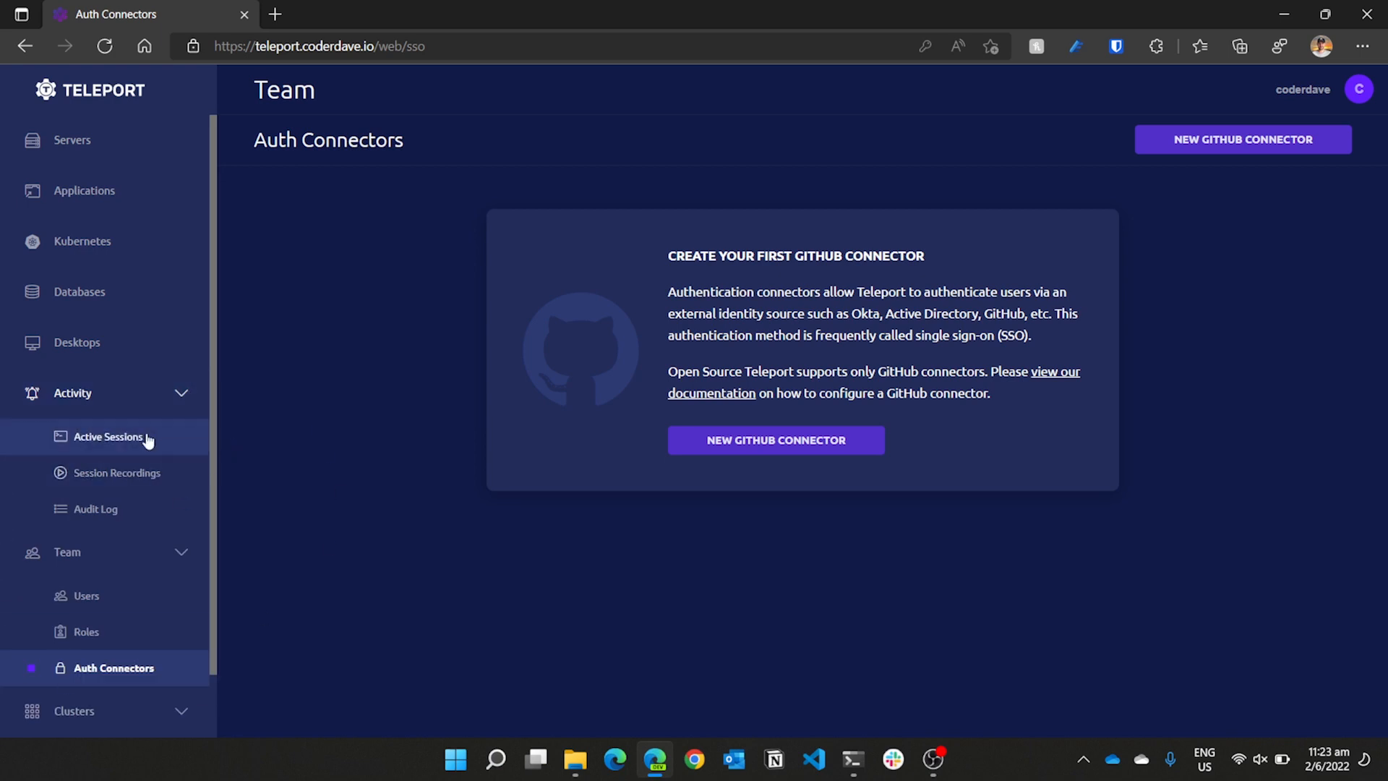
click(109, 437)
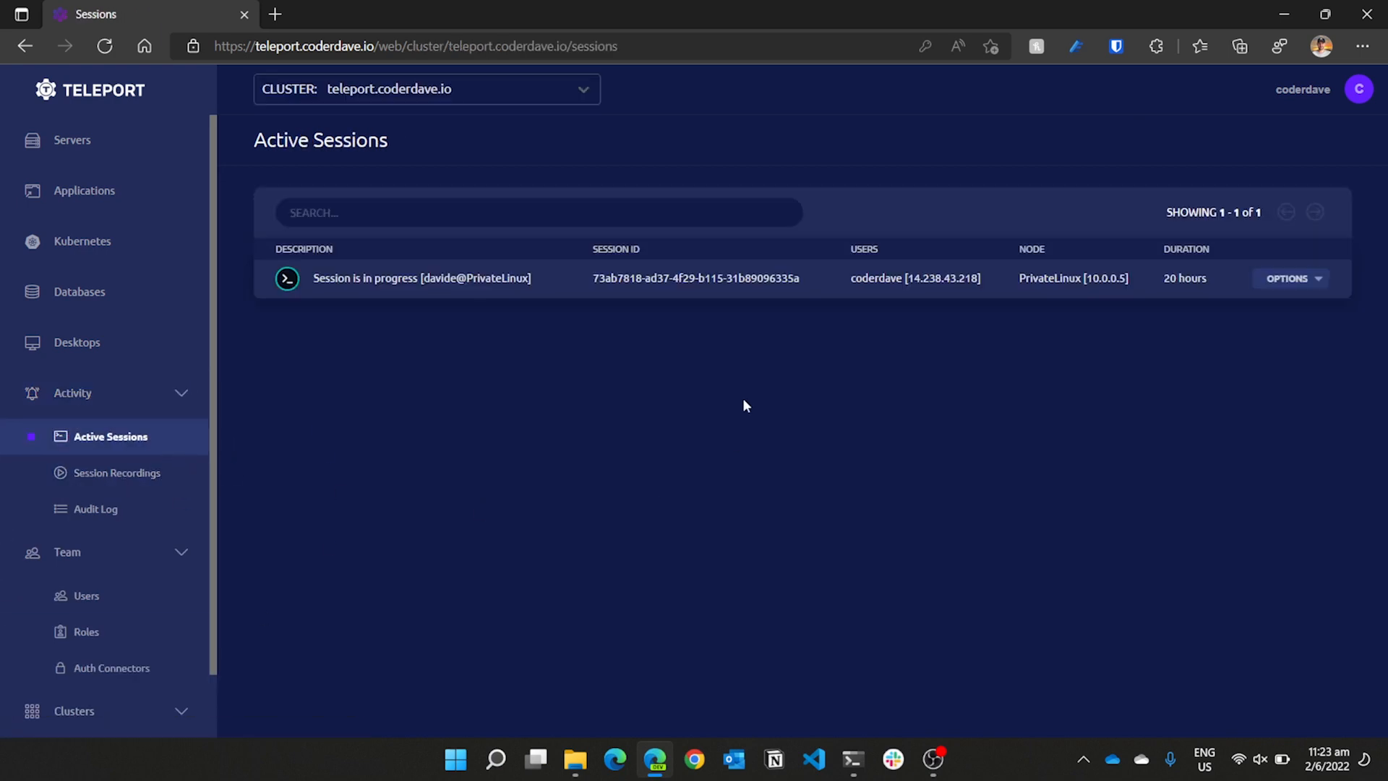
mouse_move(558, 379)
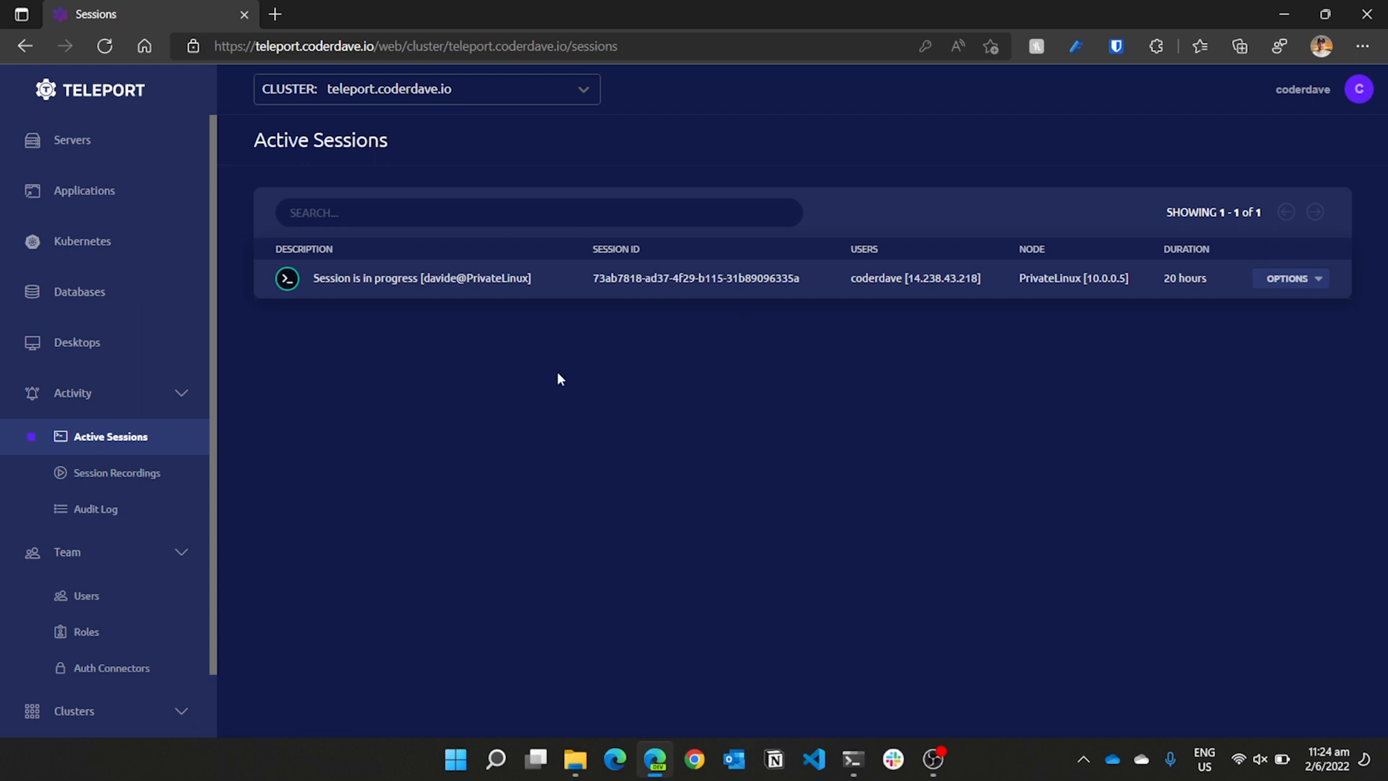
click(96, 508)
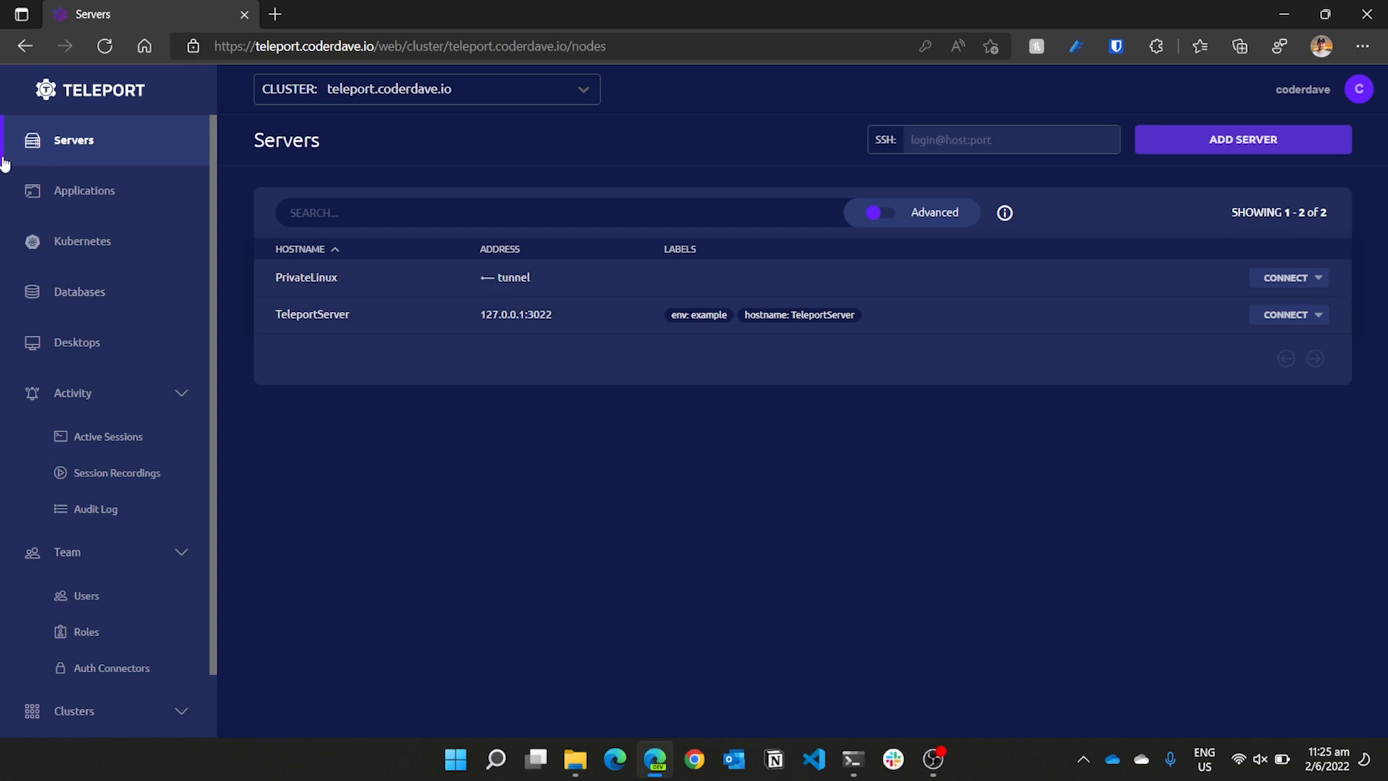
mouse_move(603, 159)
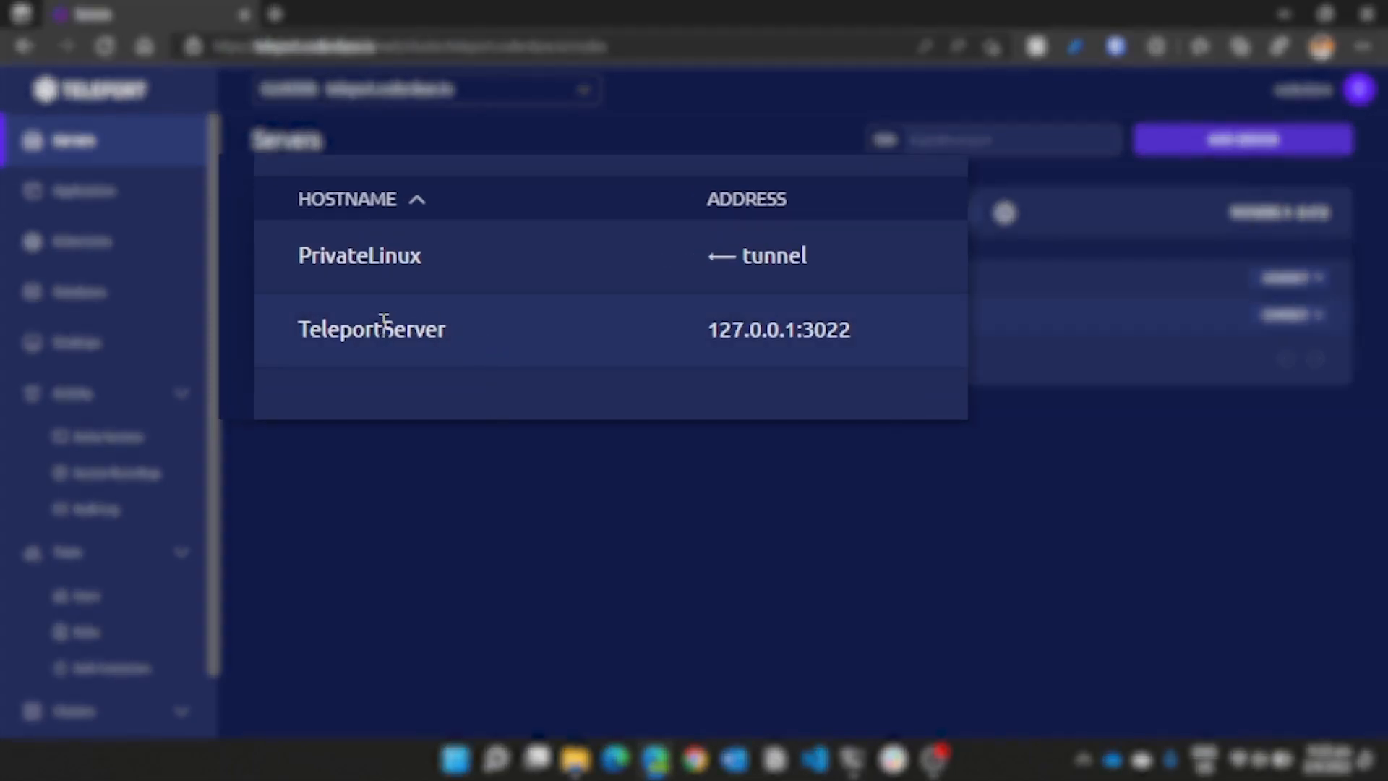
mouse_move(556, 394)
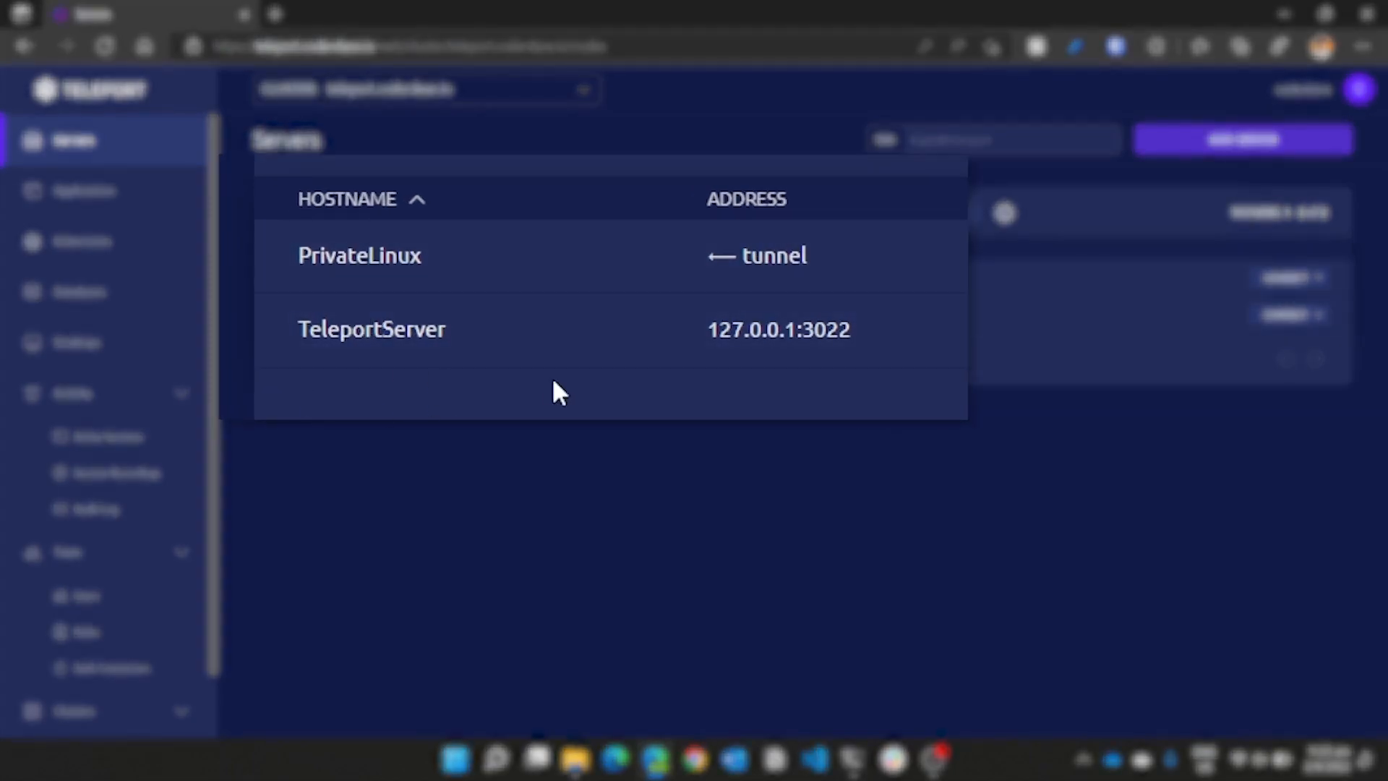
mouse_move(496, 304)
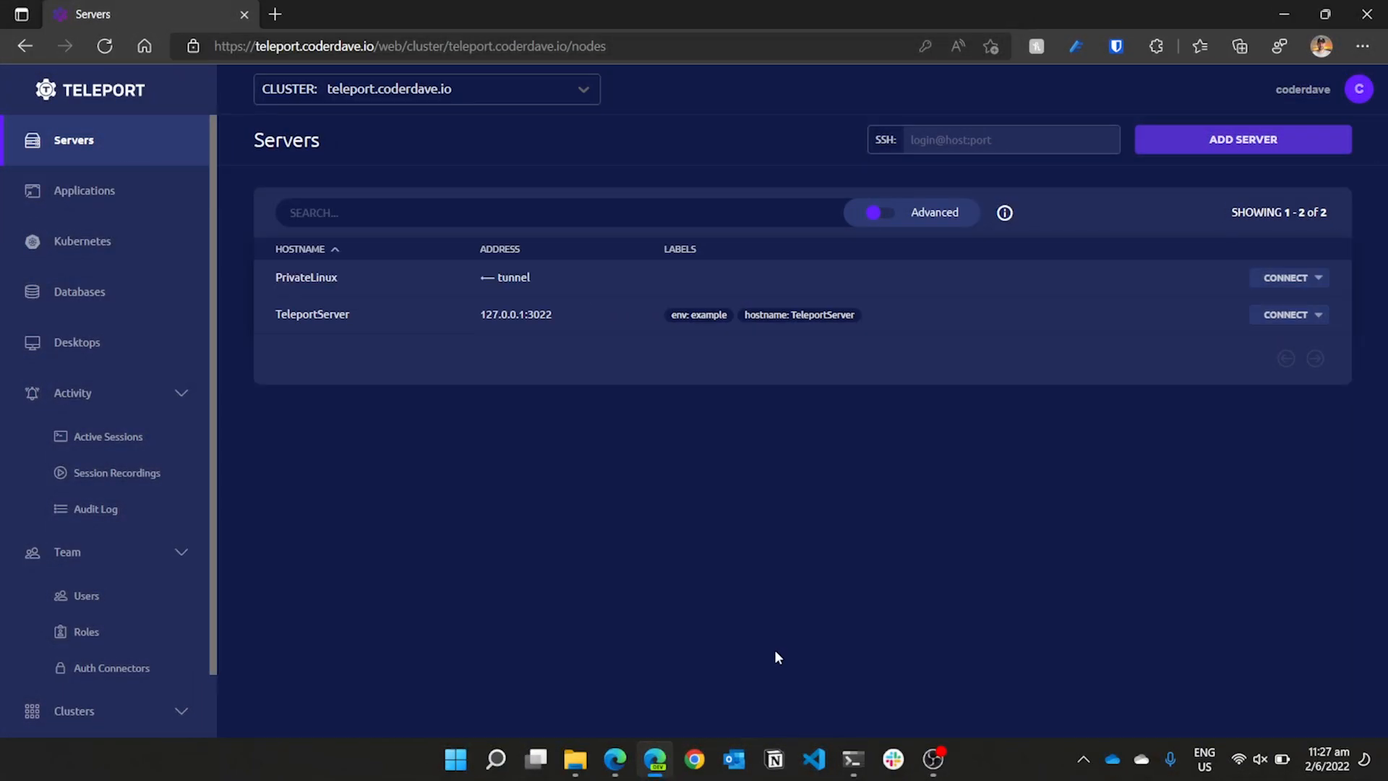
Show PrivateLinux's login names: root, davide and ubuntu.
click(615, 760)
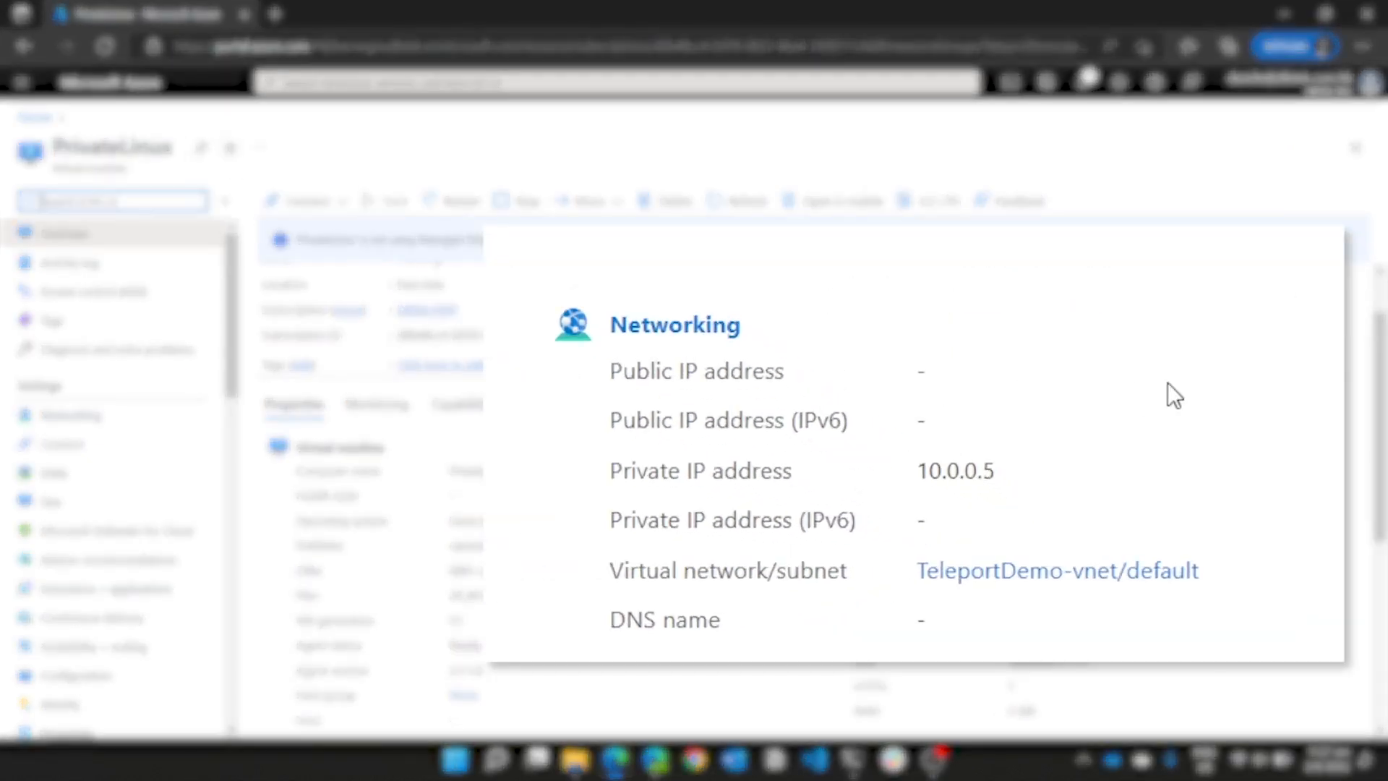
mouse_move(1227, 435)
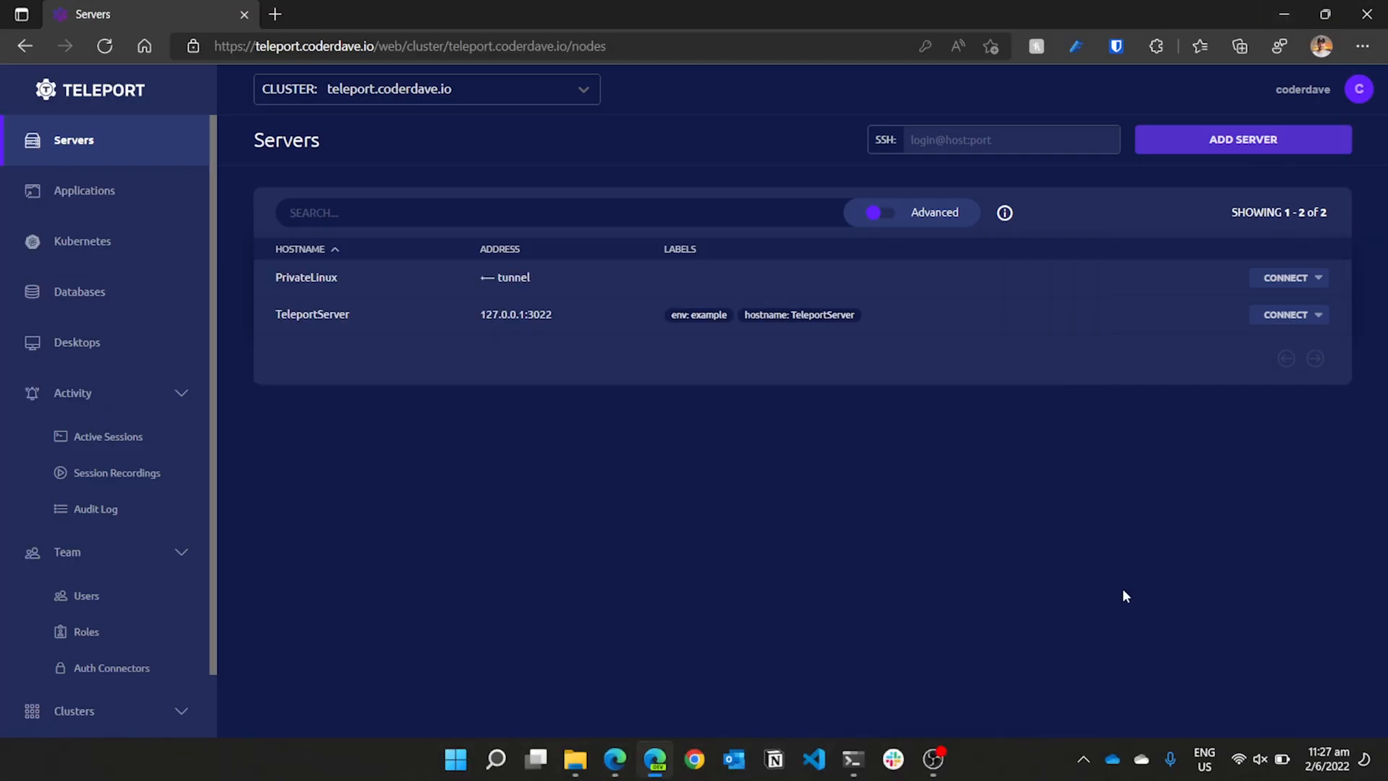
mouse_move(1278, 277)
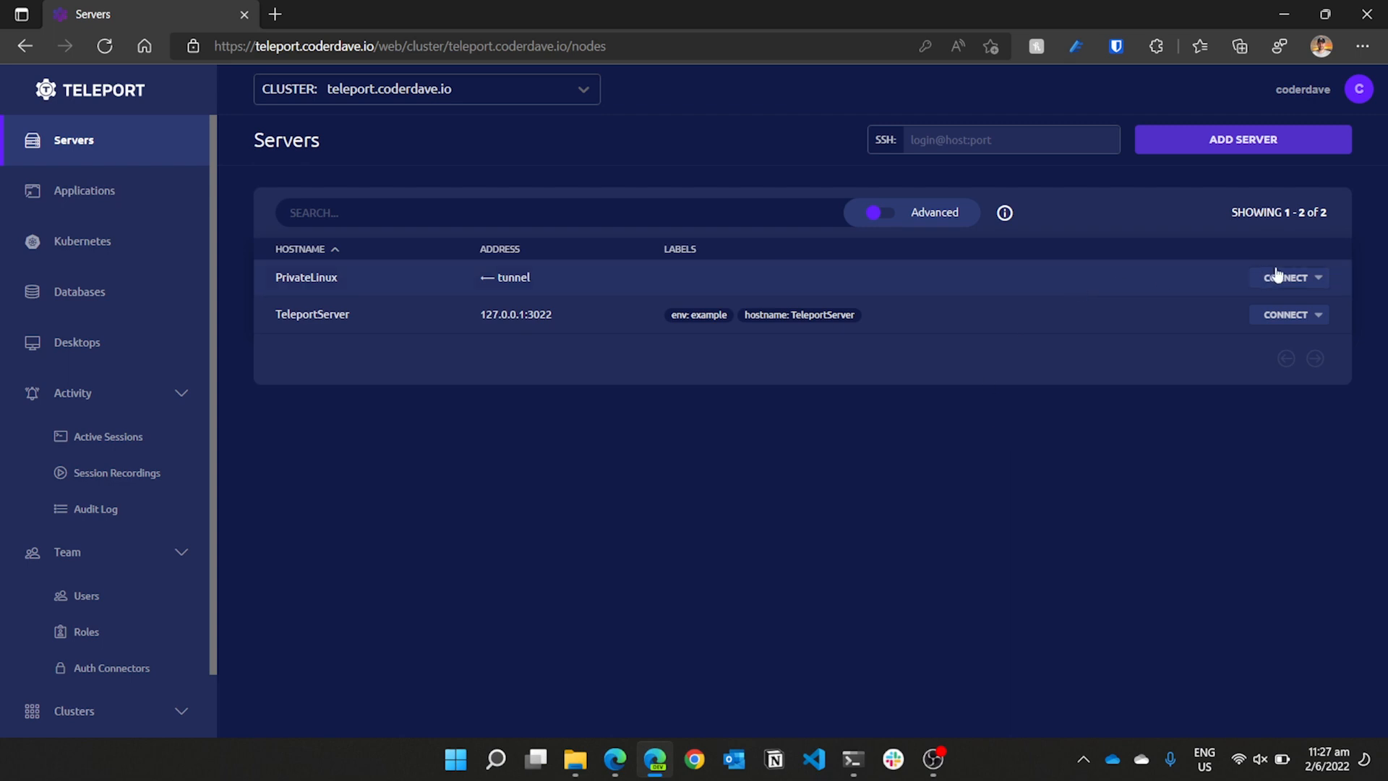
click(1284, 276)
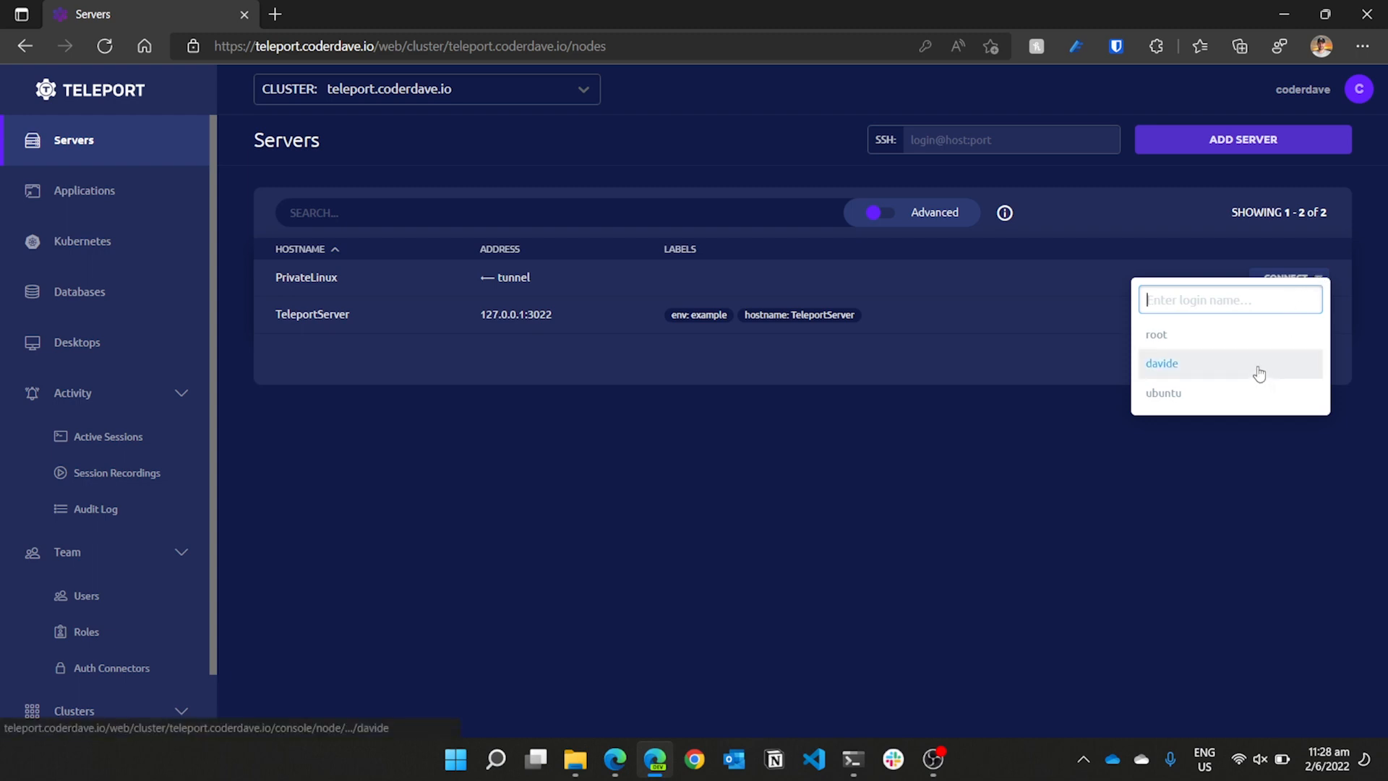
As davide on PrivateLinux, list the root directory and attempt a denied apt update.
click(1162, 363)
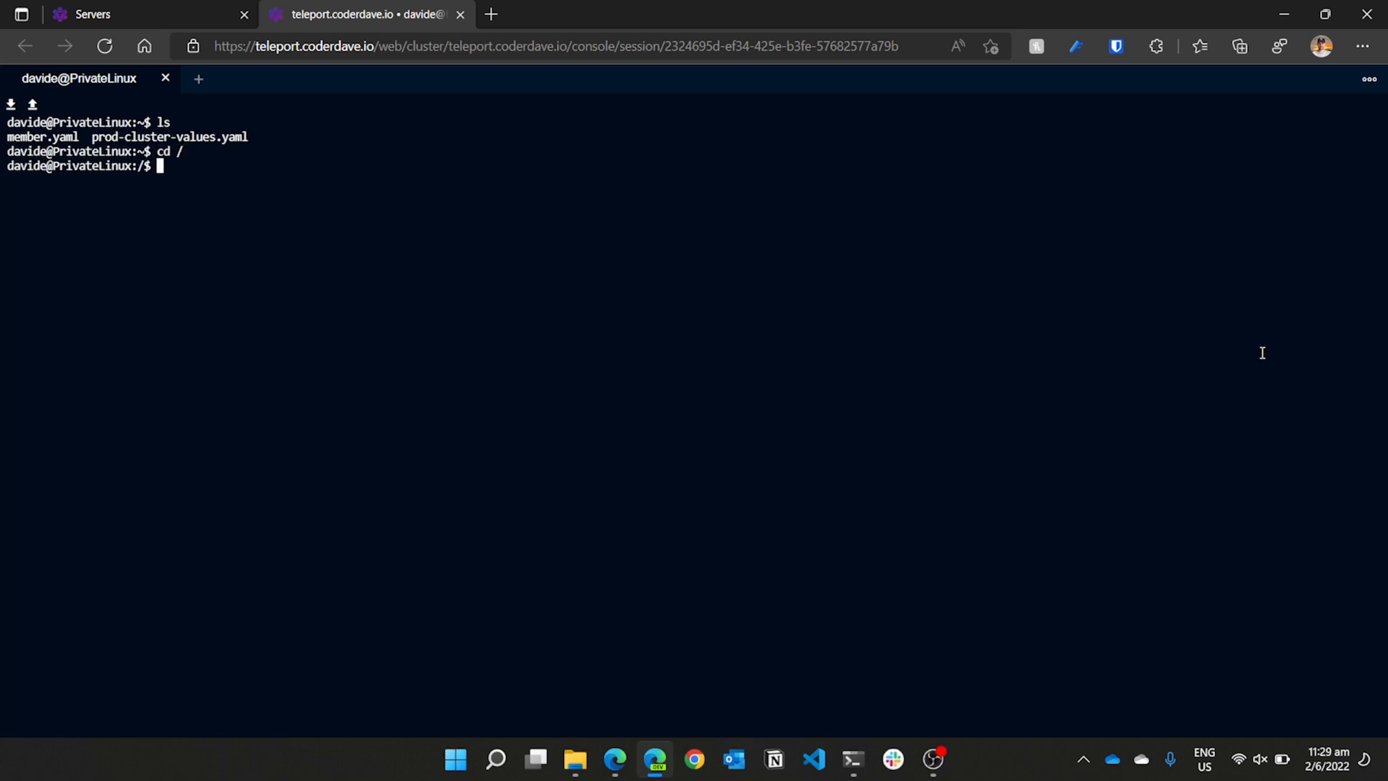
text(ll)
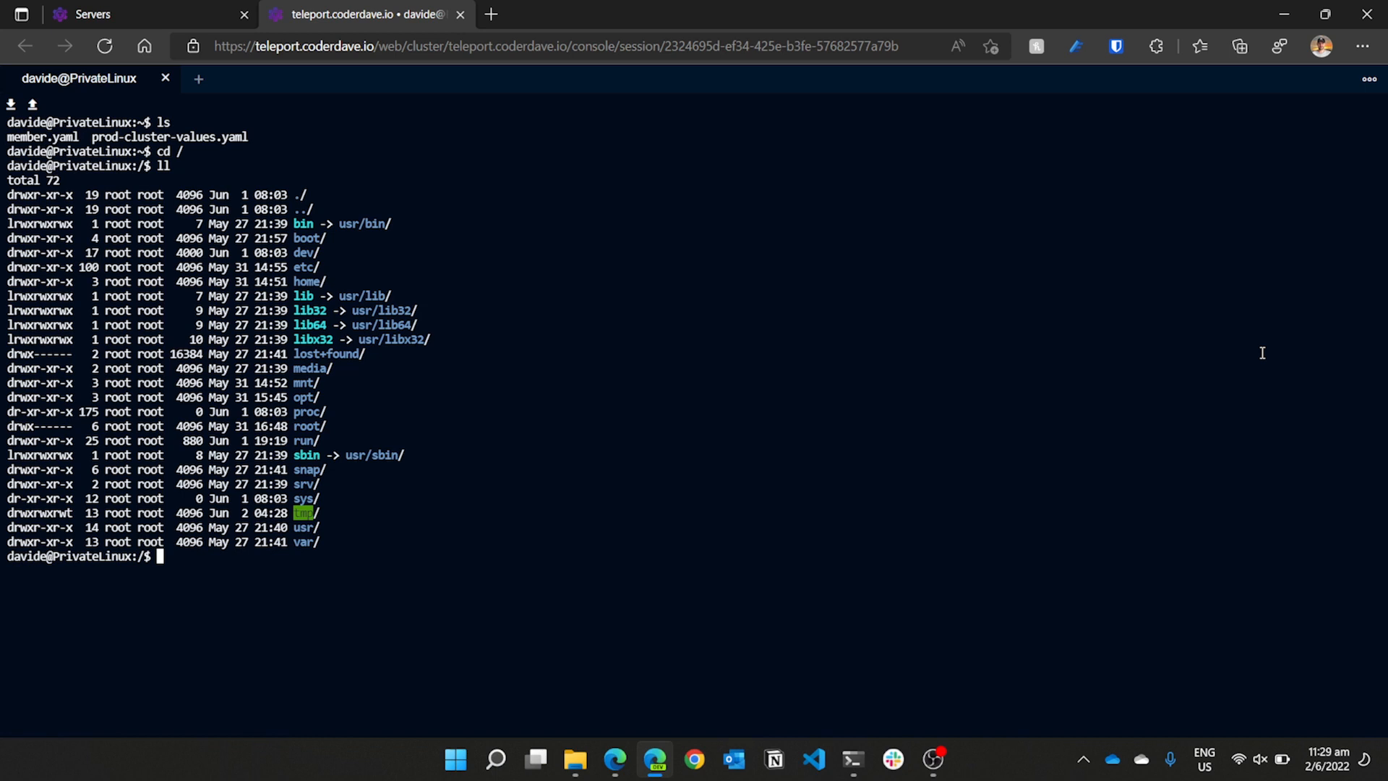
text(apt updat)
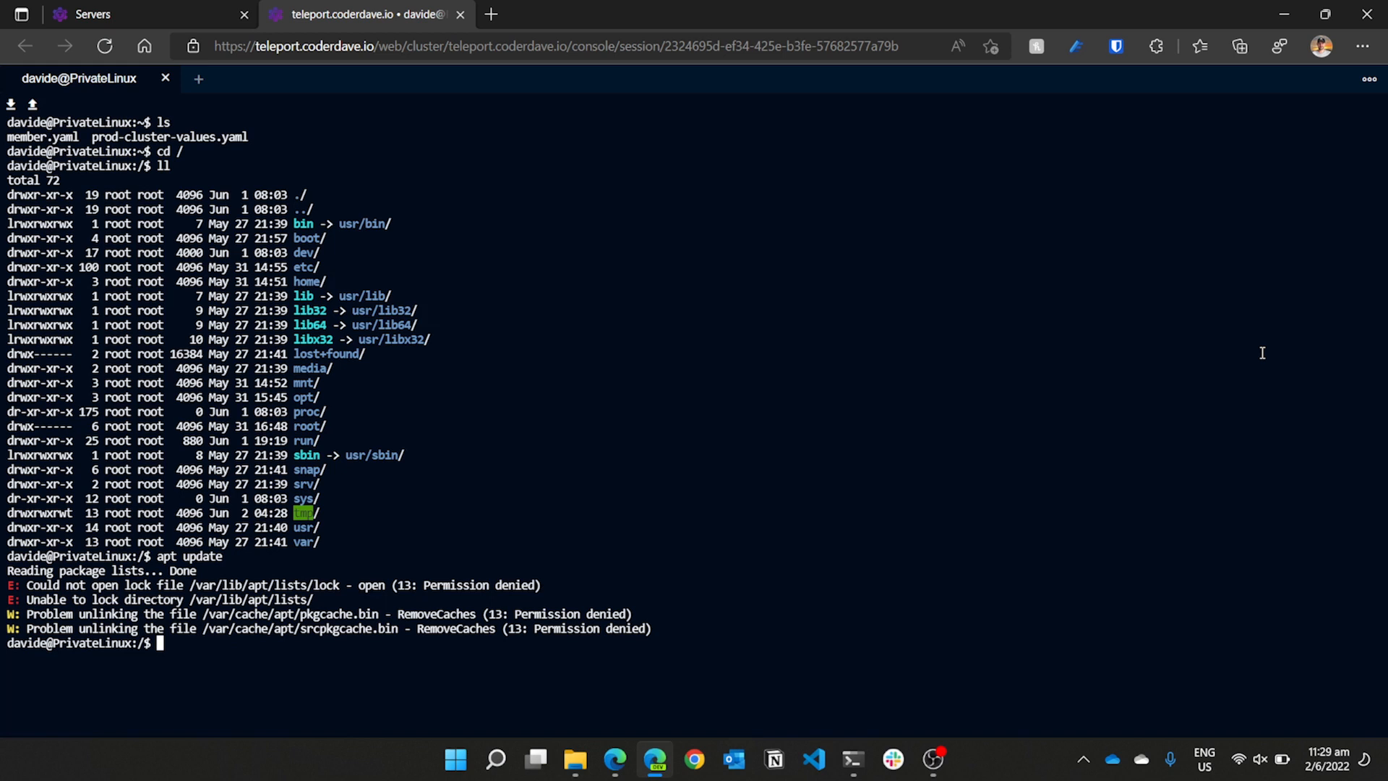
text(ewx)
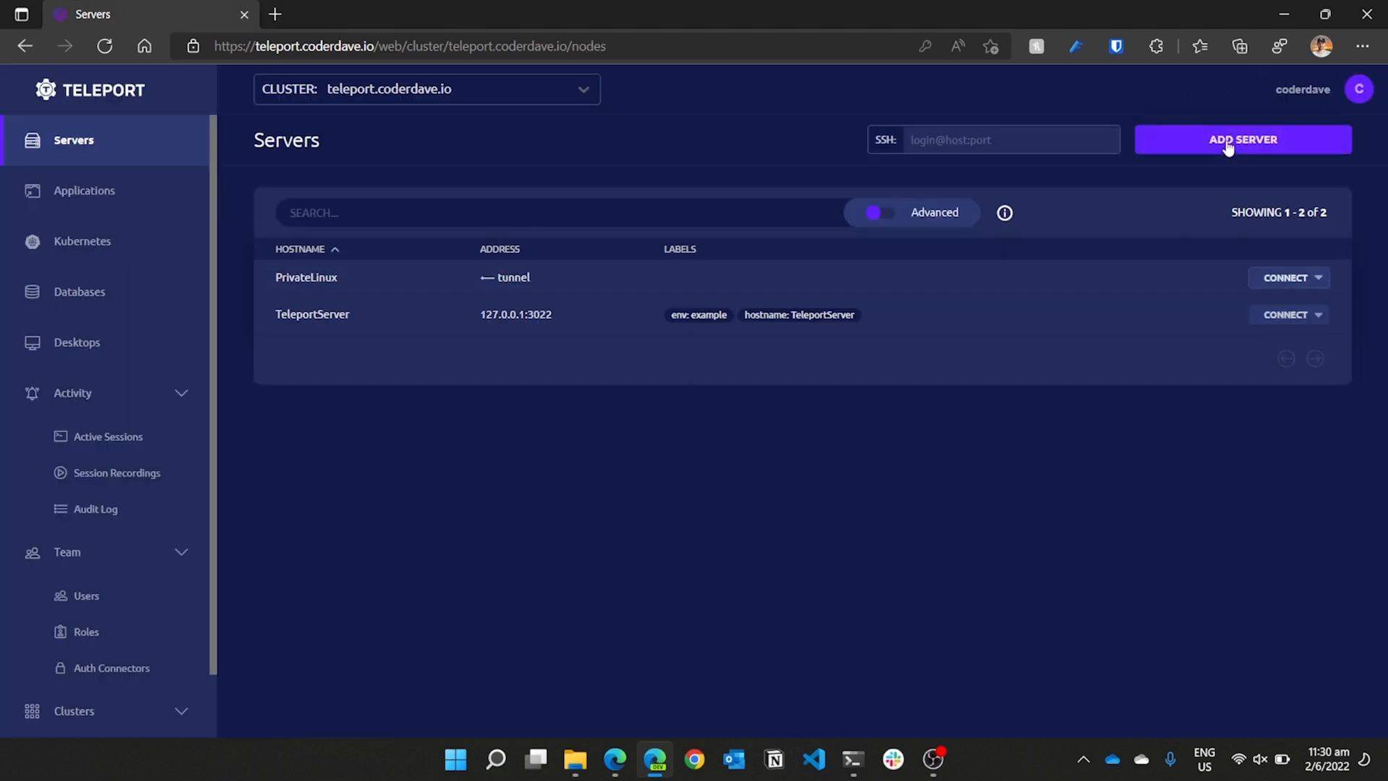
View the Add Server dialog's automatic install script, then close it.
click(1242, 139)
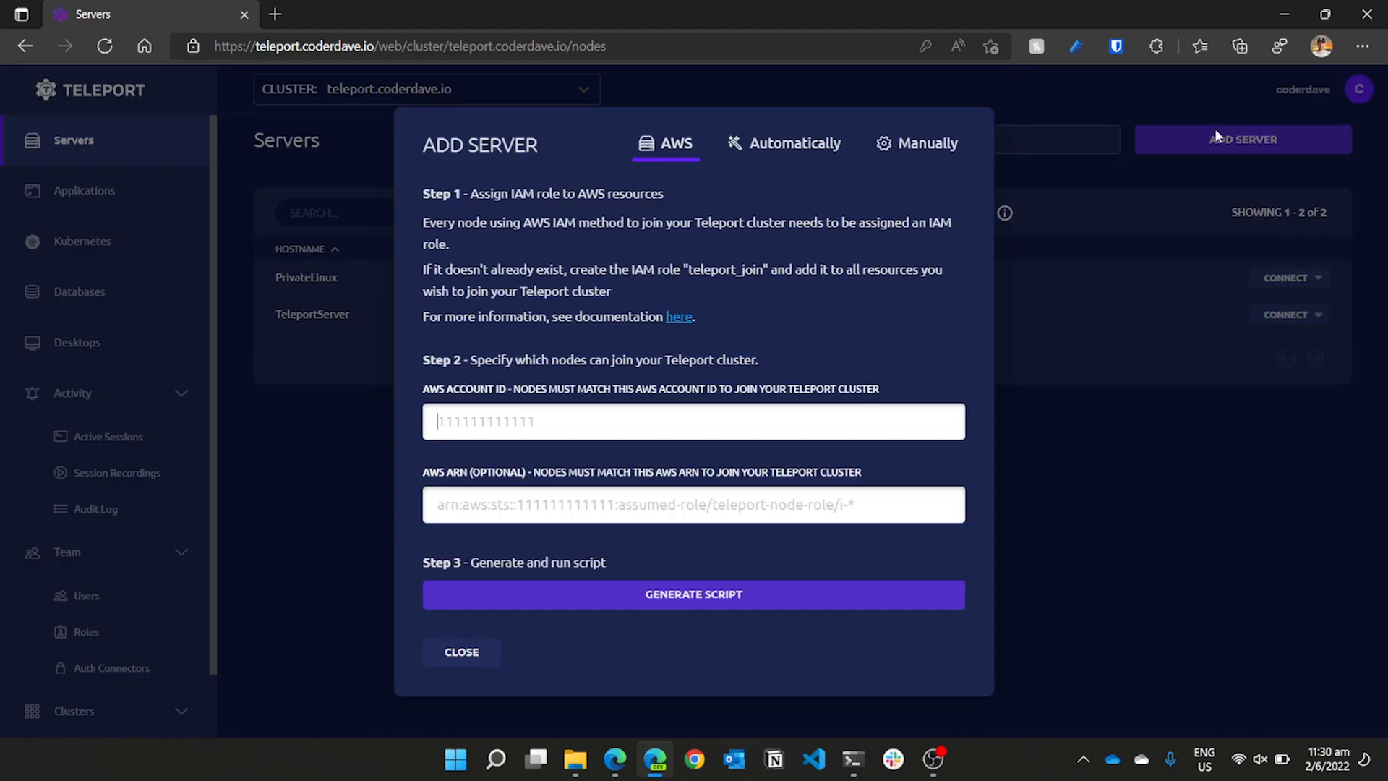
mouse_move(617, 360)
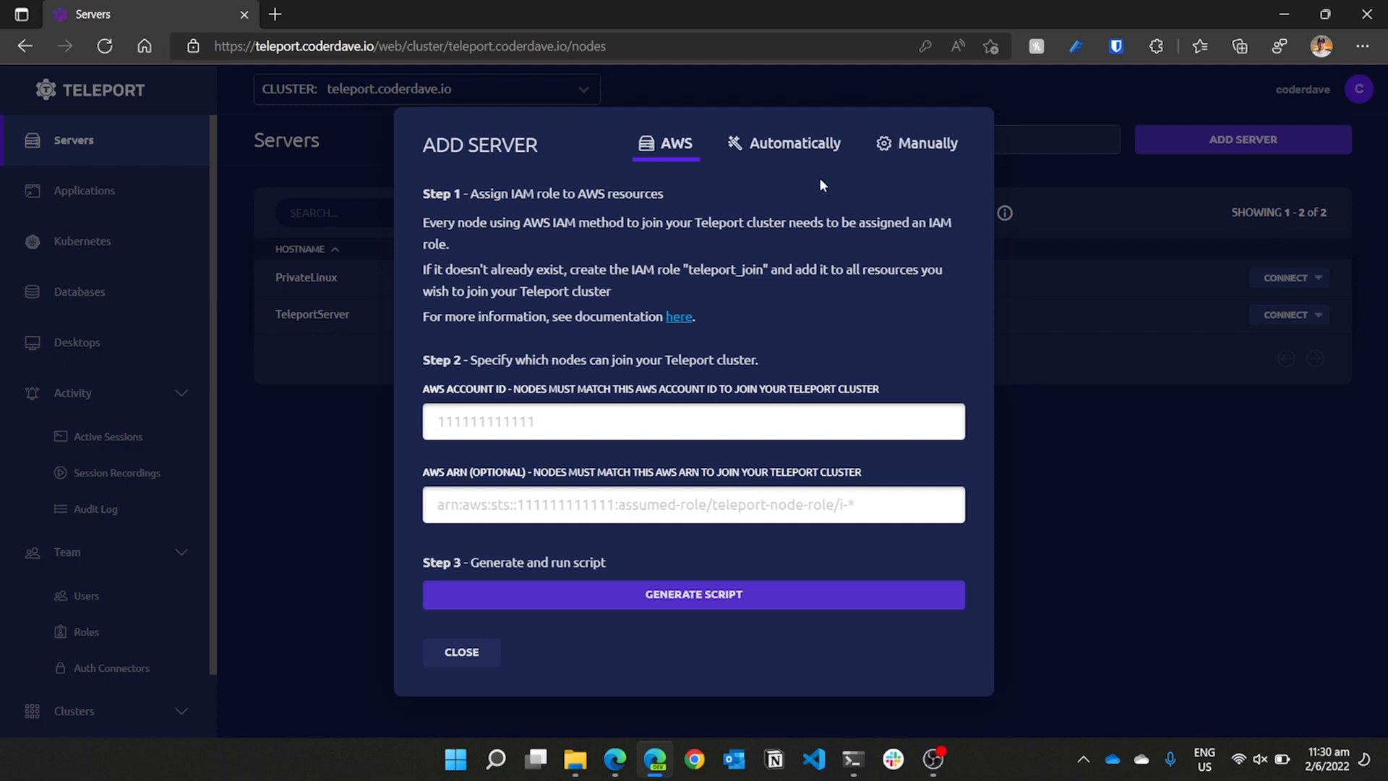
click(793, 143)
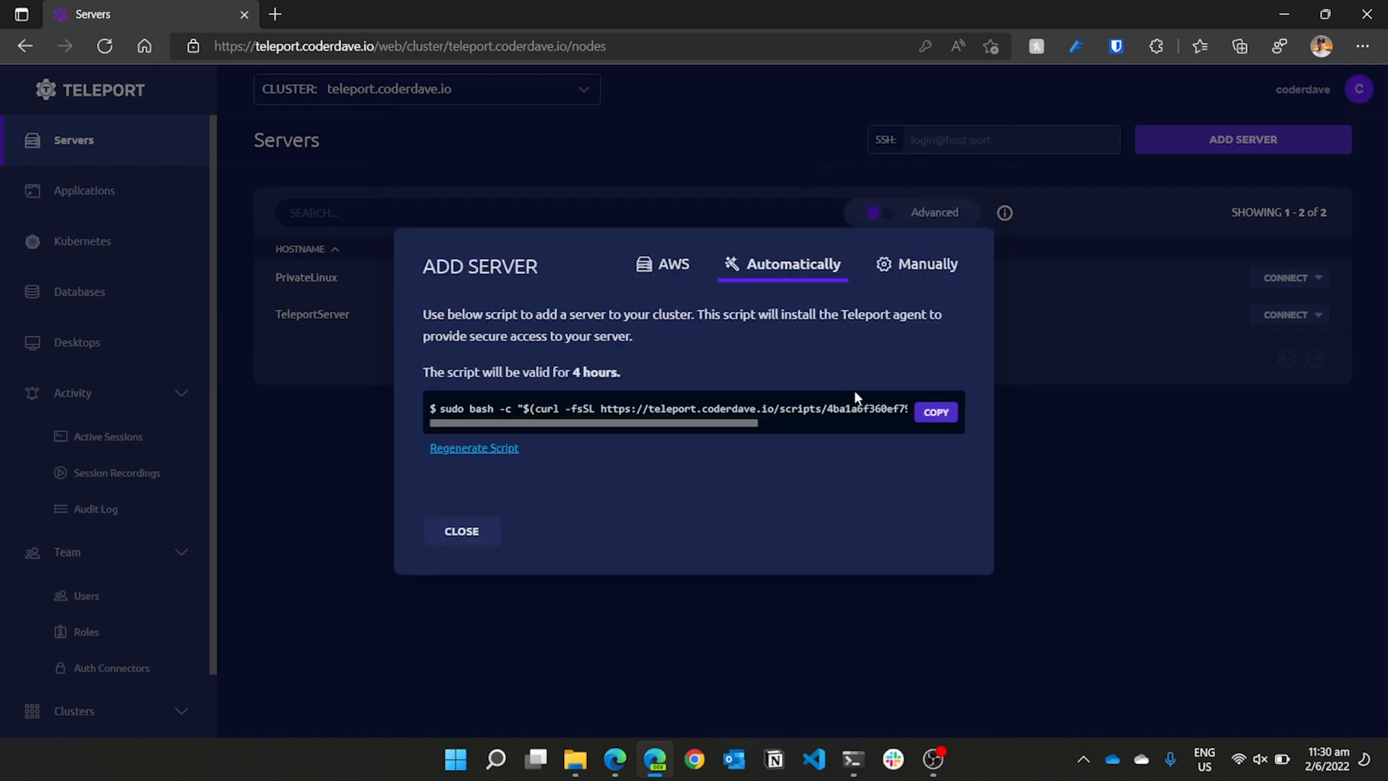
mouse_move(675, 252)
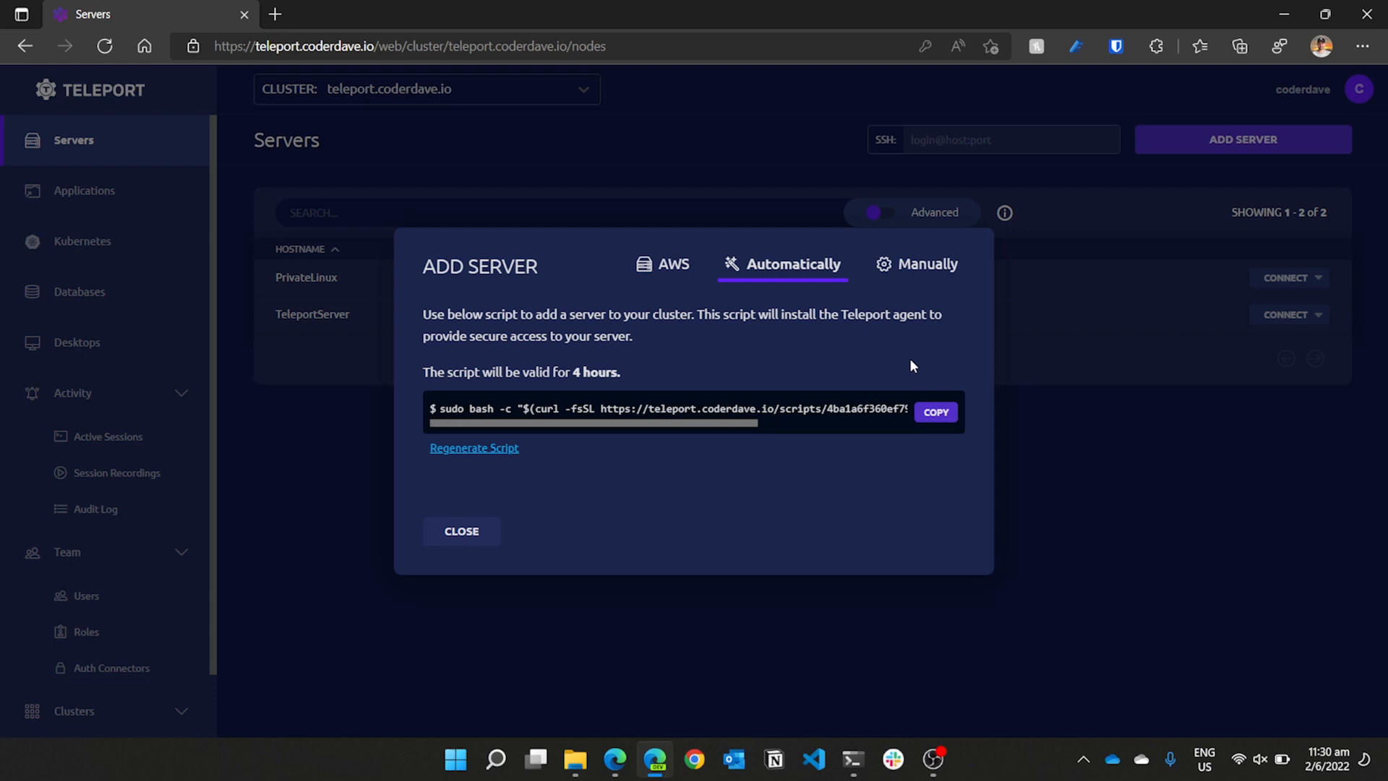
mouse_move(461, 532)
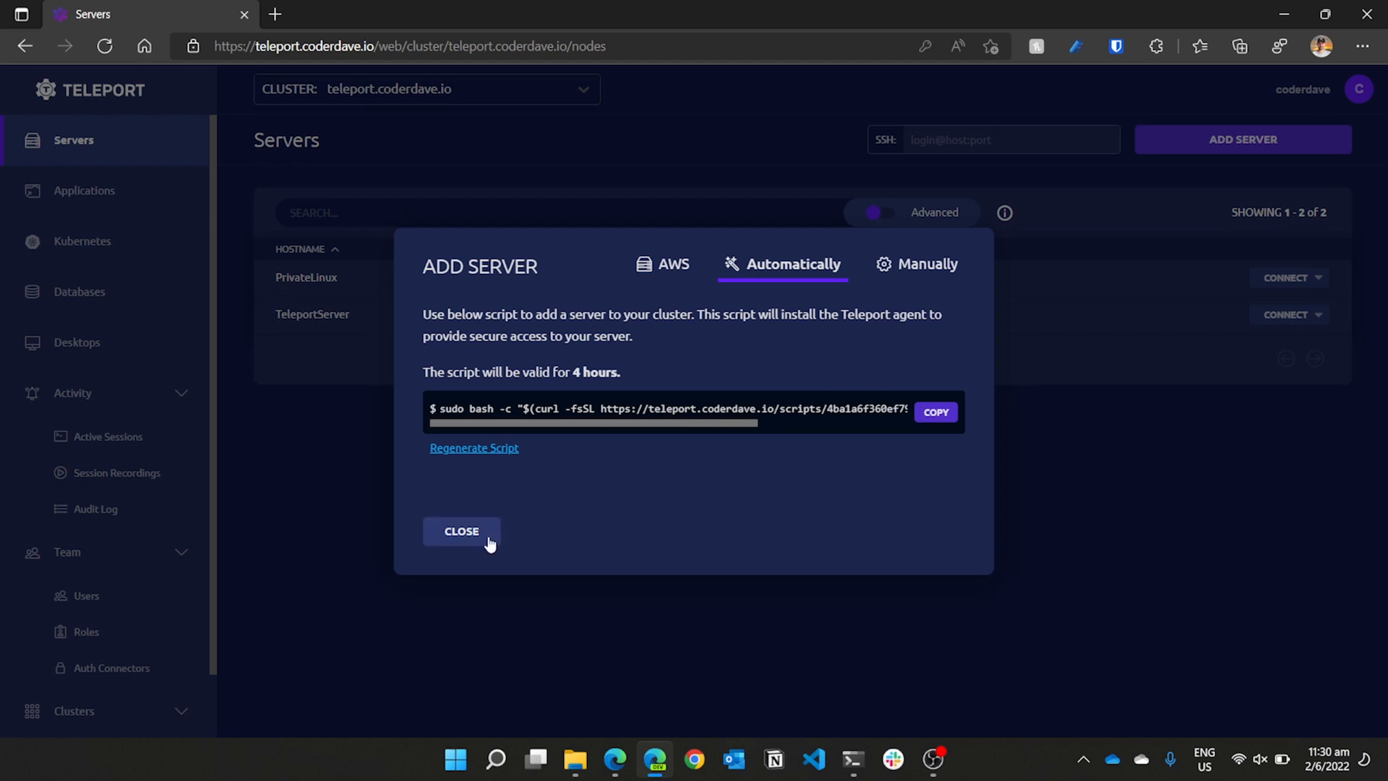
click(461, 531)
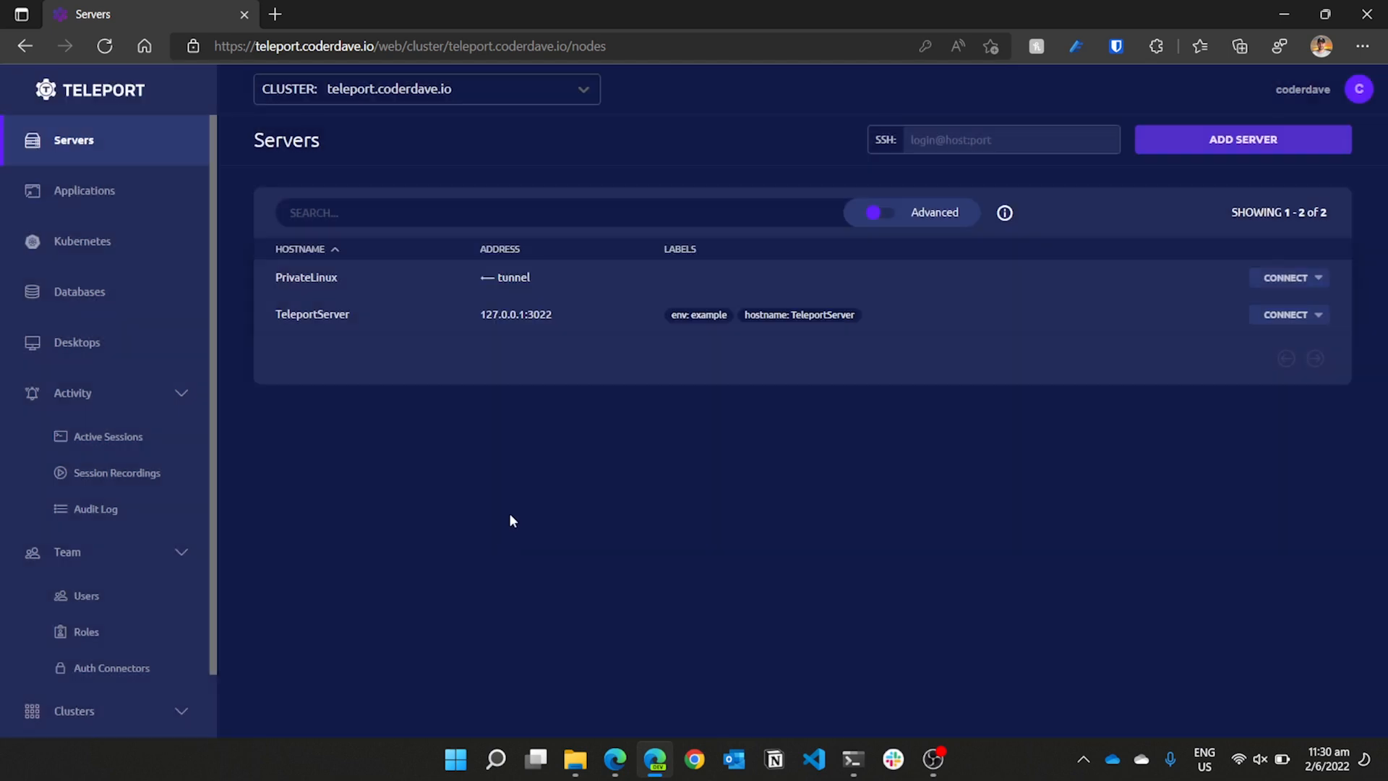
Play back the PrivateLinux recording from Activity > Session Recordings.
click(67, 552)
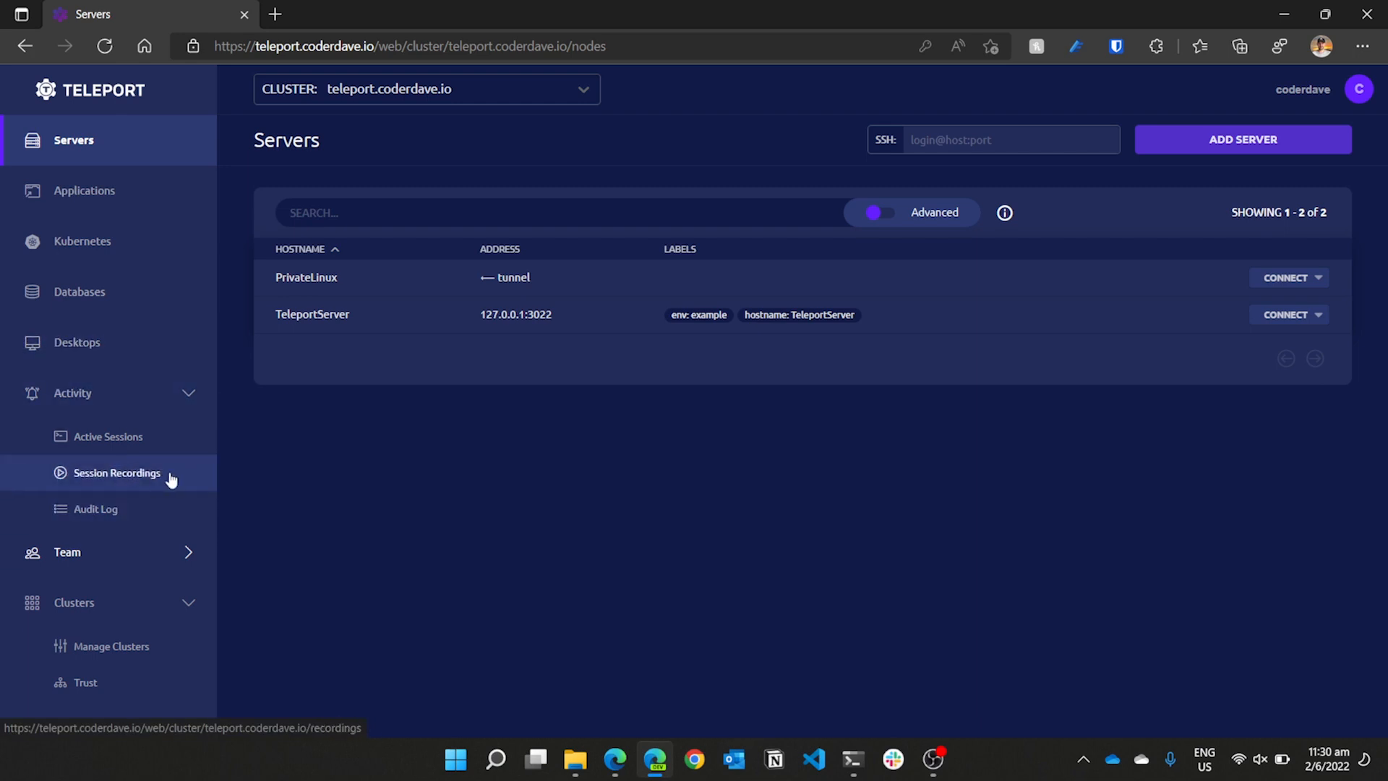
click(115, 472)
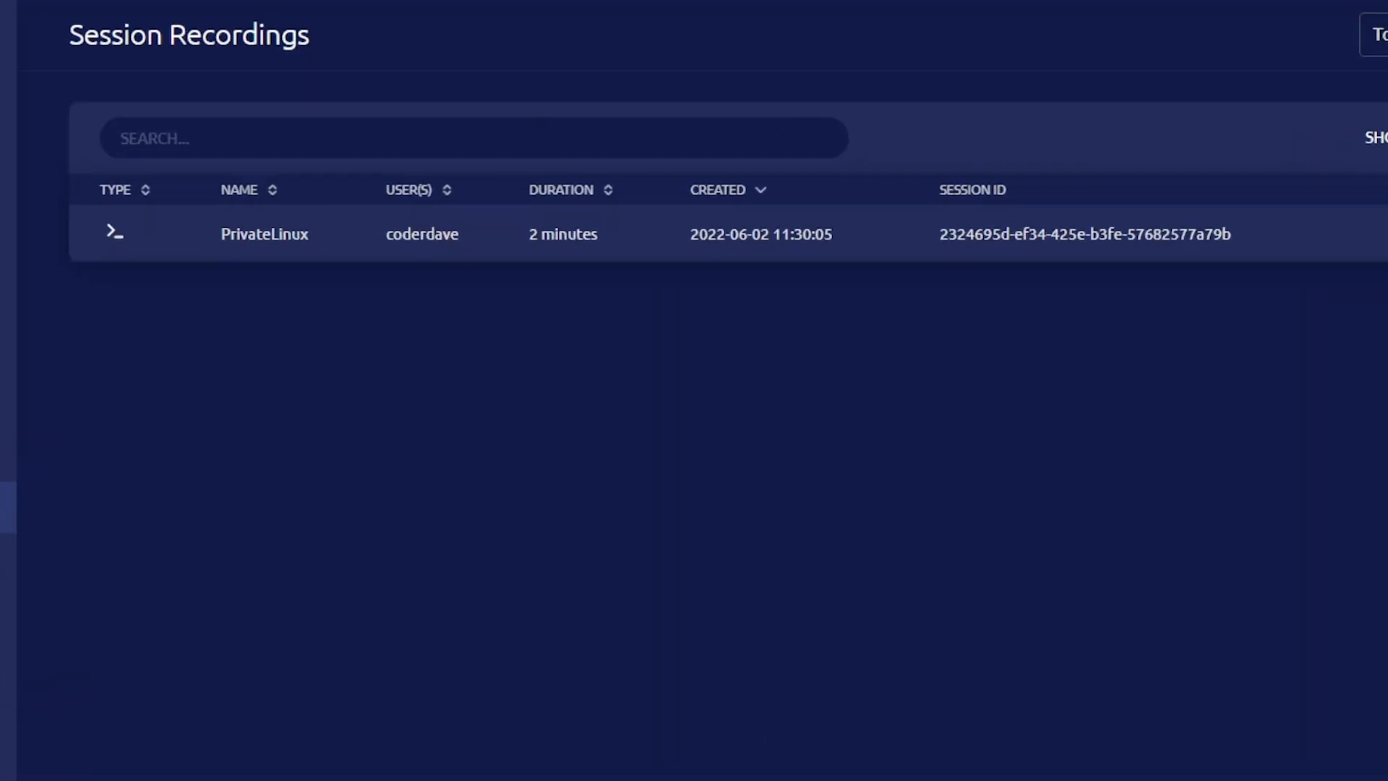
scroll(up, 3)
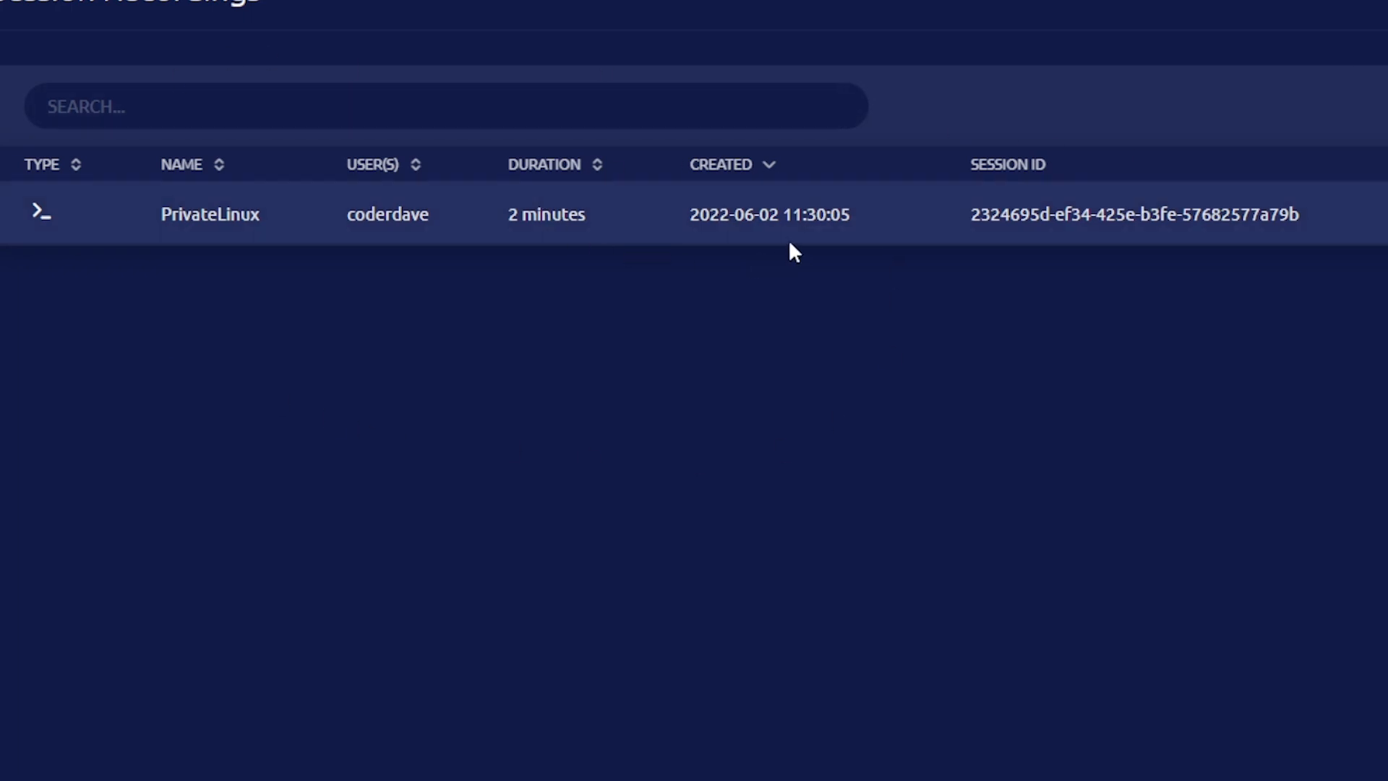
mouse_move(601, 210)
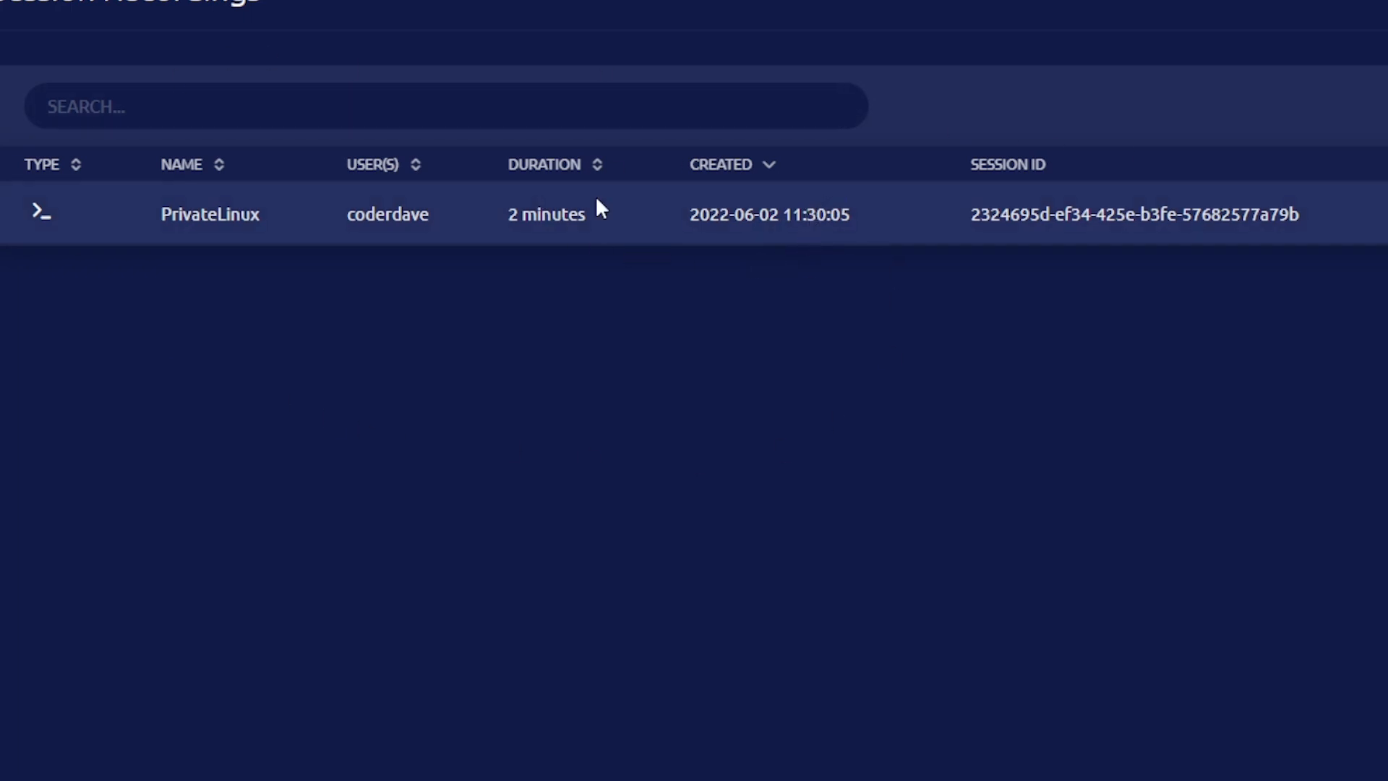
click(209, 214)
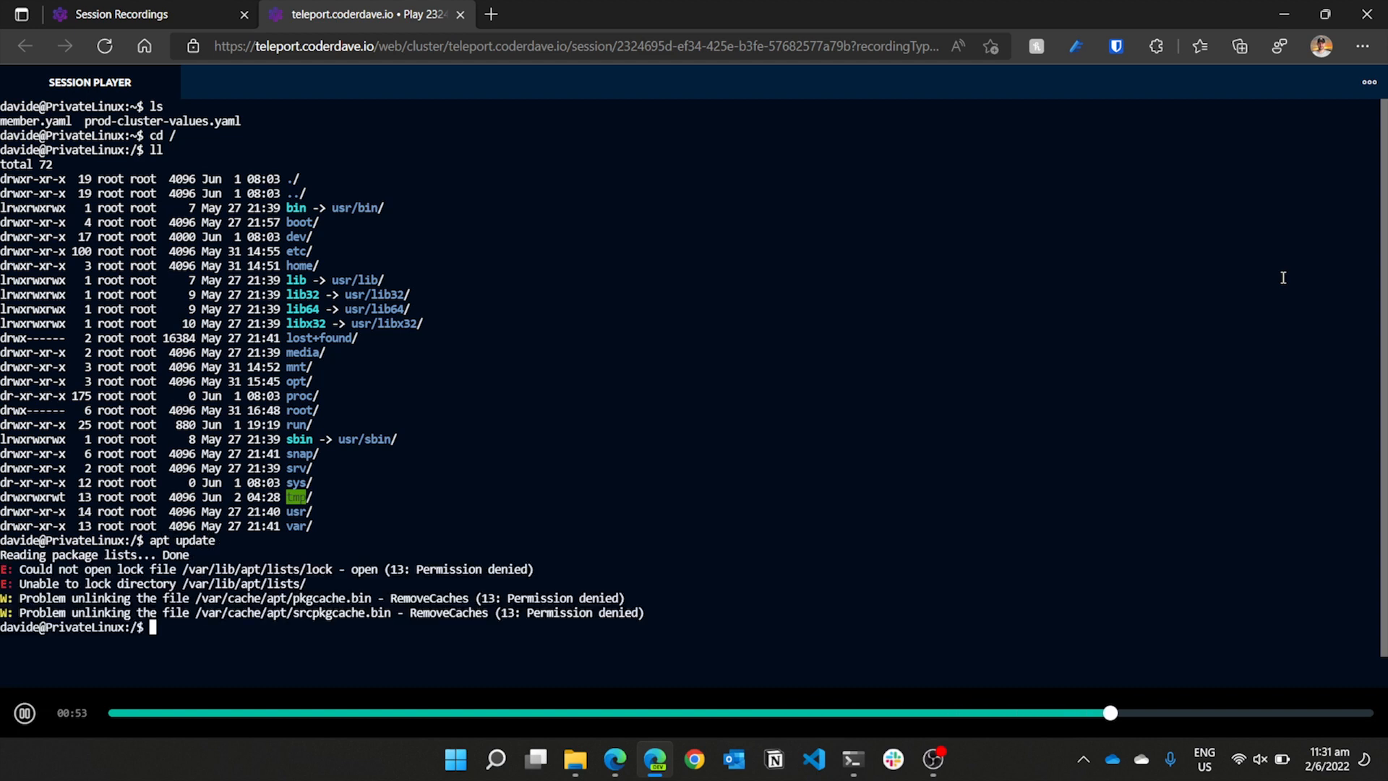
text(ex)
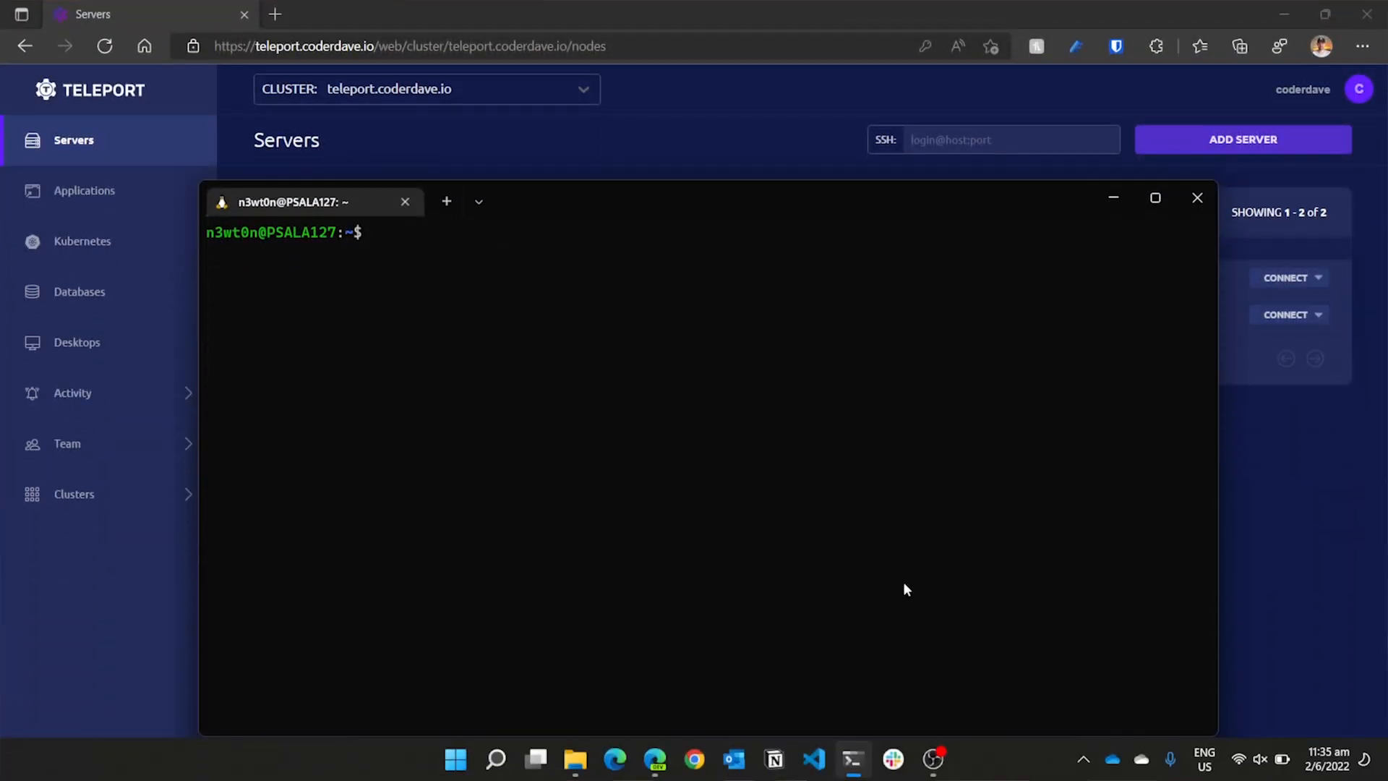
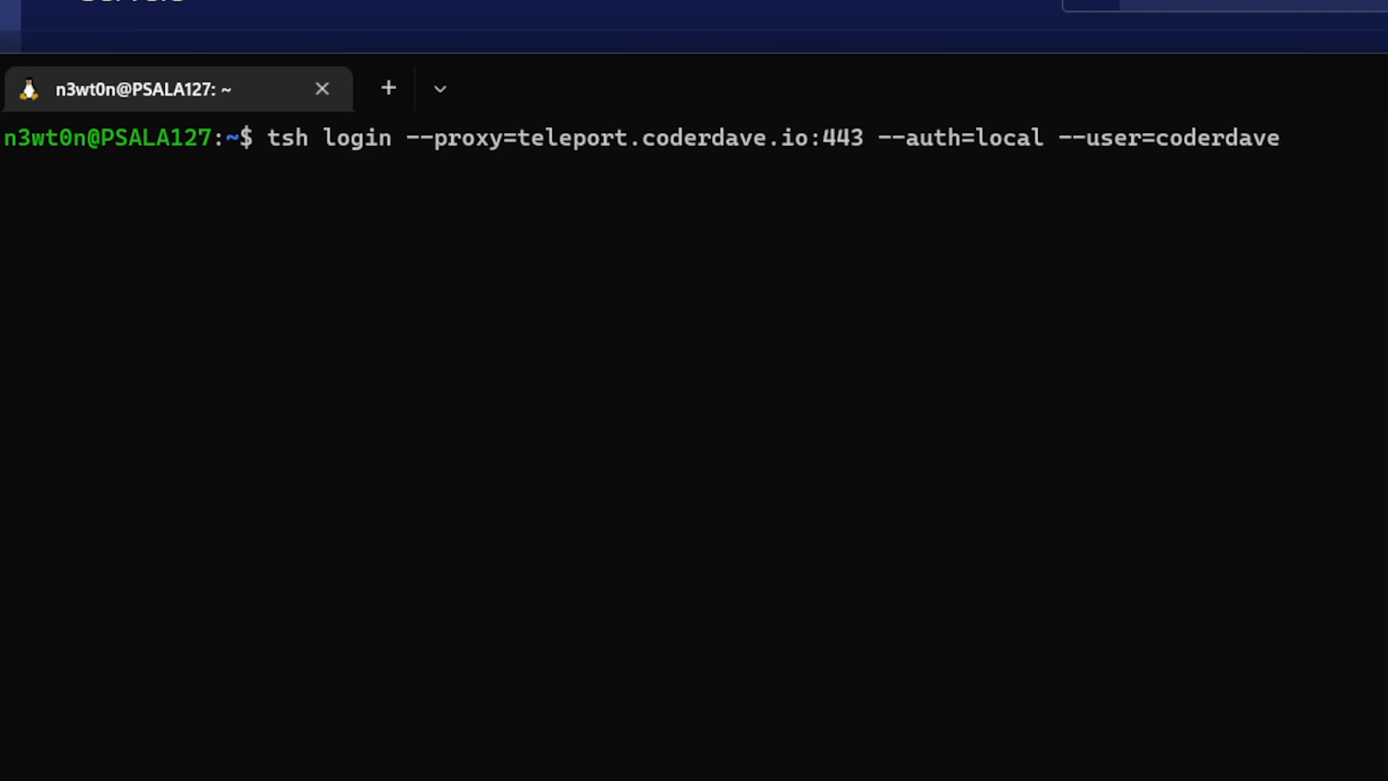
Log in with tsh as coderdave via teleport.coderdave.io:443, using password and OTP.
key(Return)
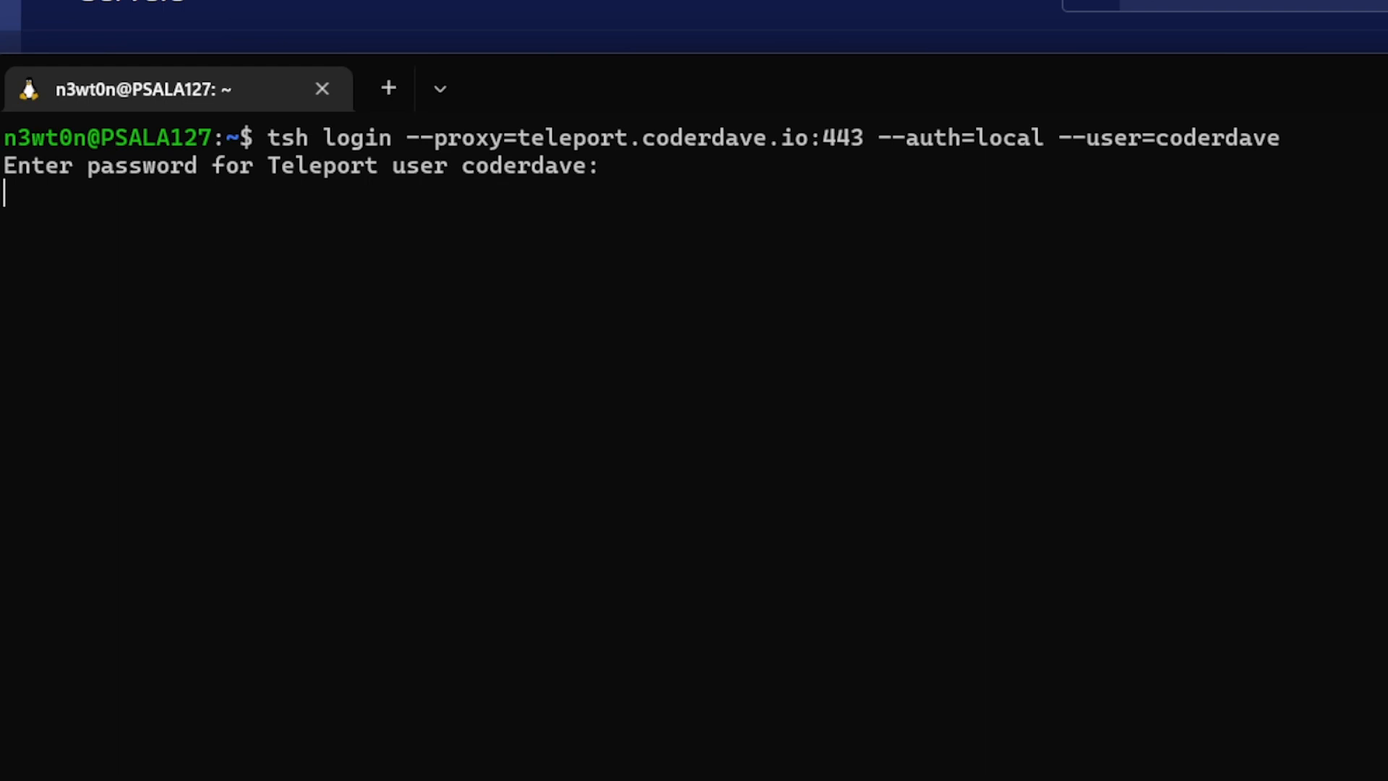
key(Return)
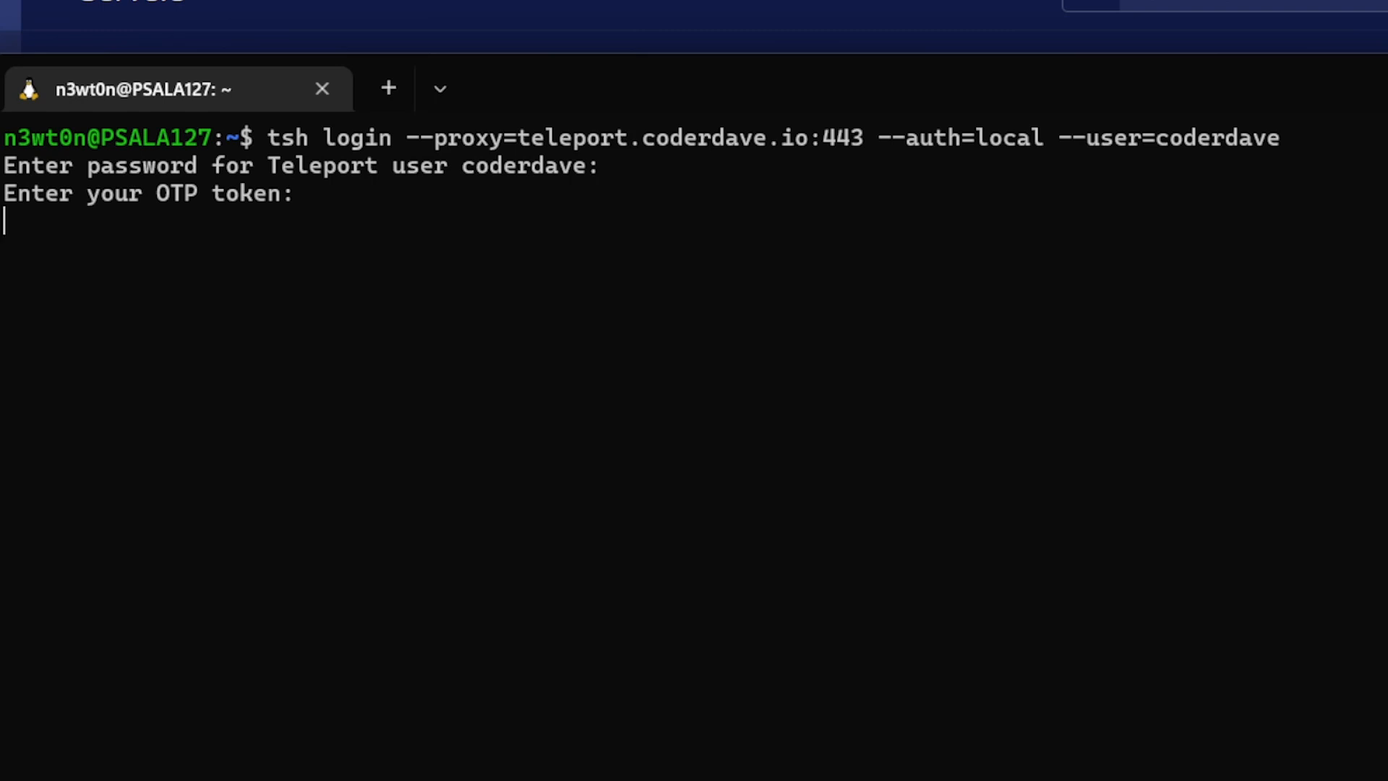
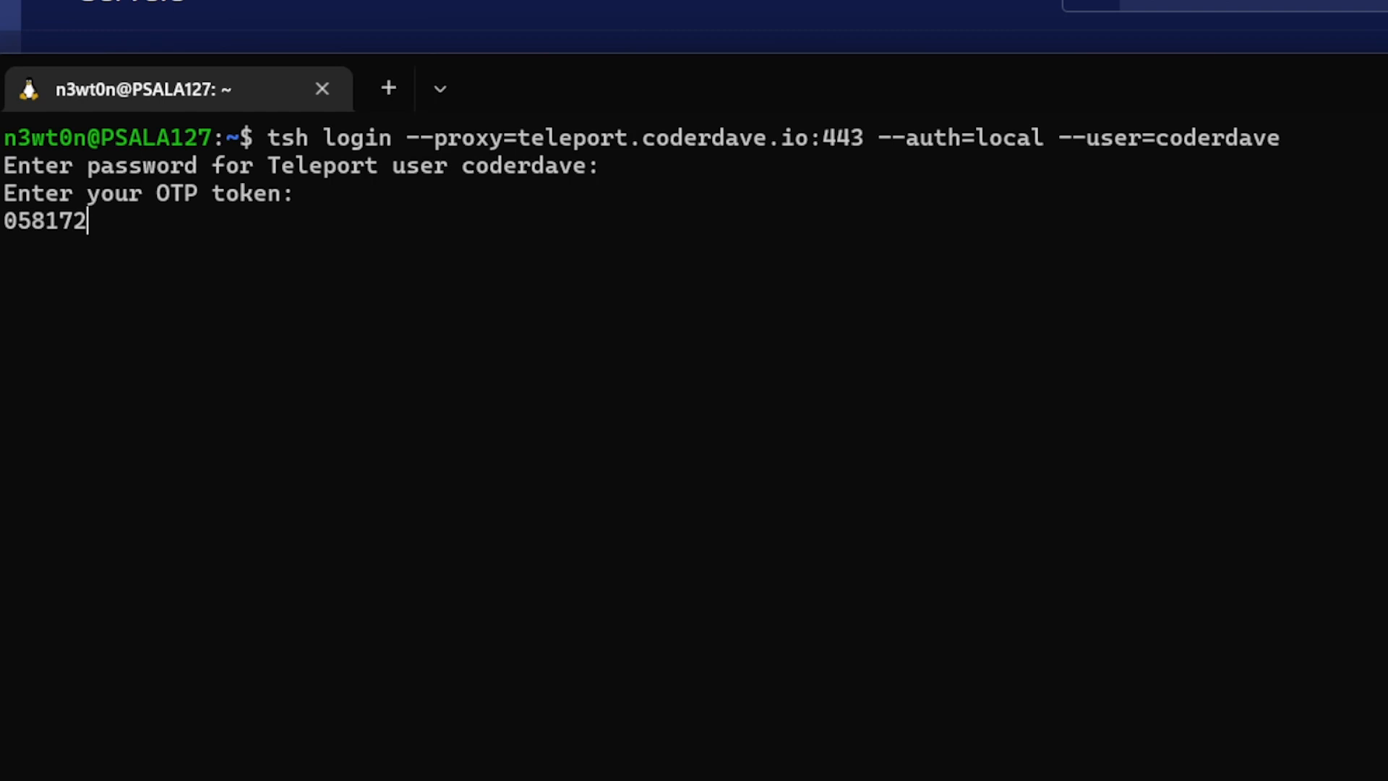
key(Return)
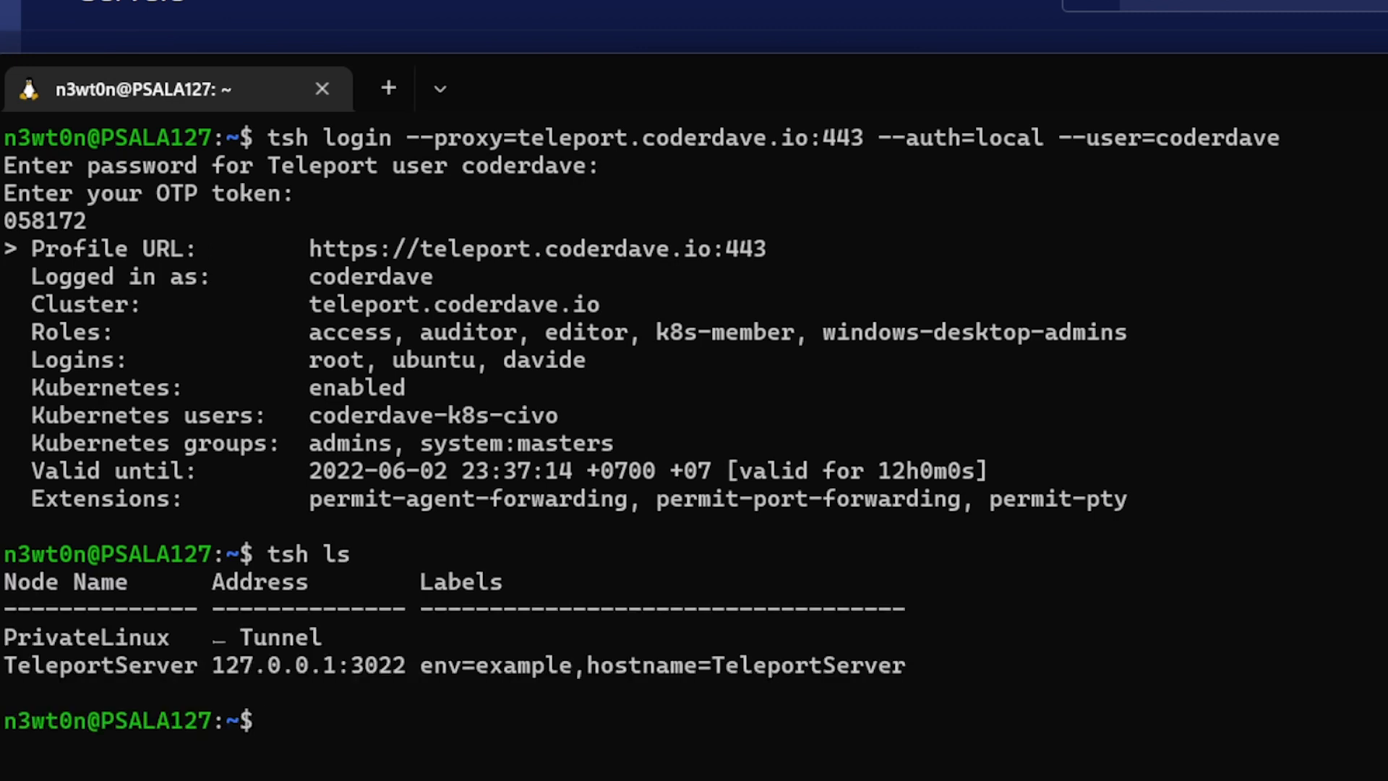
Connect to PrivateLinux as davide with tsh ssh davide@PrivateLinux.
text(ts)
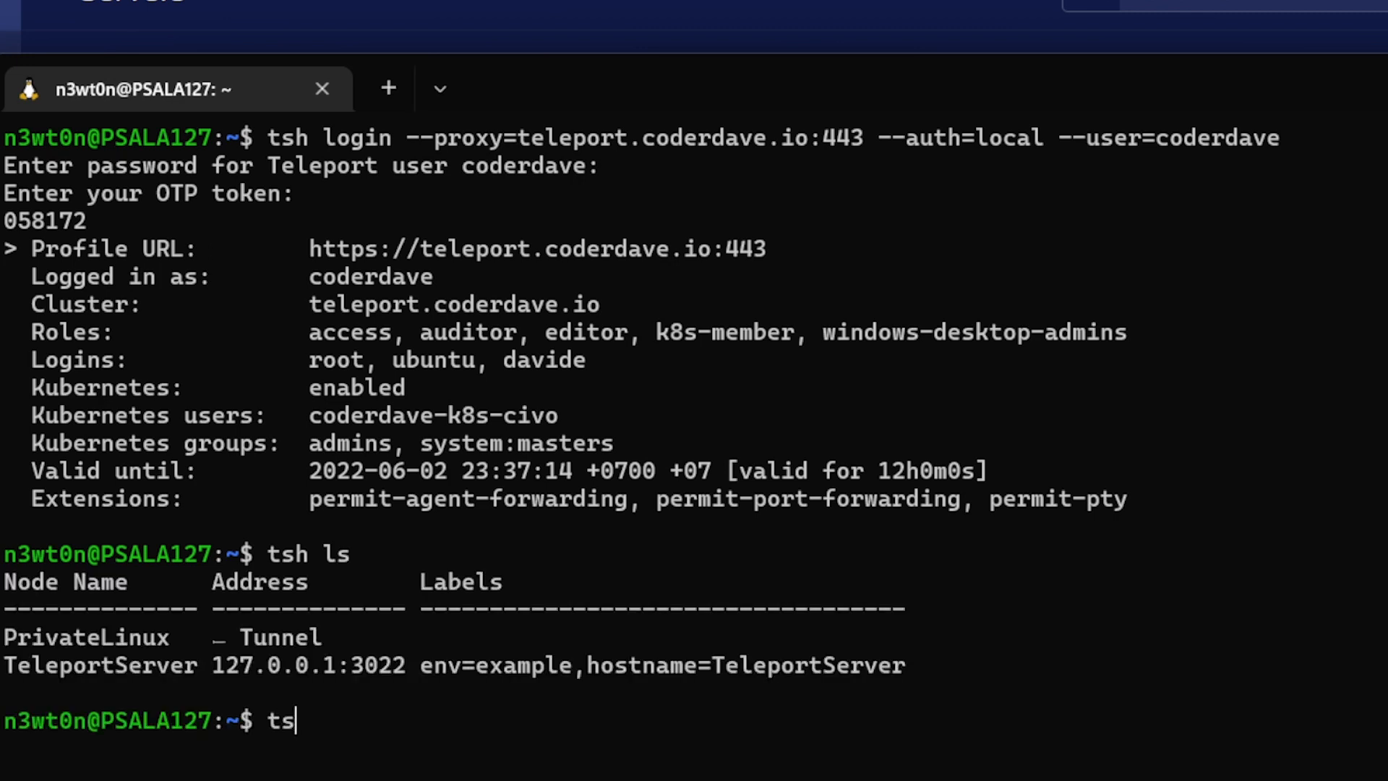
text(h)
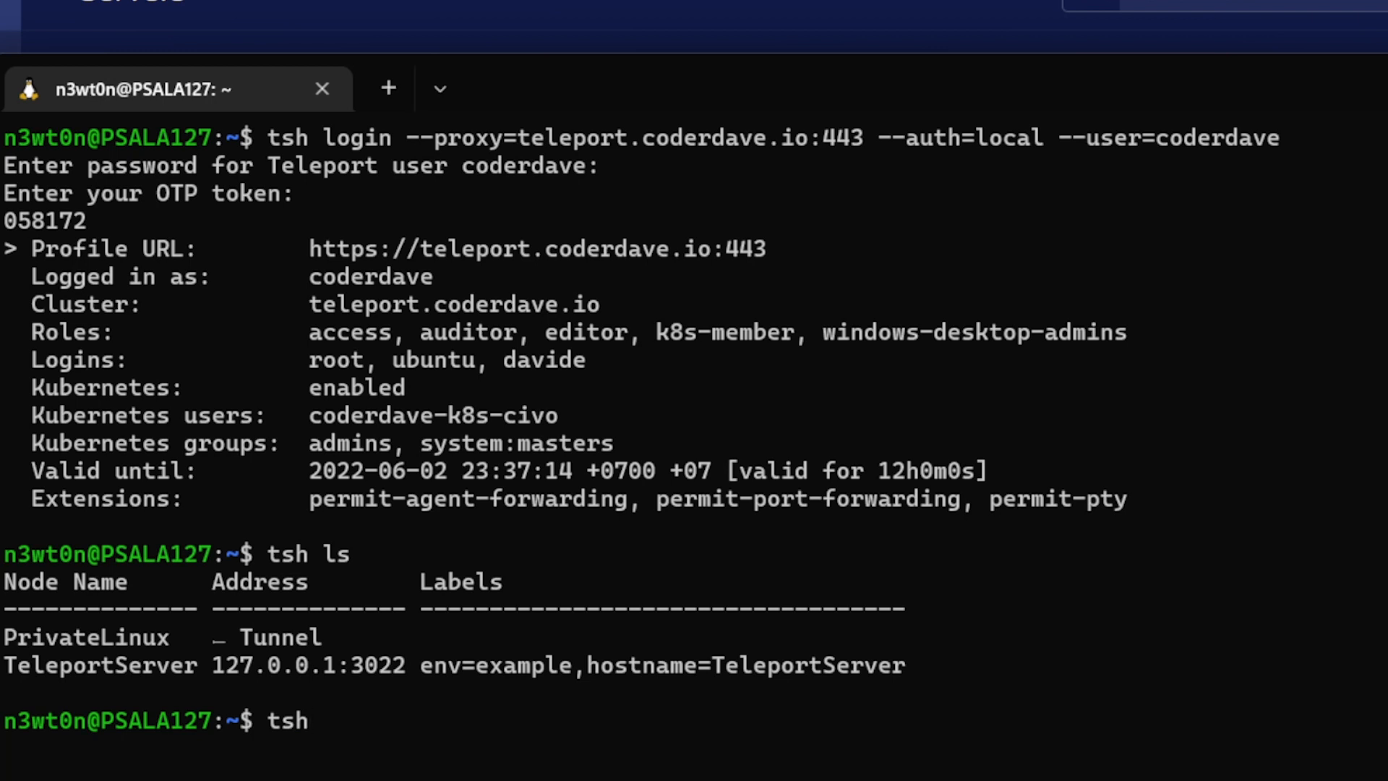
text(s)
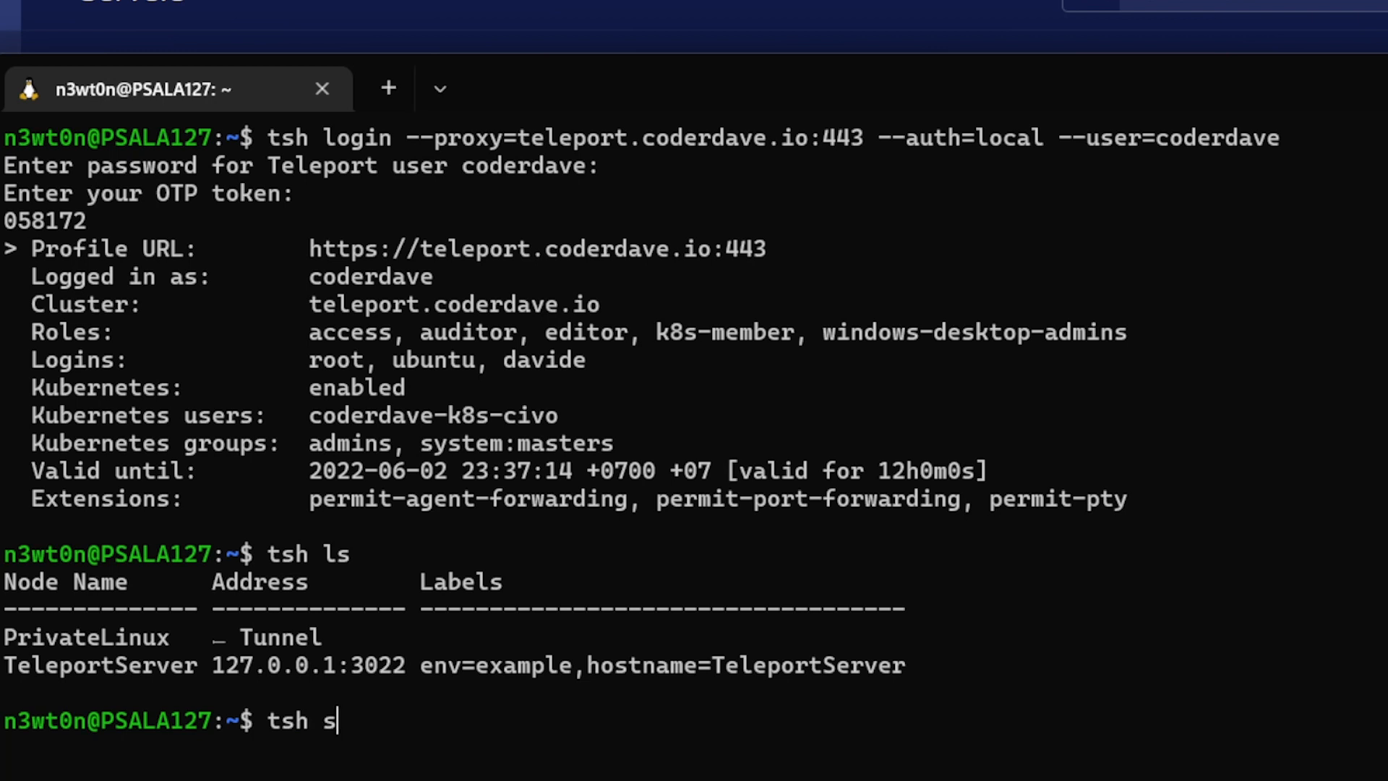
text(sh davide@PrivateLinux)
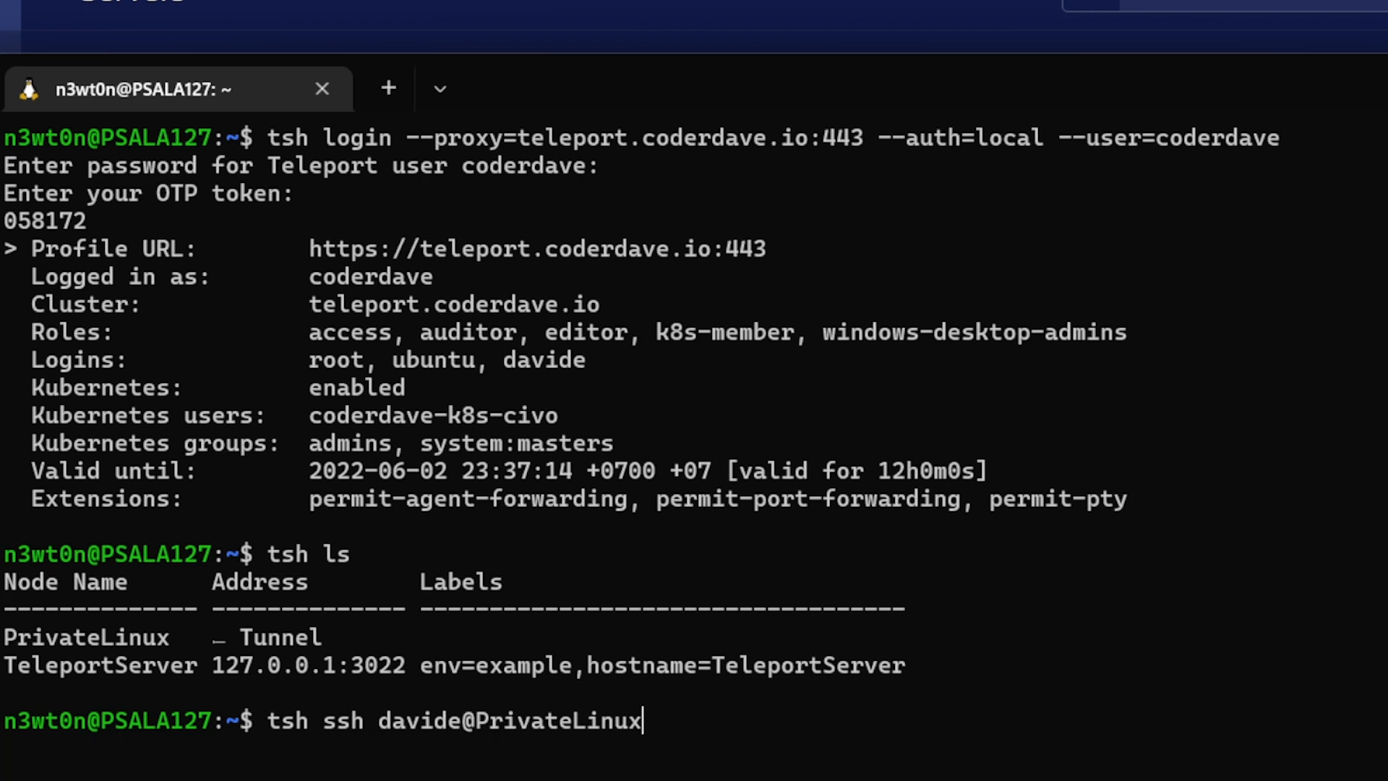
key(Return)
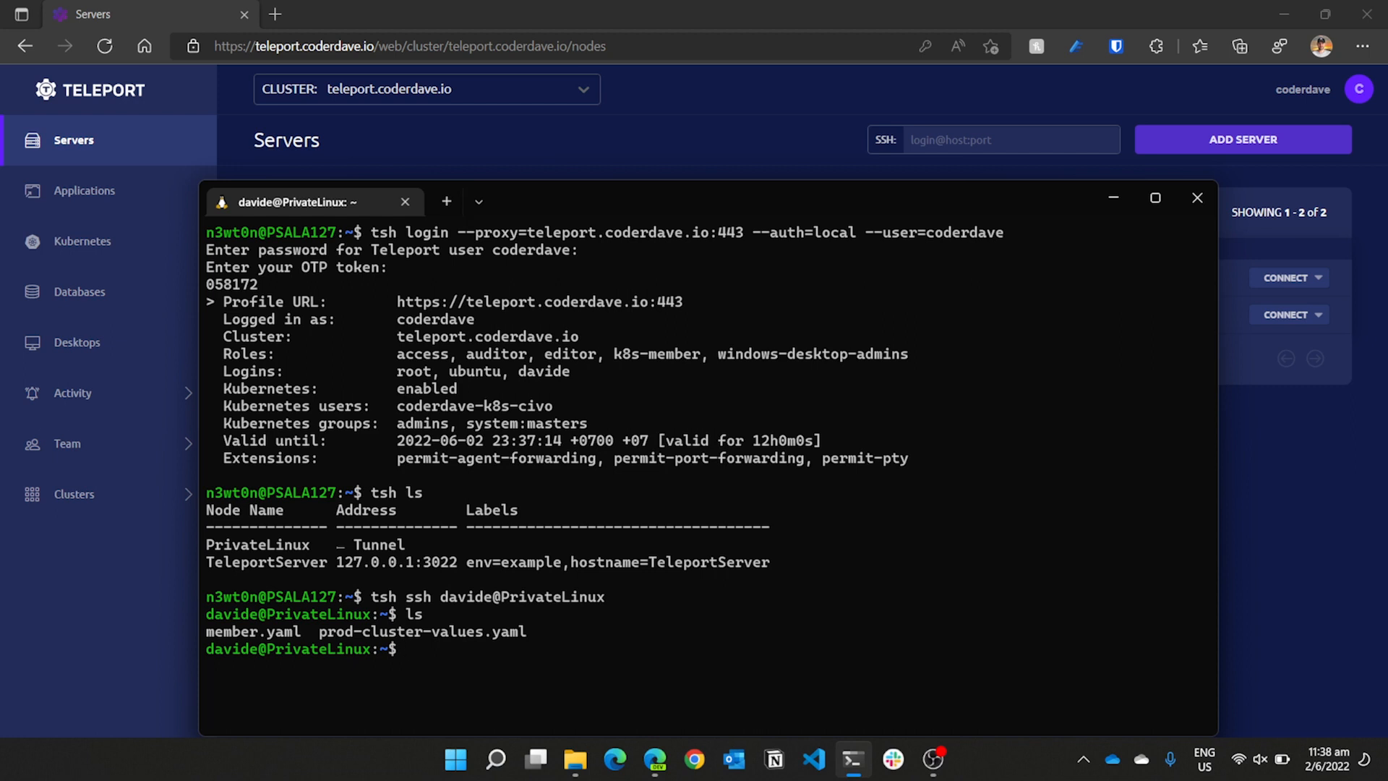
Exit the remote PrivateLinux shell to close the SSH session.
text(exit)
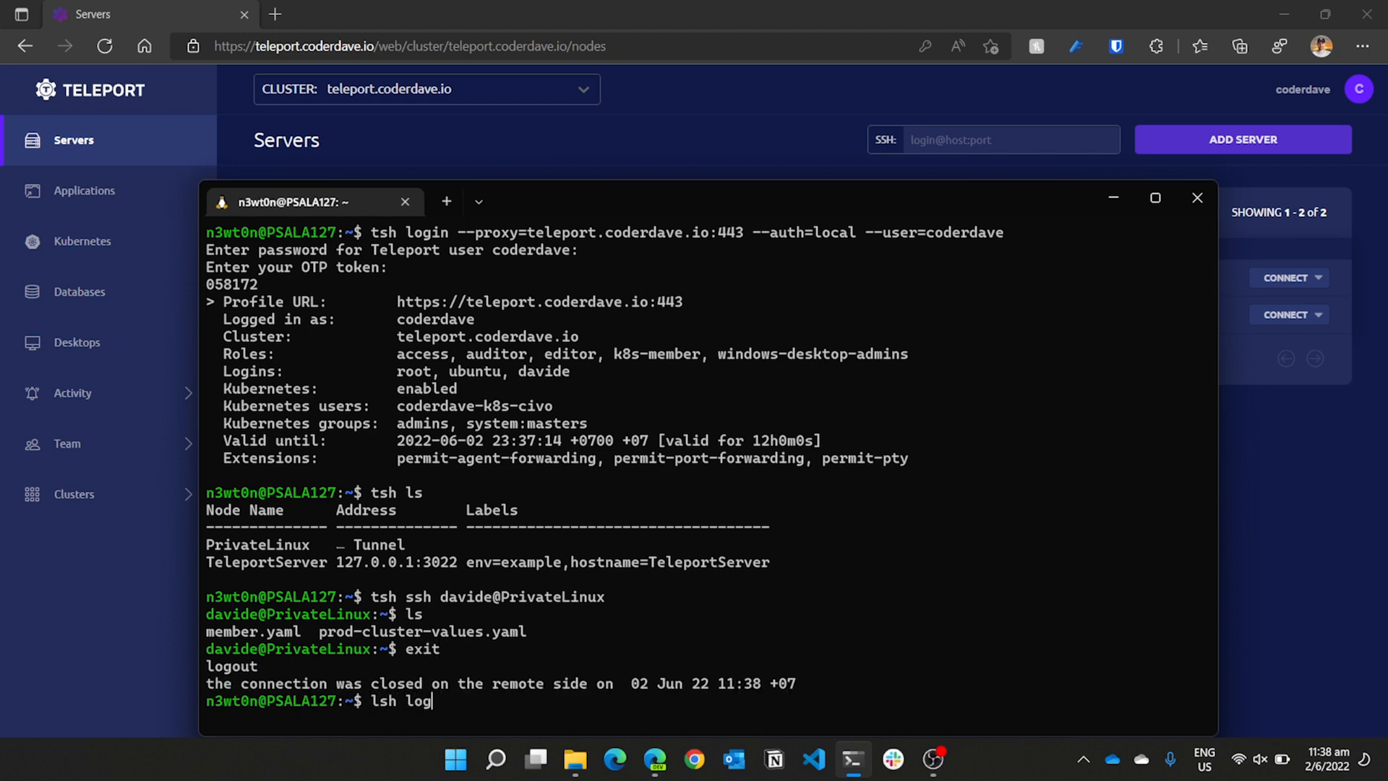
key(Return)
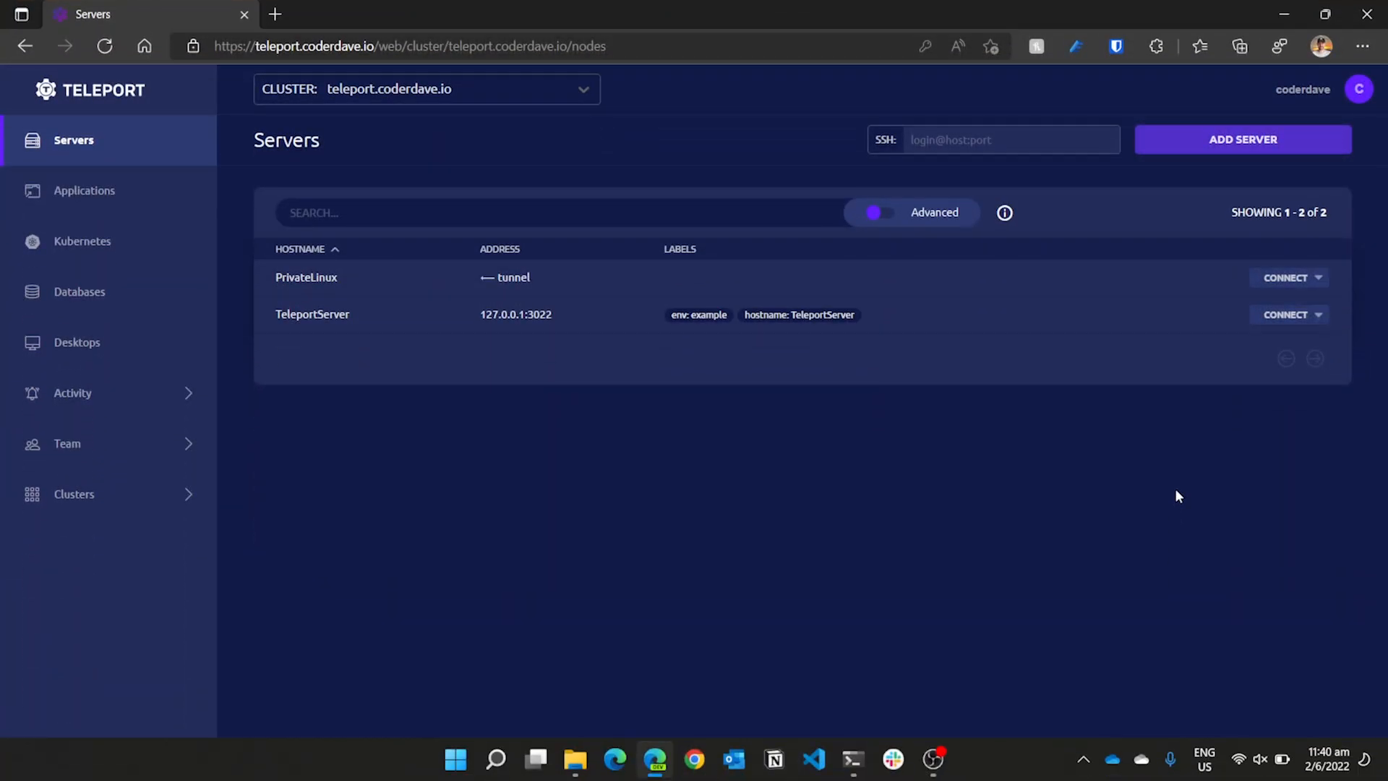
mouse_move(78, 343)
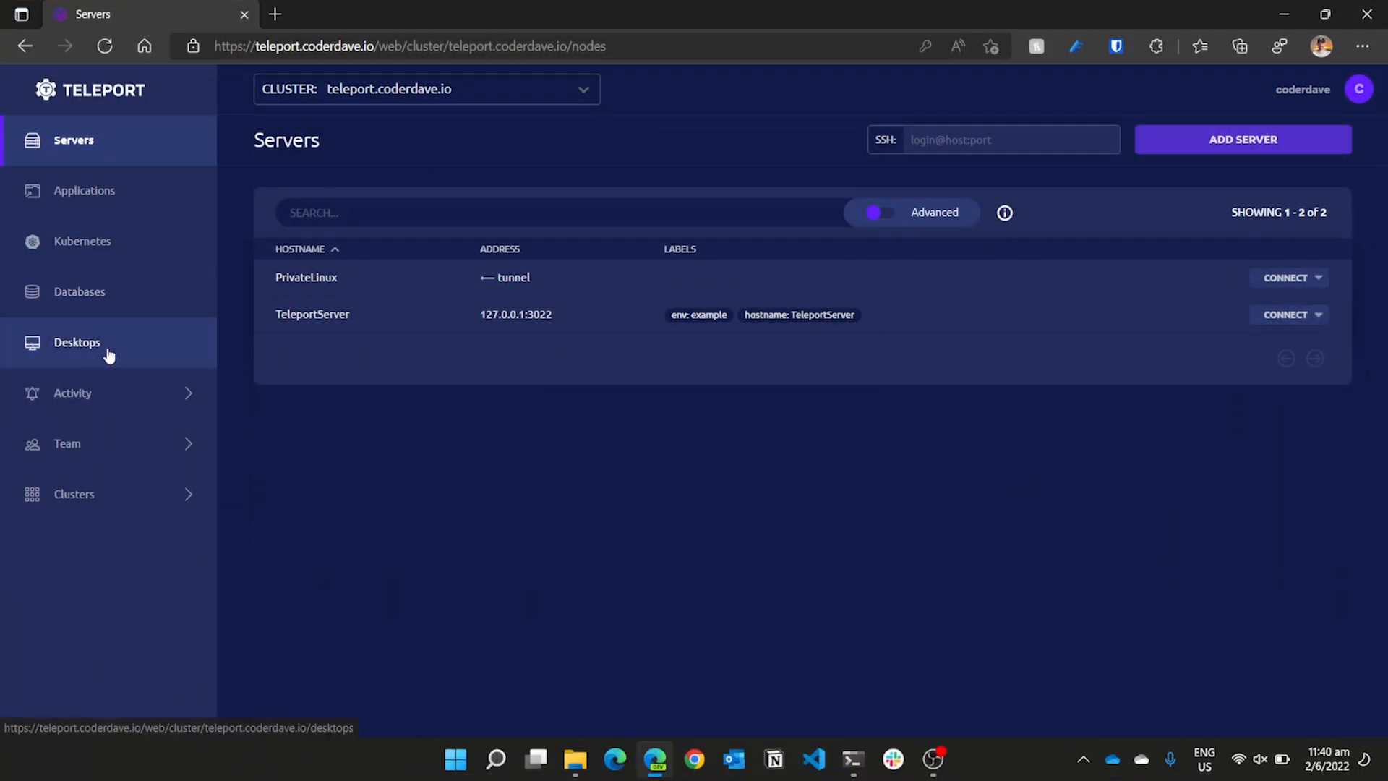
Connect to WindowsServer-coderdave-test from Desktops using the second, non-Administrator login.
click(77, 342)
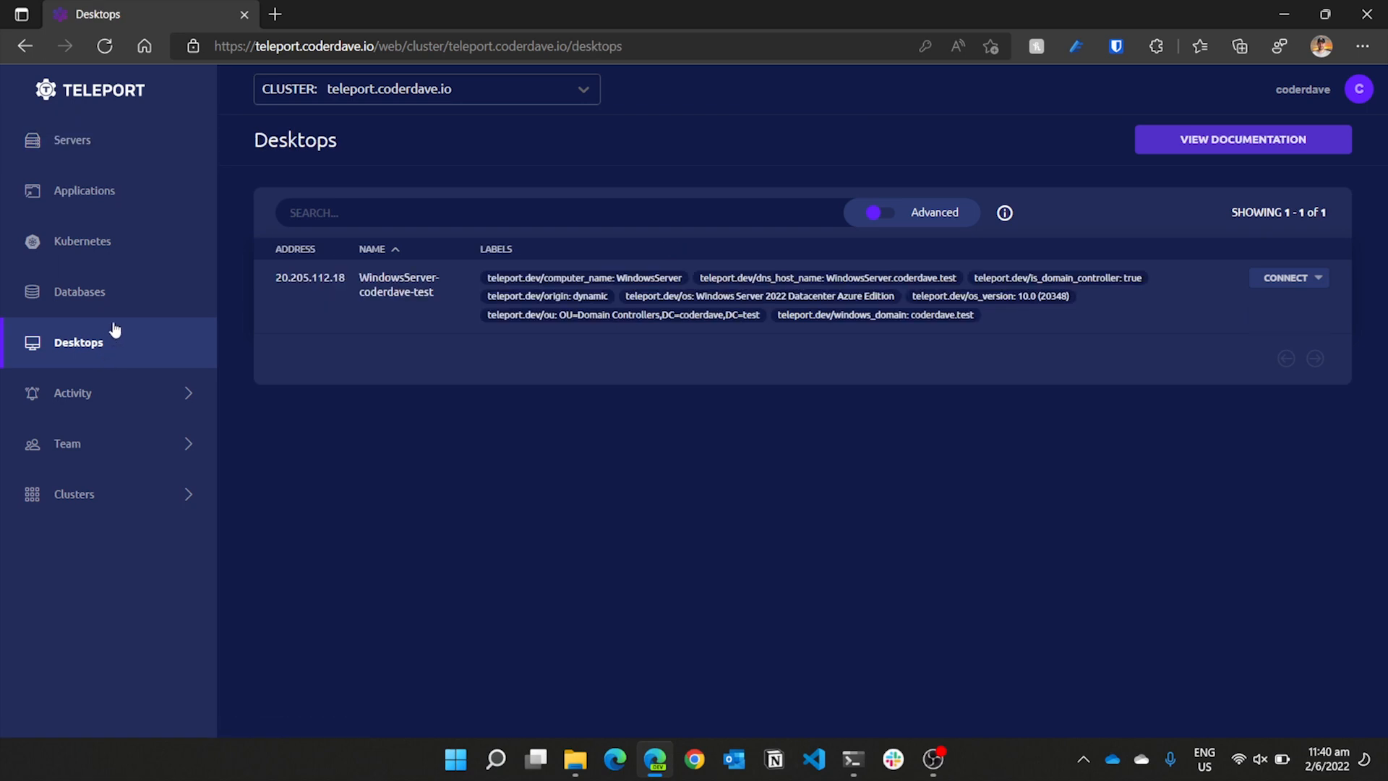
mouse_move(408, 321)
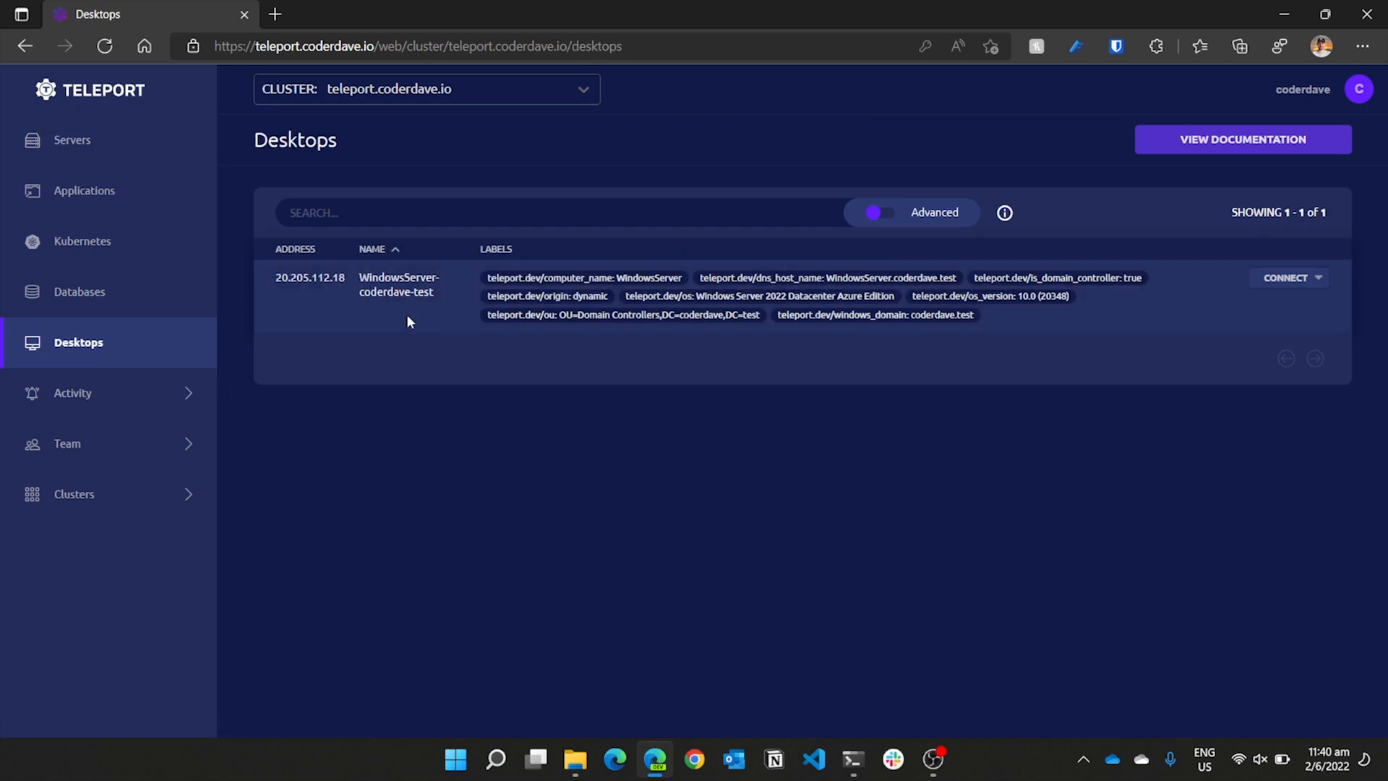
mouse_move(460, 329)
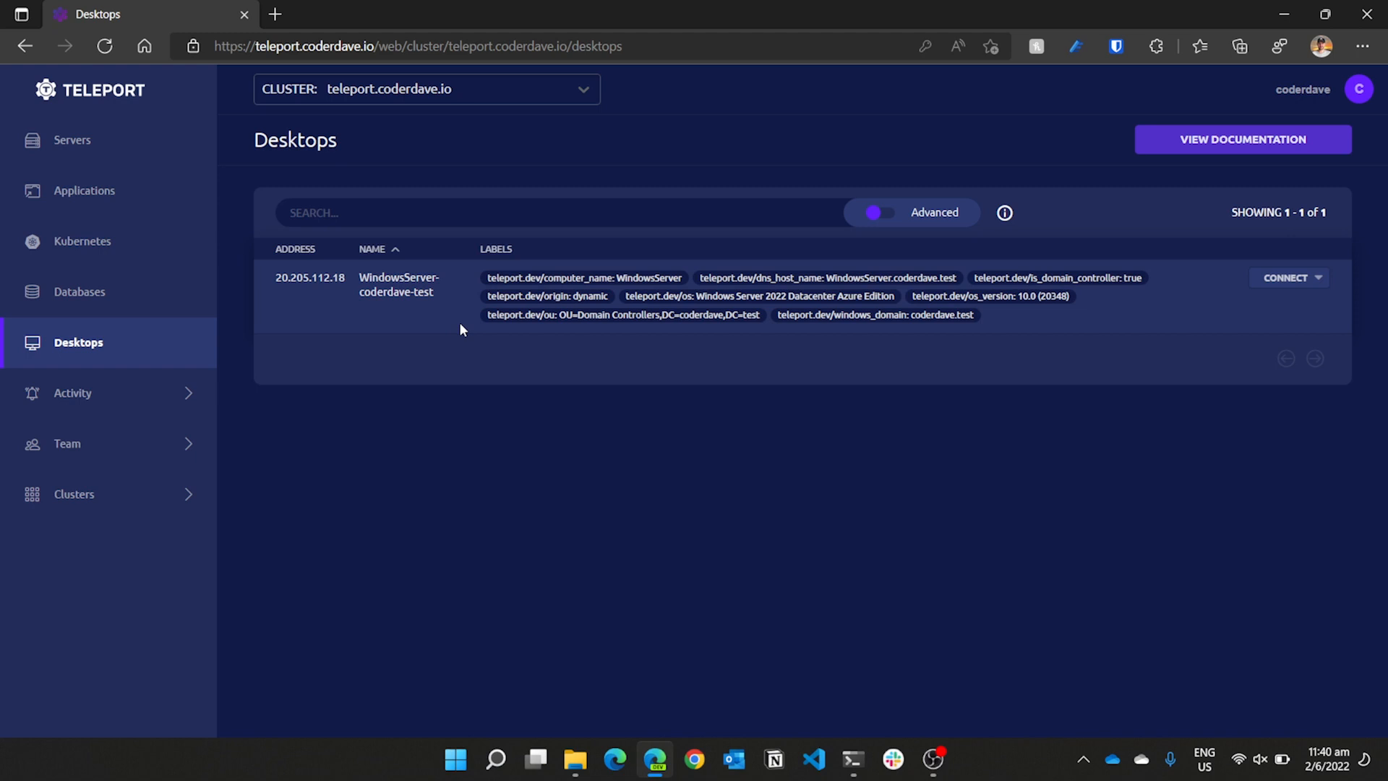
mouse_move(282, 300)
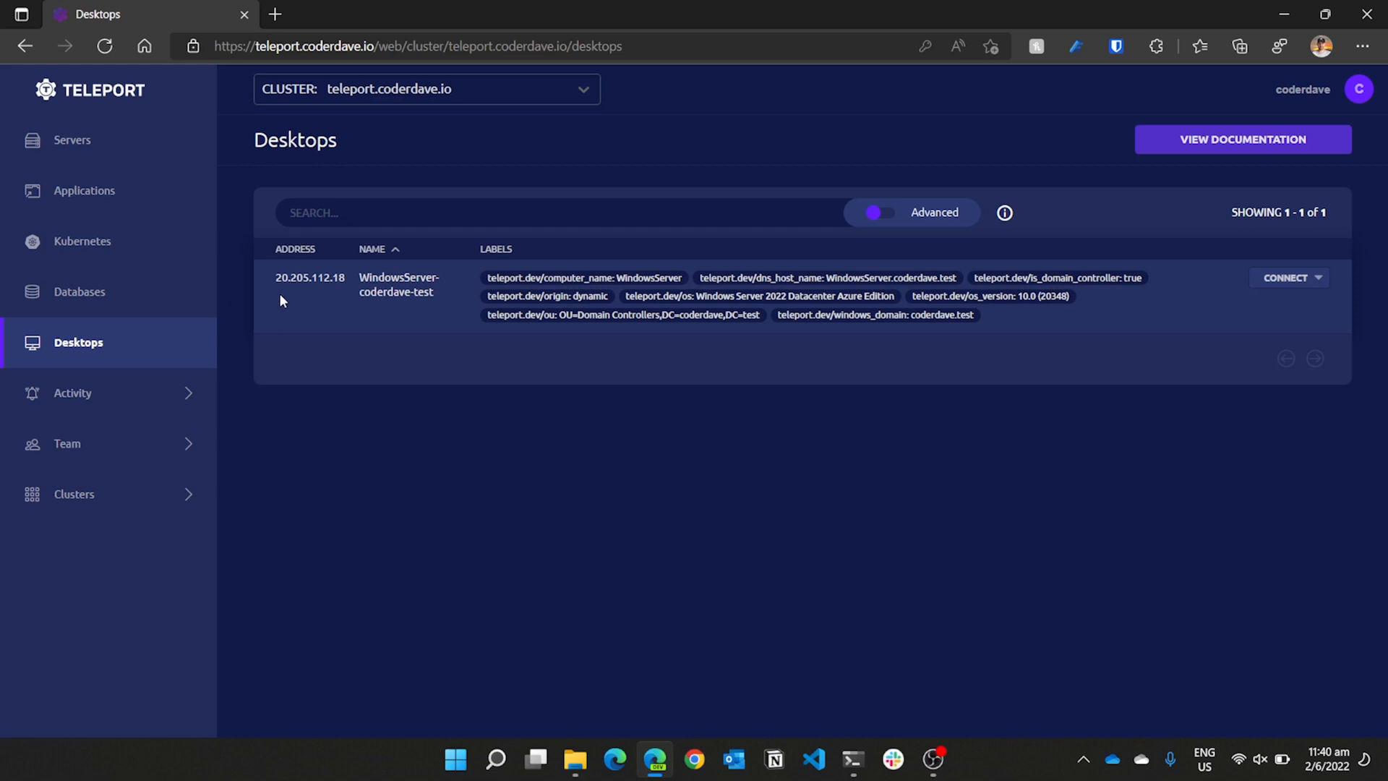
mouse_move(1305, 284)
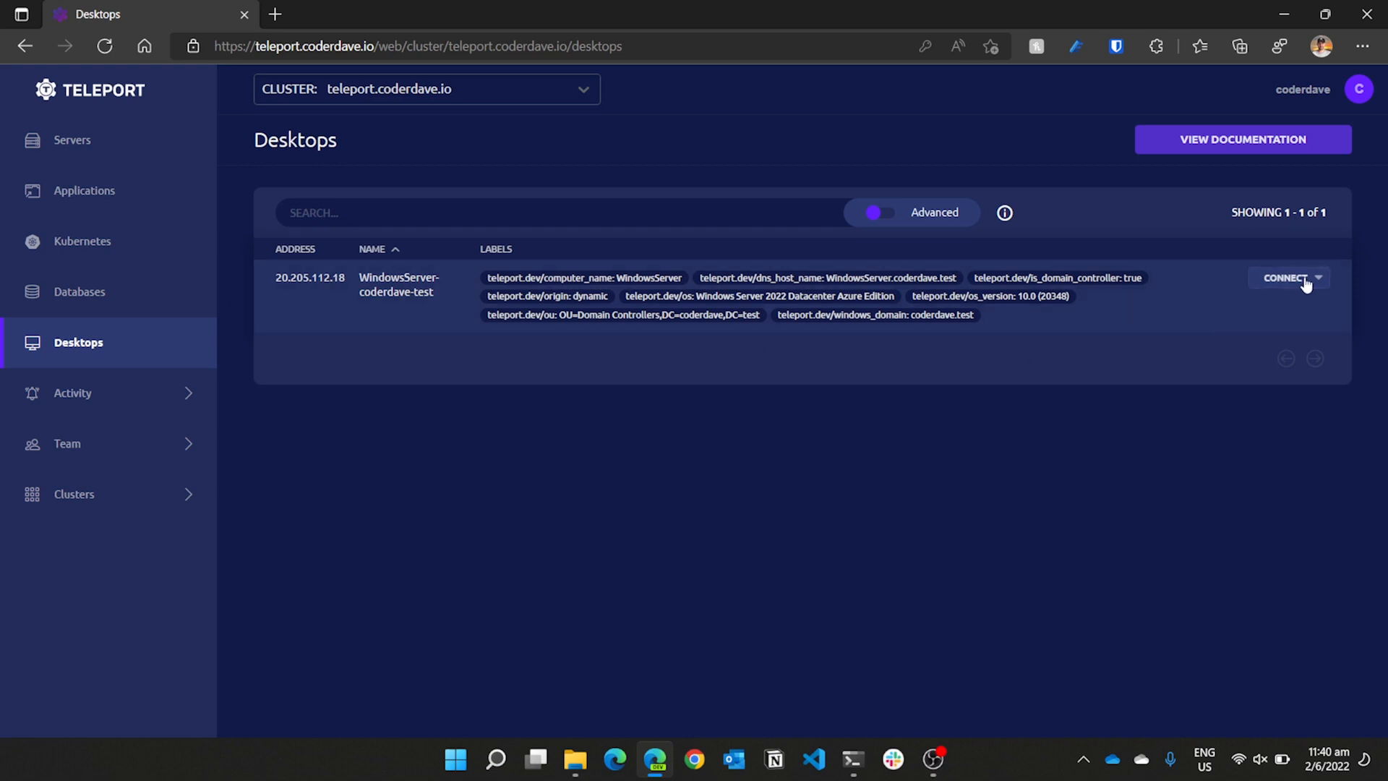
click(1284, 277)
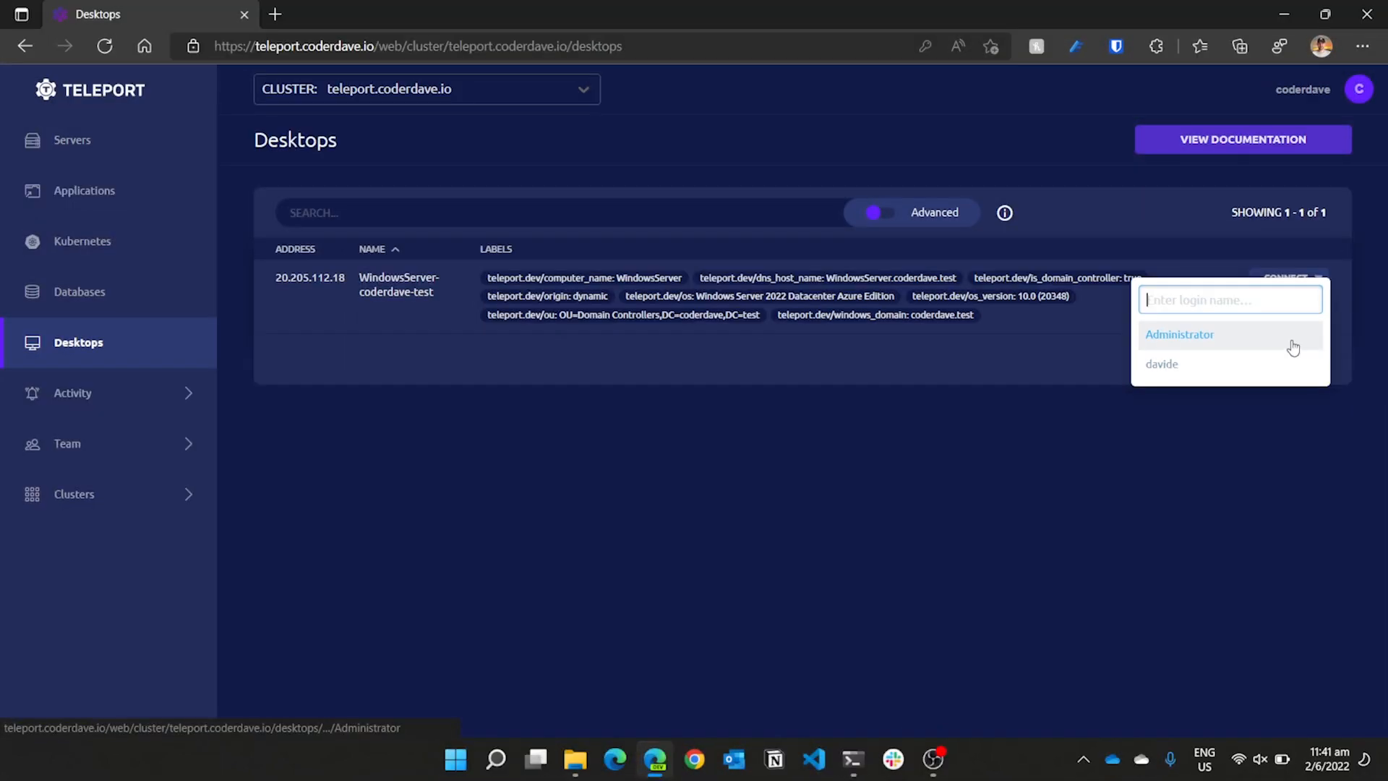
mouse_move(1230, 364)
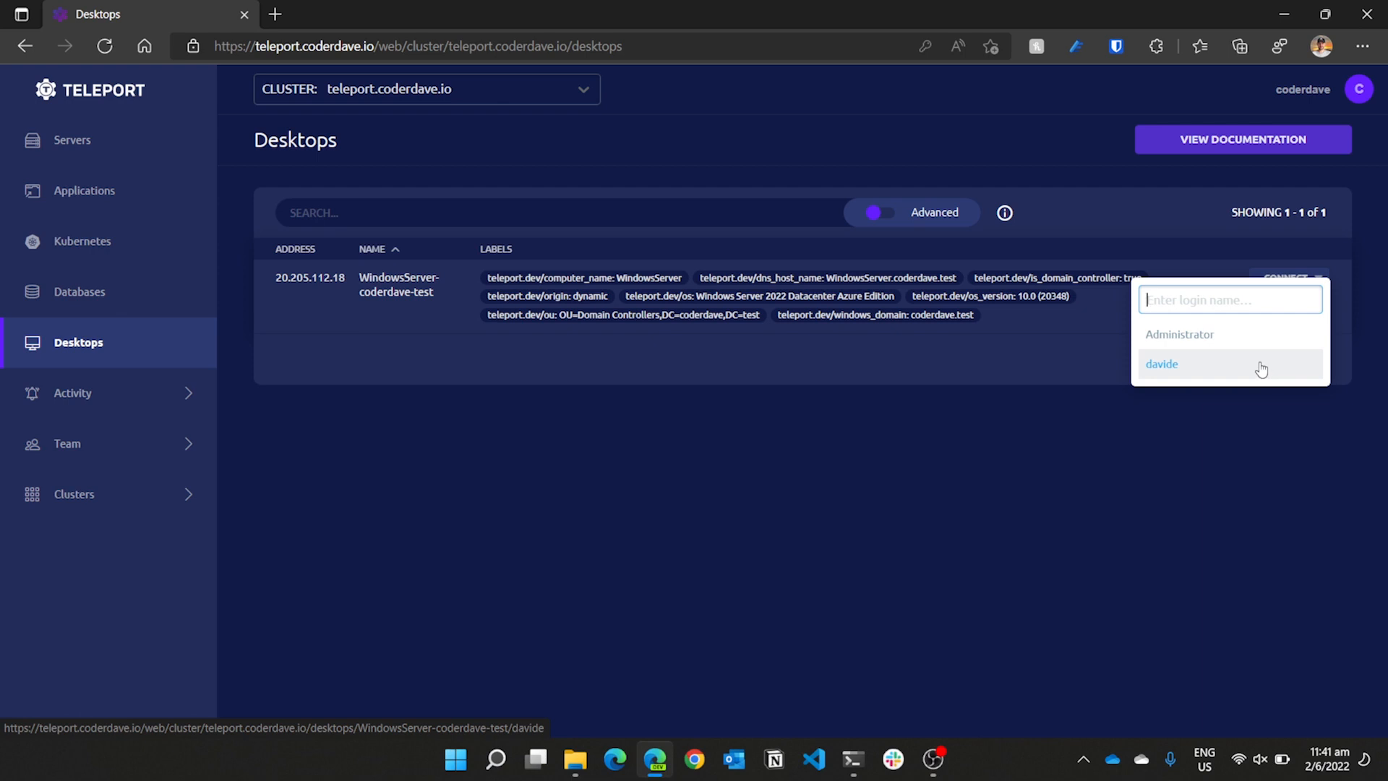
click(1162, 364)
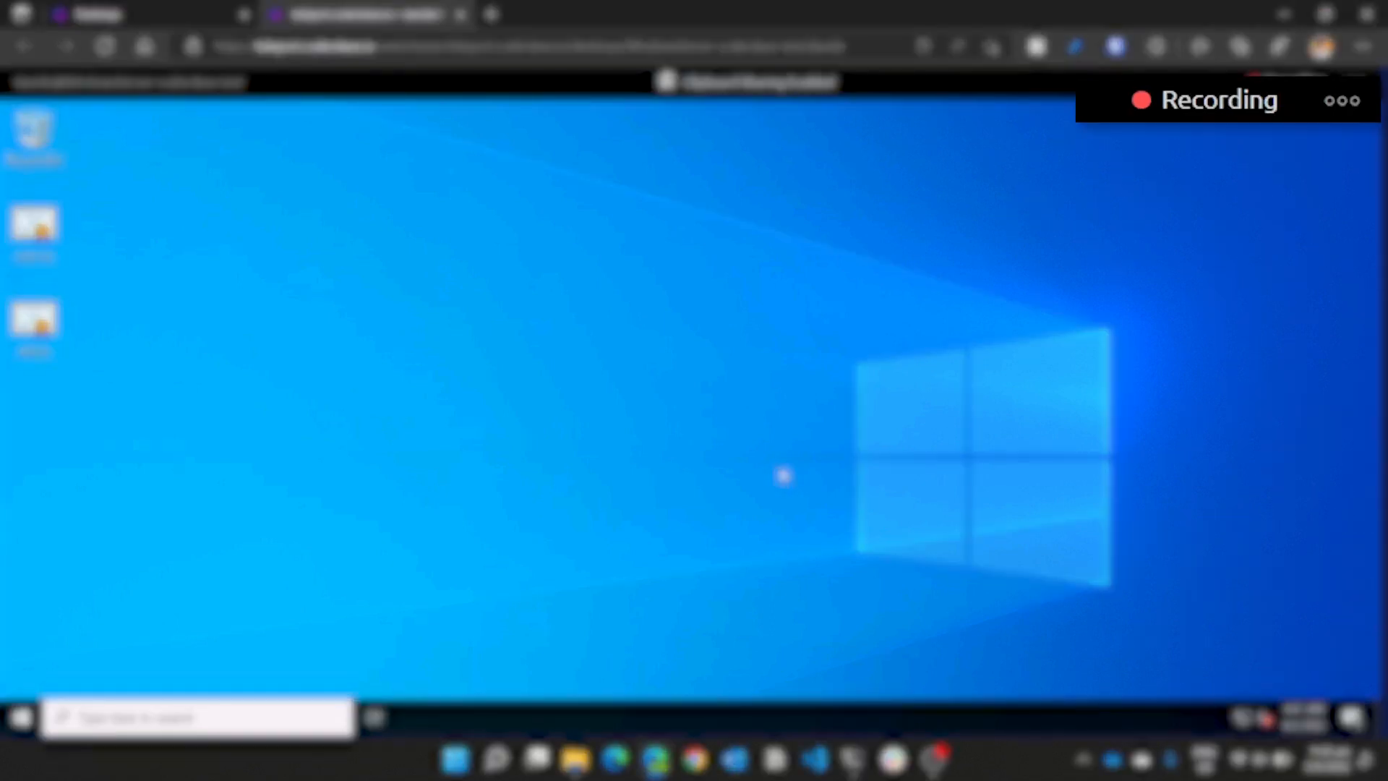
View Local Server properties in Server Manager, then close the remote desktop session tab.
click(21, 717)
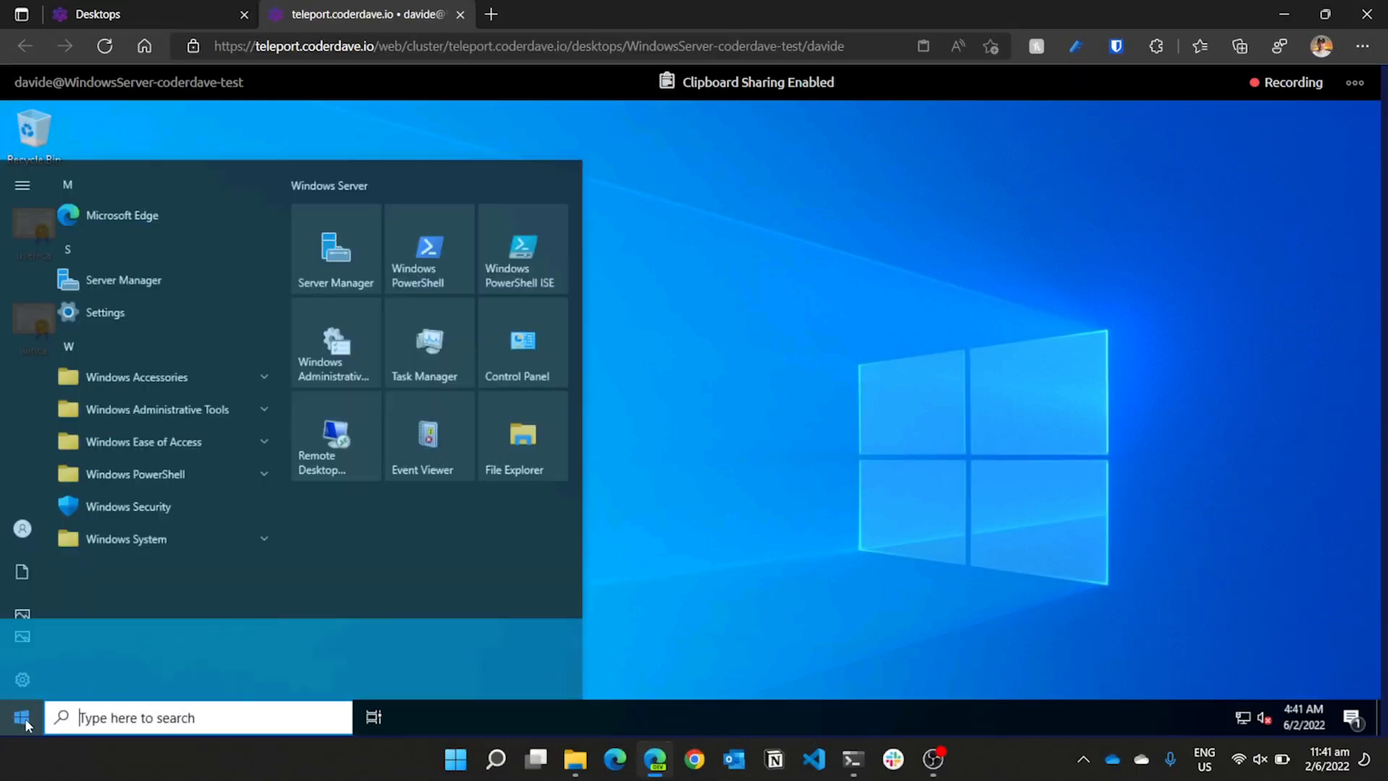
click(335, 248)
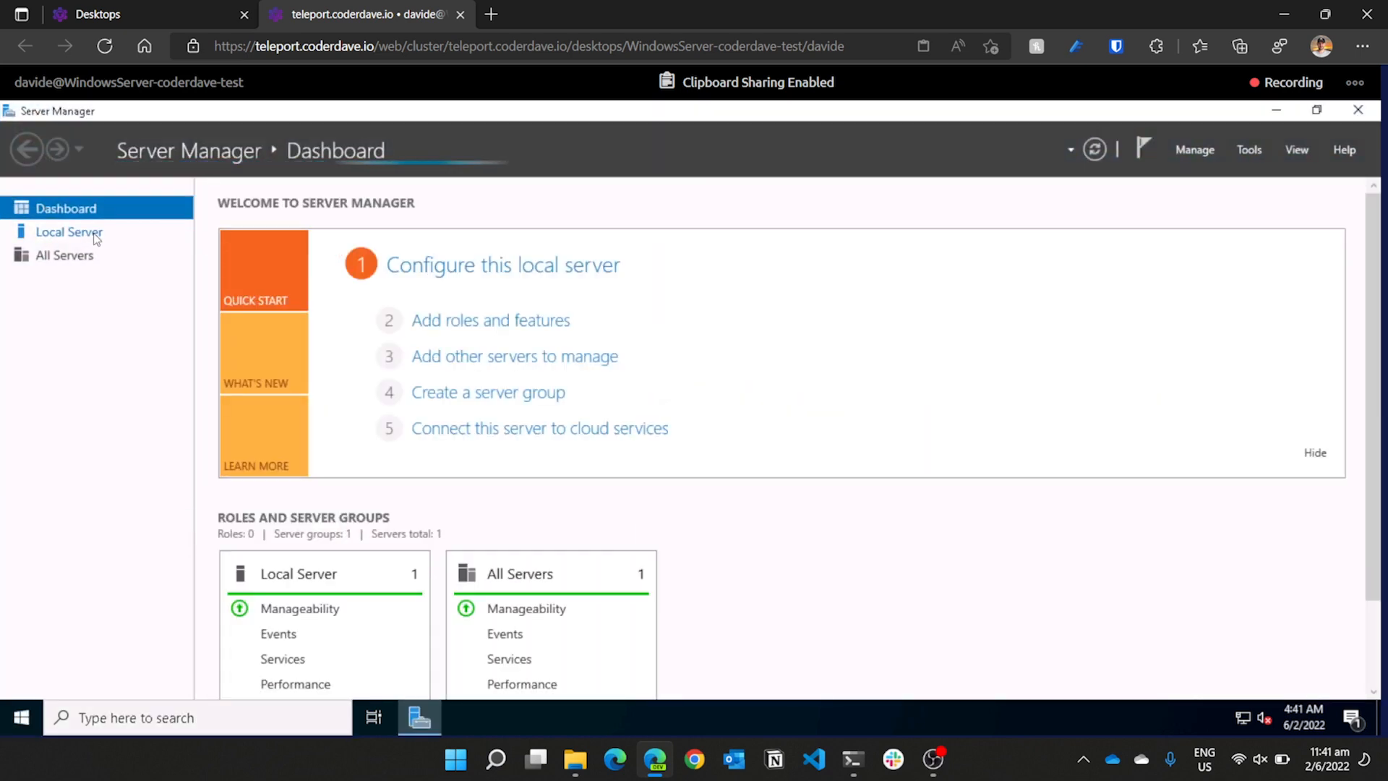
click(68, 232)
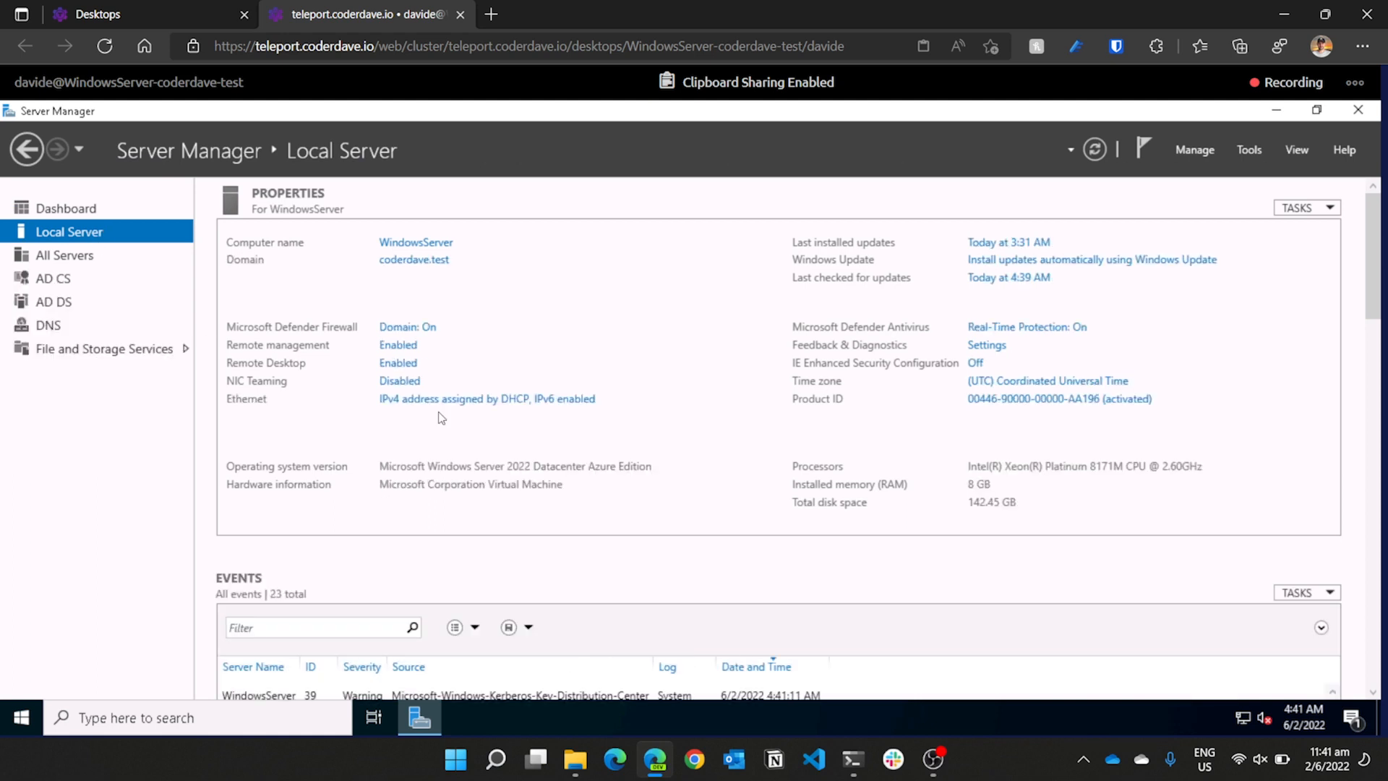
mouse_move(1160, 370)
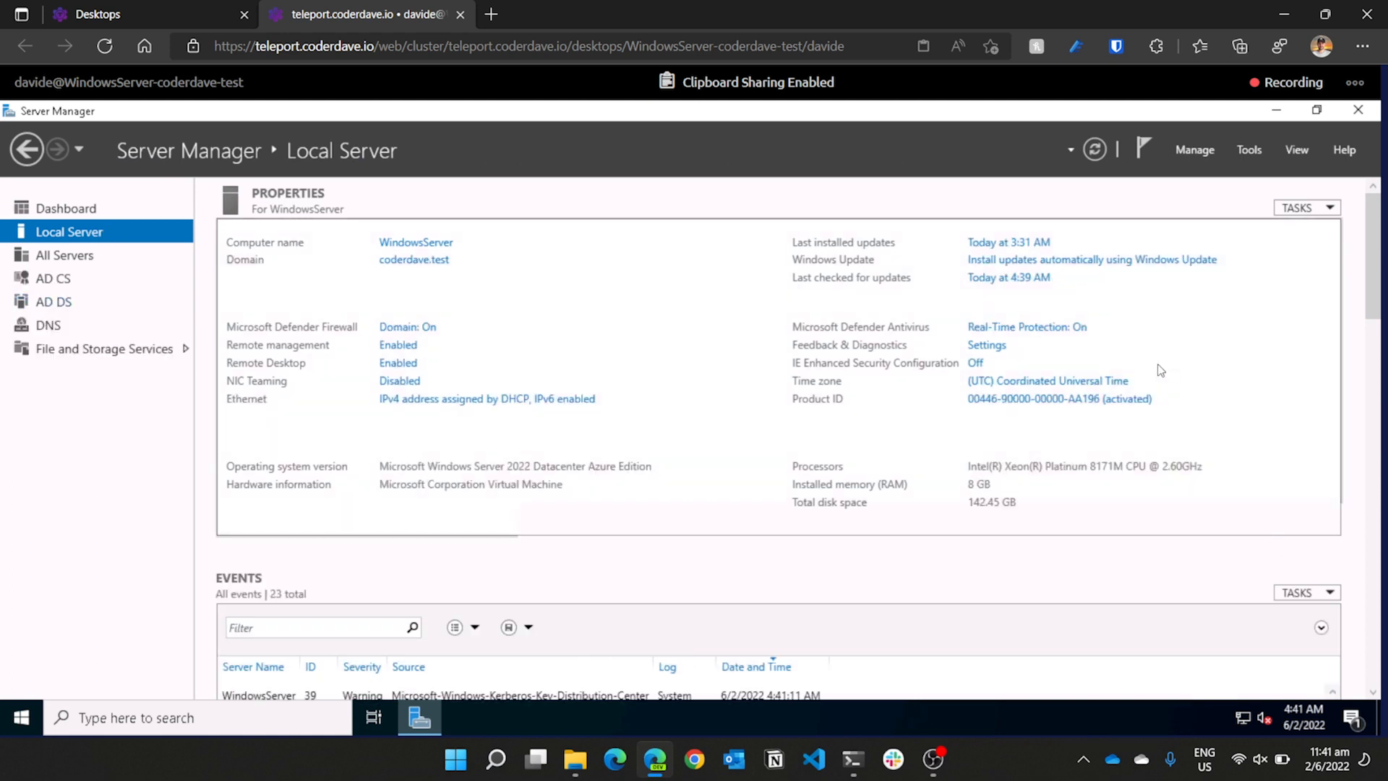
mouse_move(627, 146)
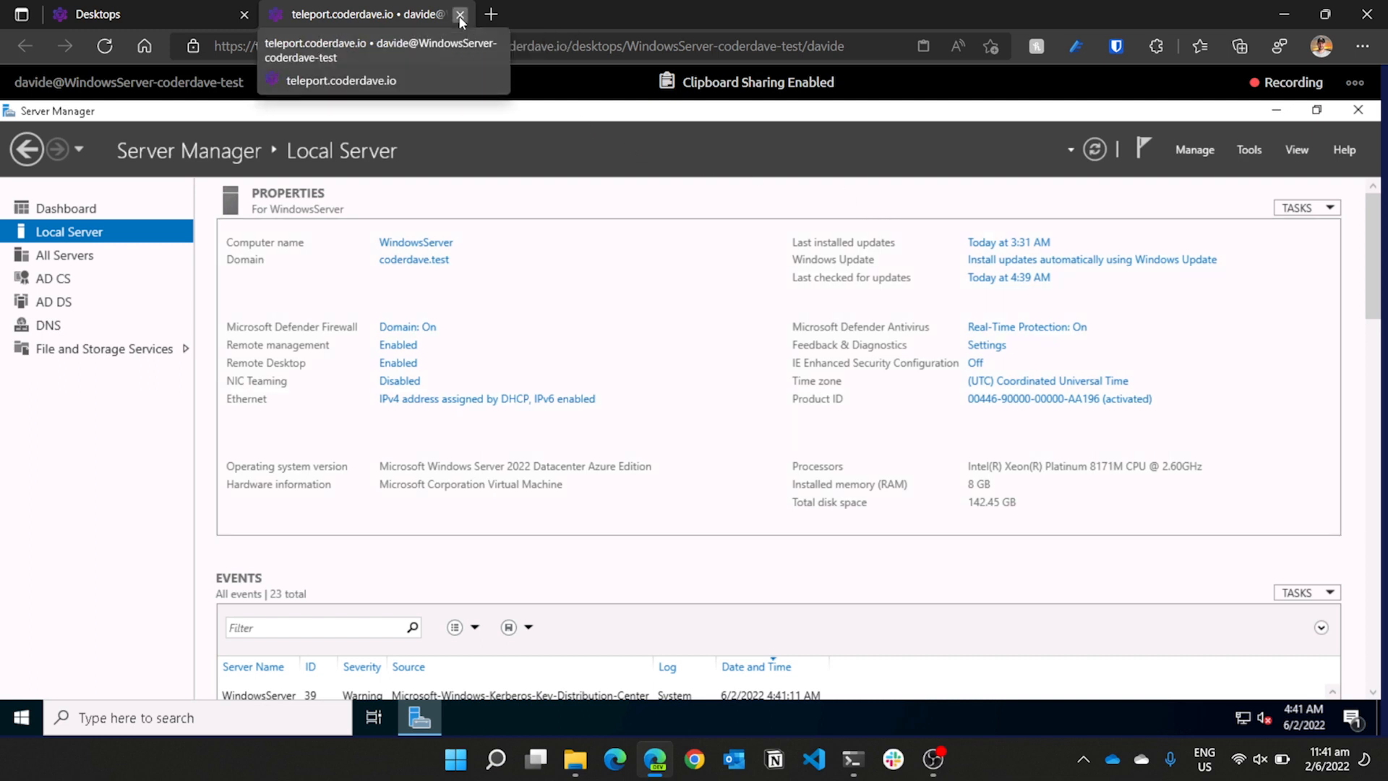
click(460, 14)
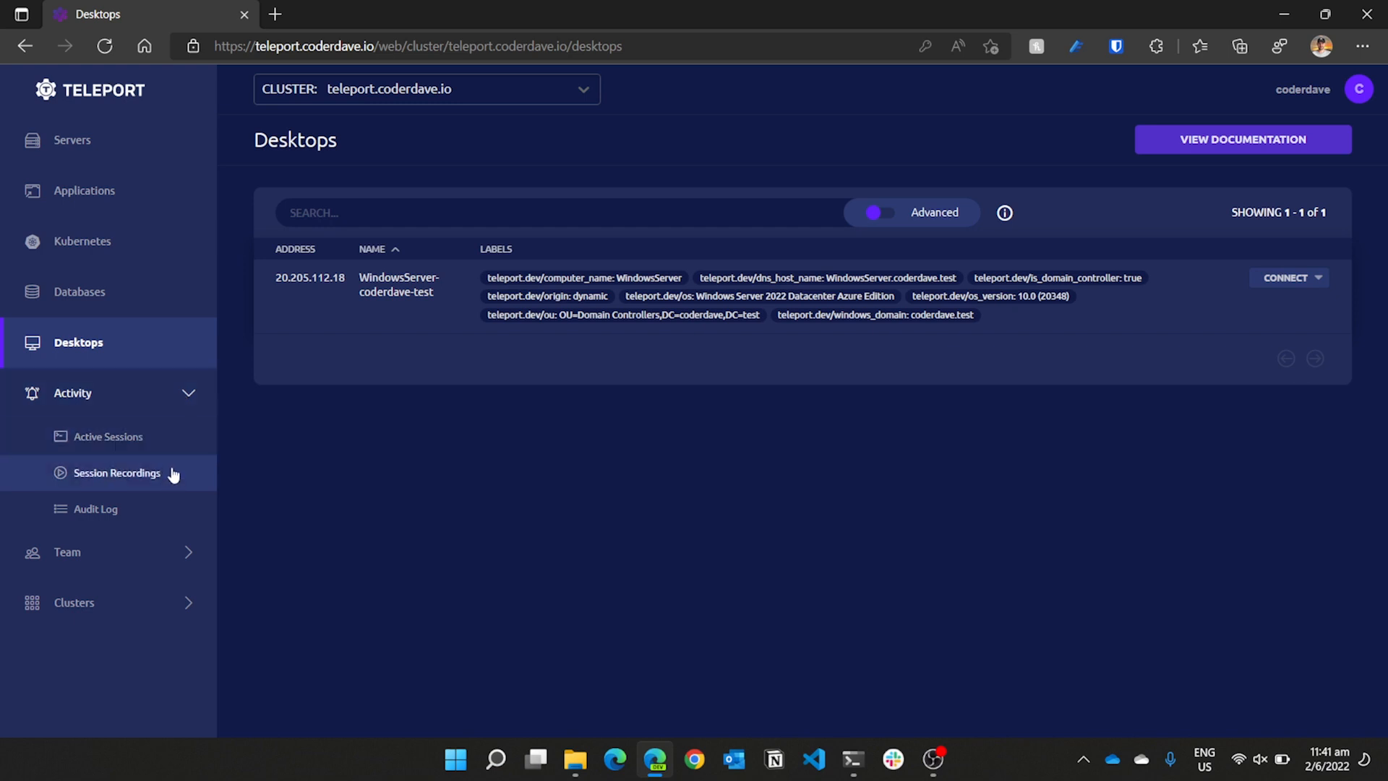
Play the latest WindowsServer recording from Session Recordings, then go back to Servers.
click(116, 473)
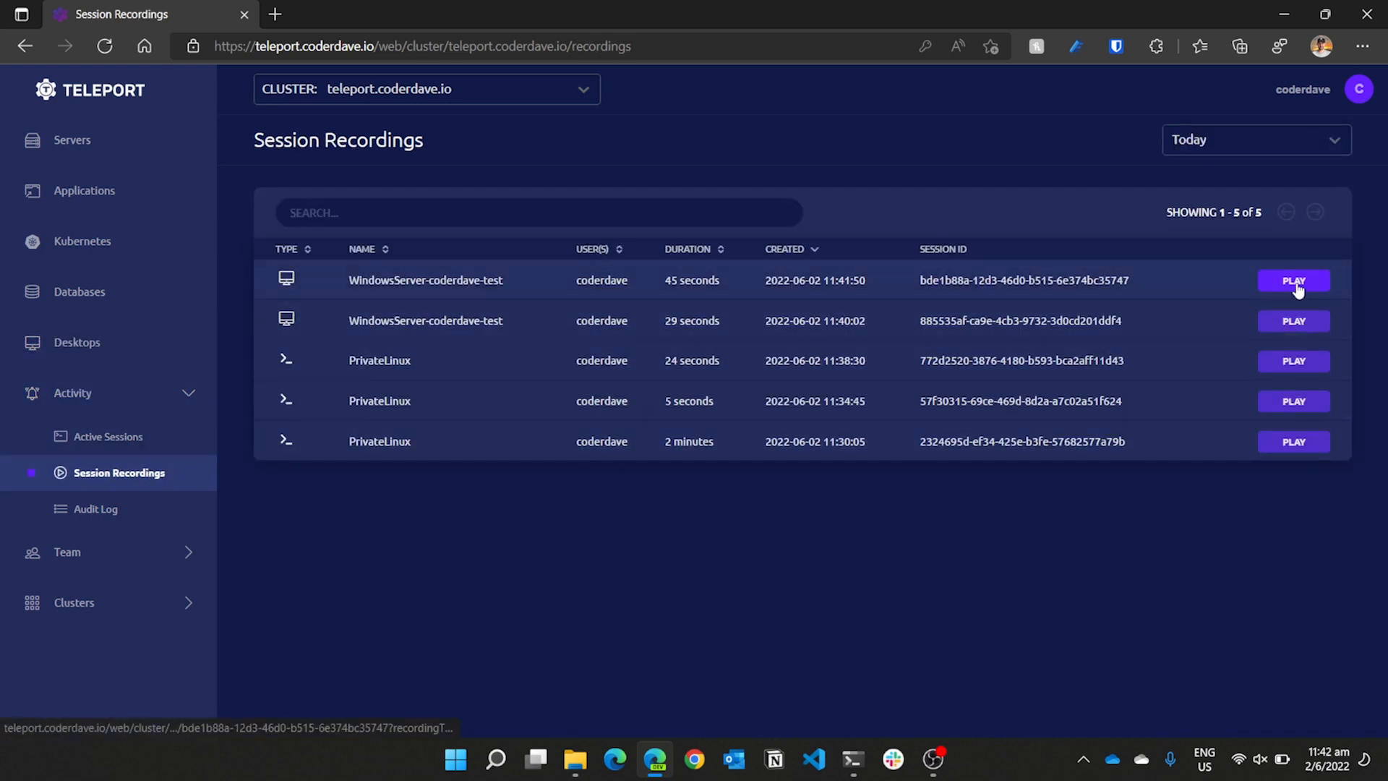
click(1293, 280)
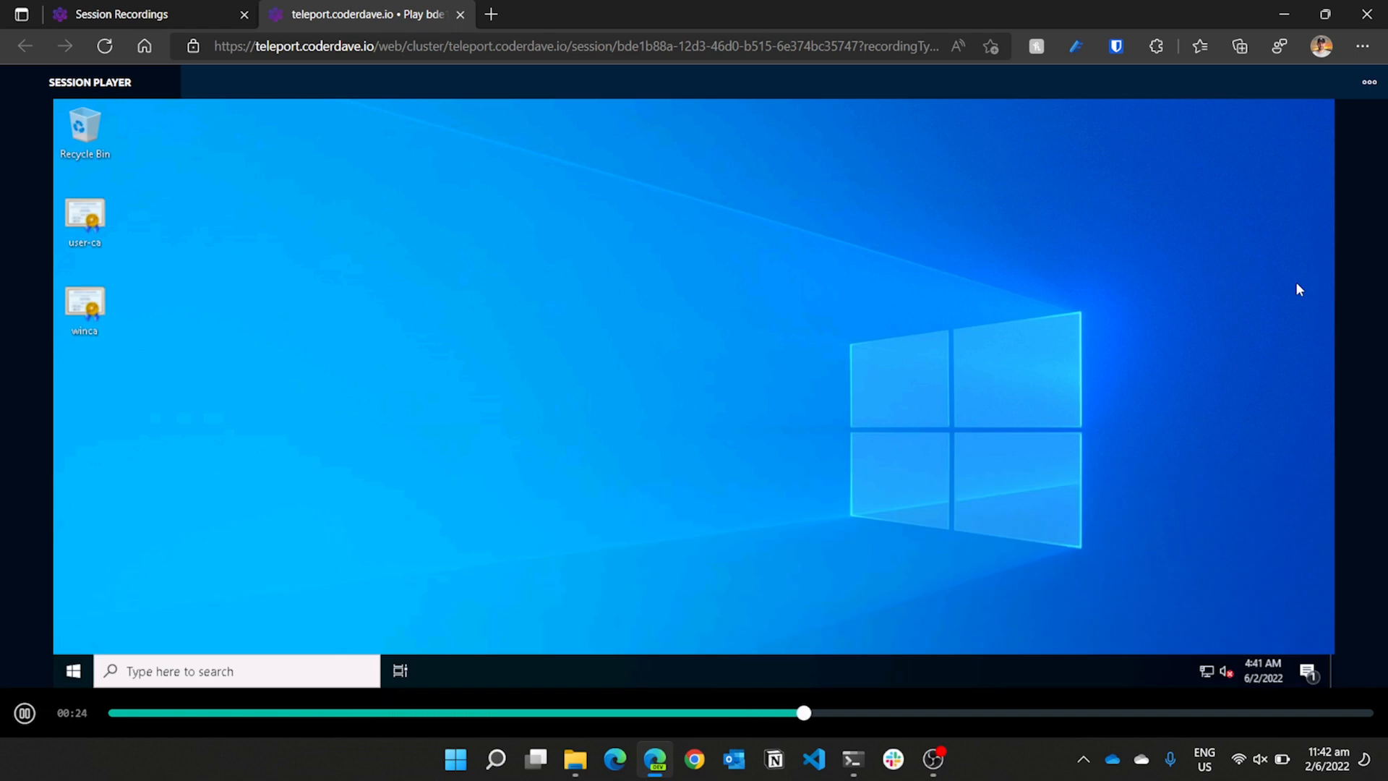
click(73, 671)
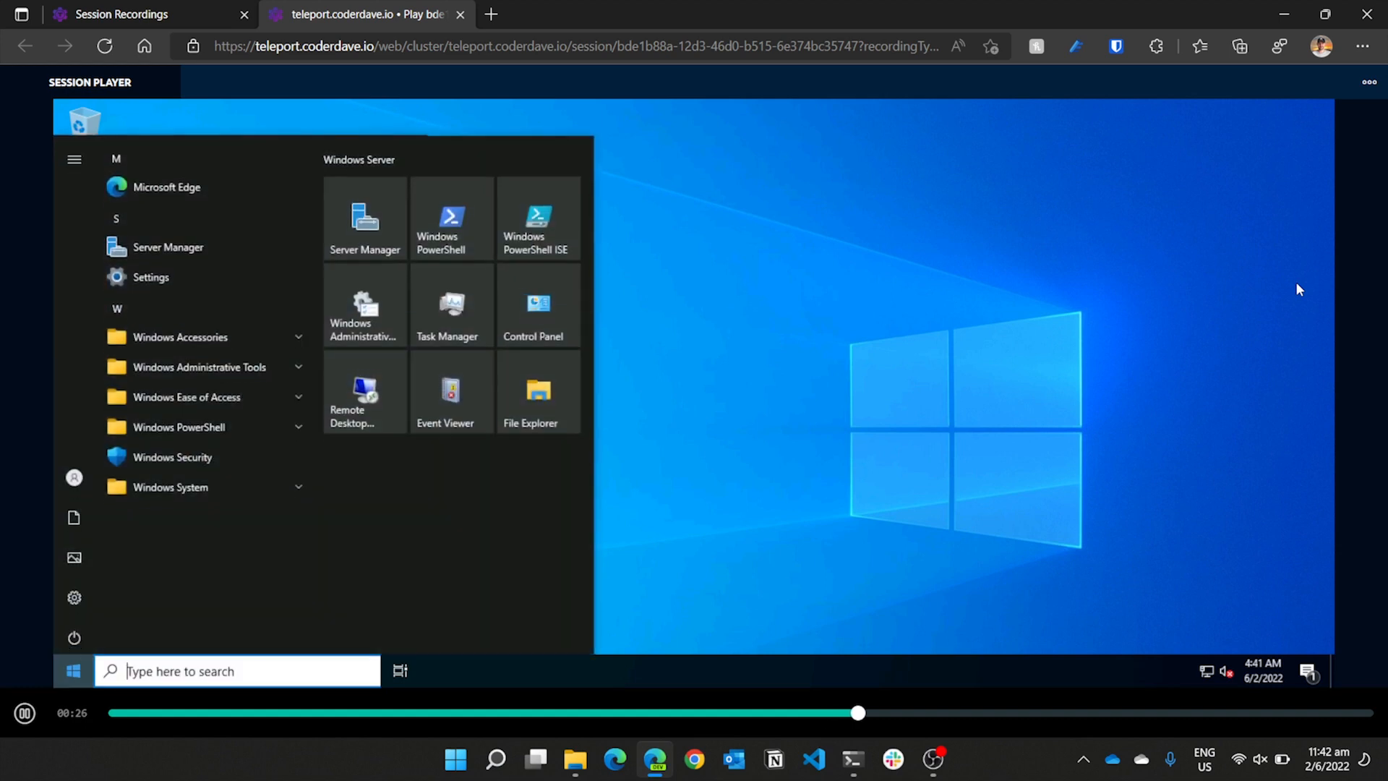
click(364, 220)
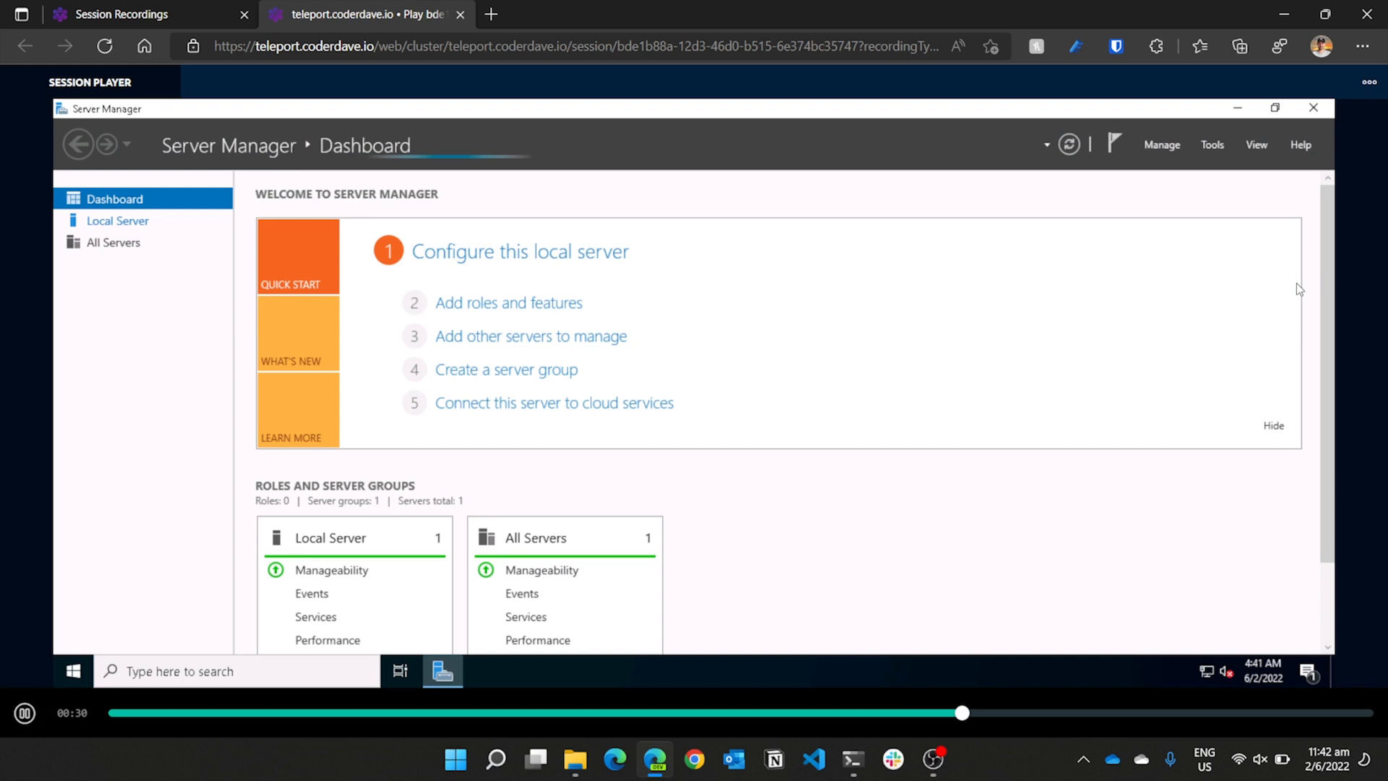
click(117, 223)
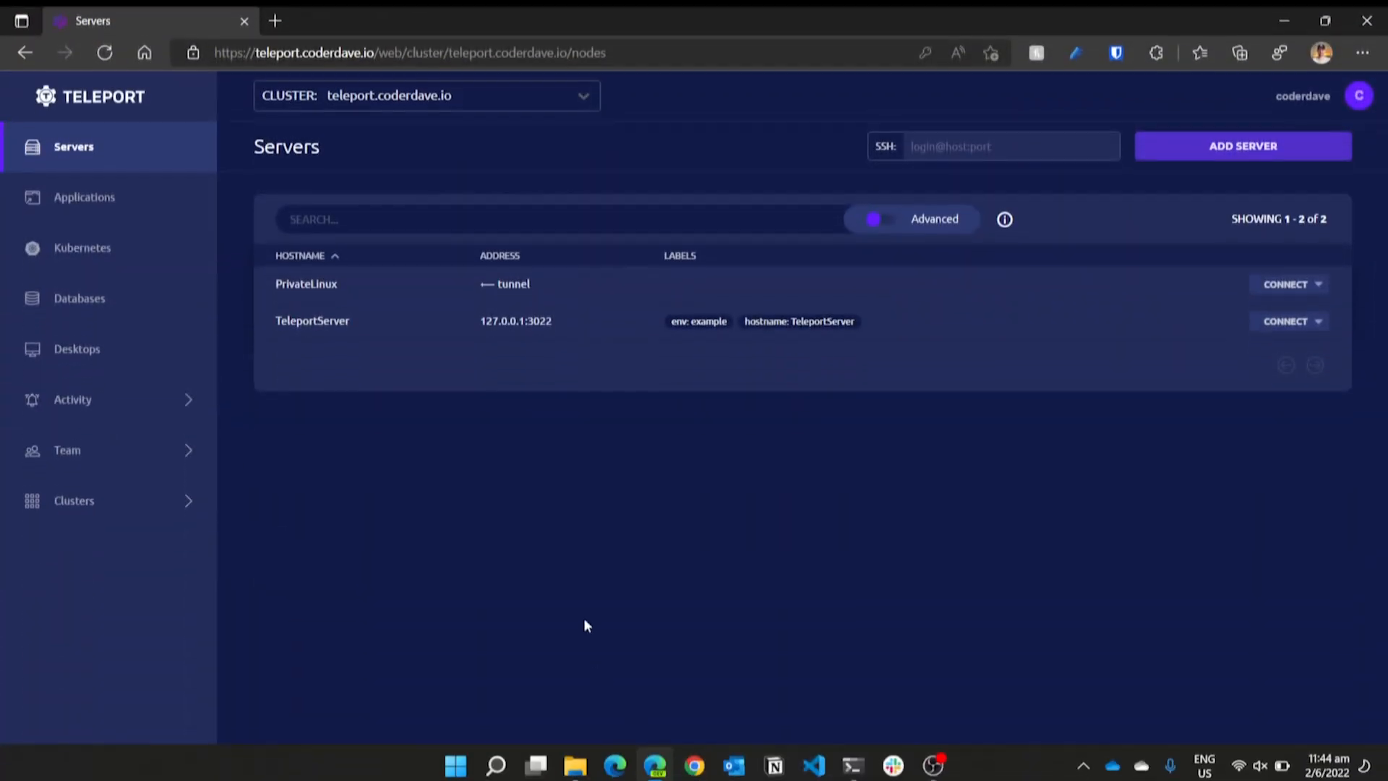
Generate an Add Kubernetes agent install script for namespace 'teleport'.
click(82, 248)
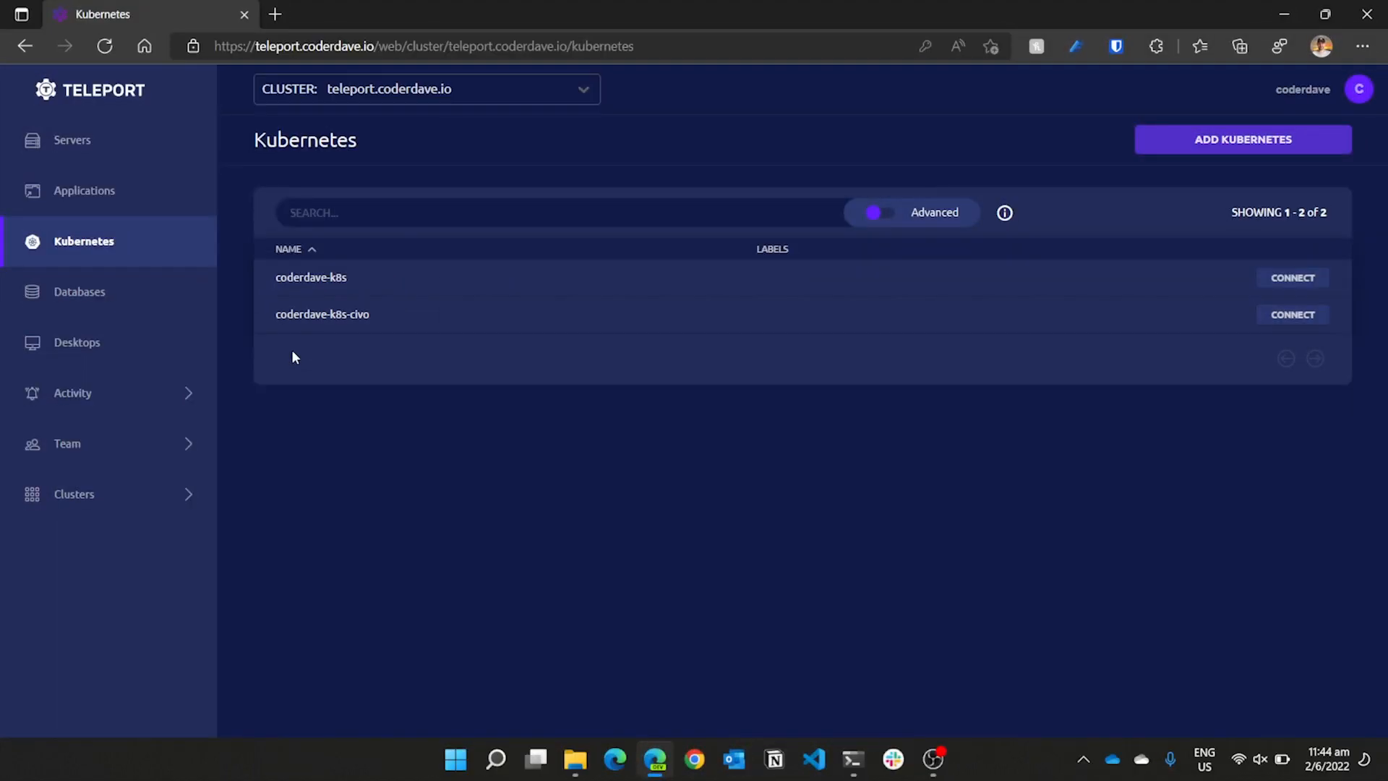
click(1242, 139)
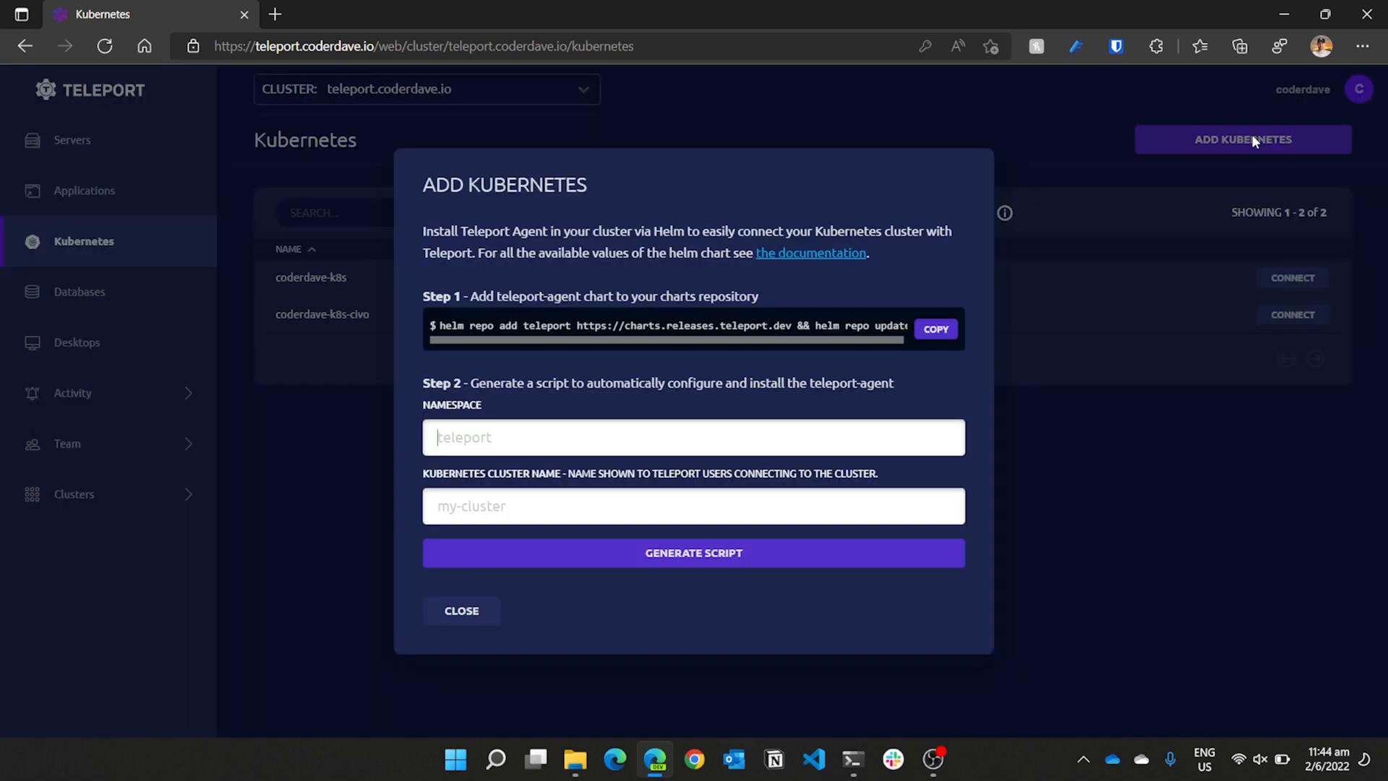
mouse_move(503, 366)
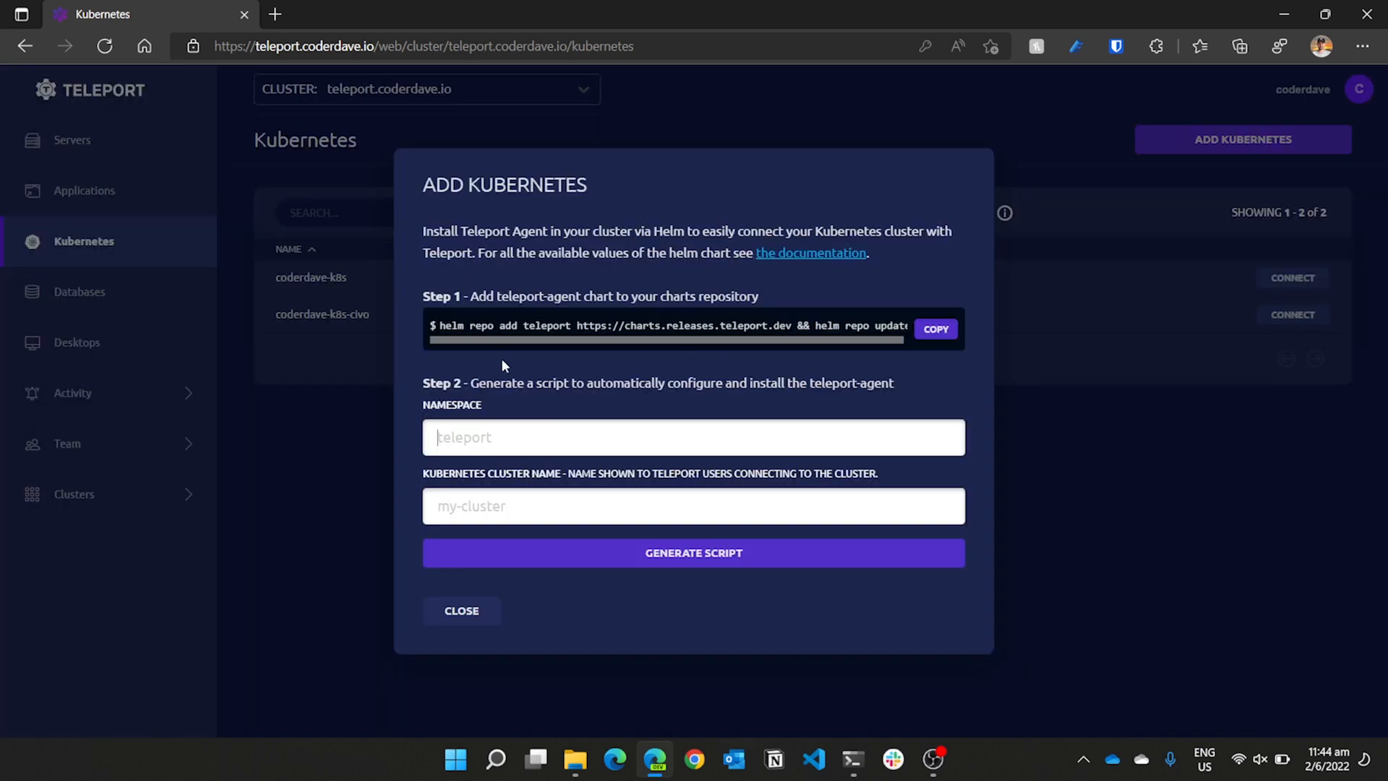
mouse_move(549, 441)
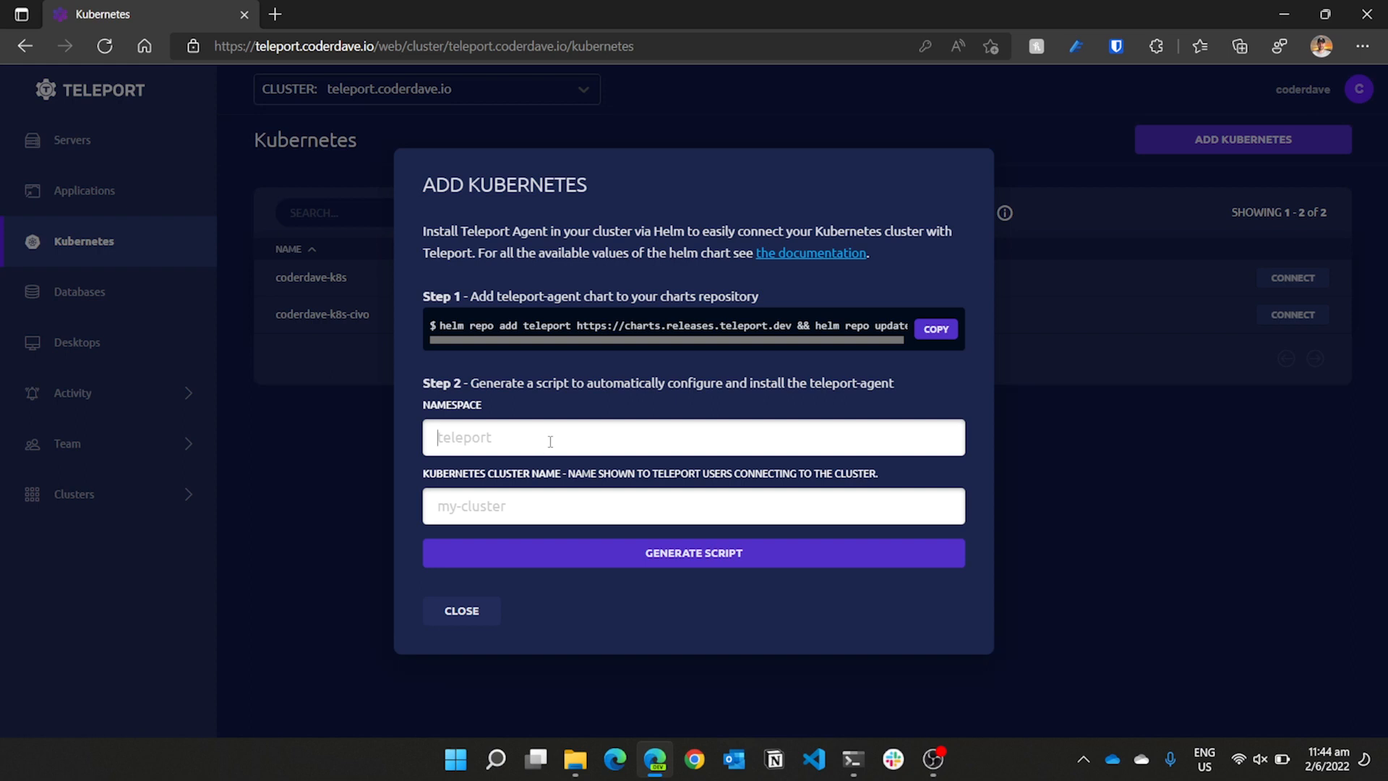
text(teleport)
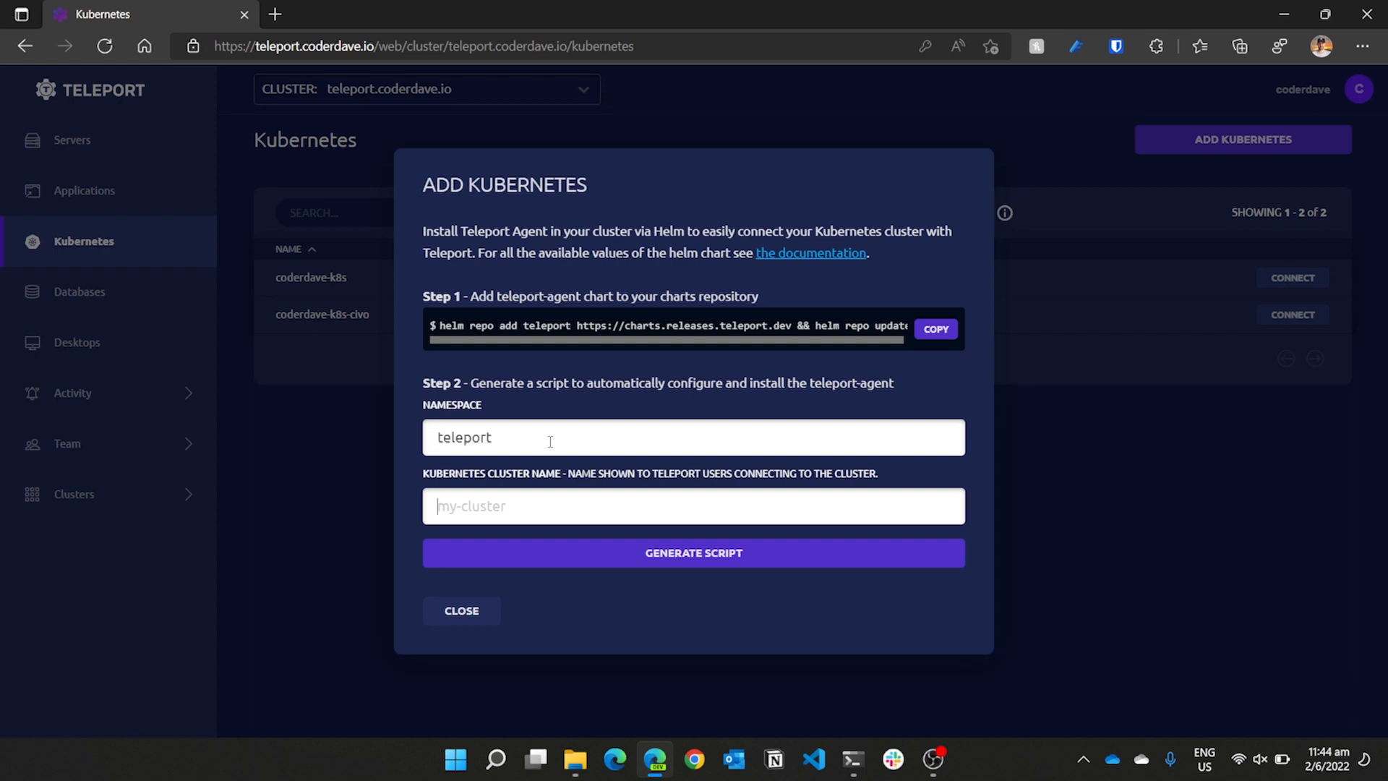
click(694, 553)
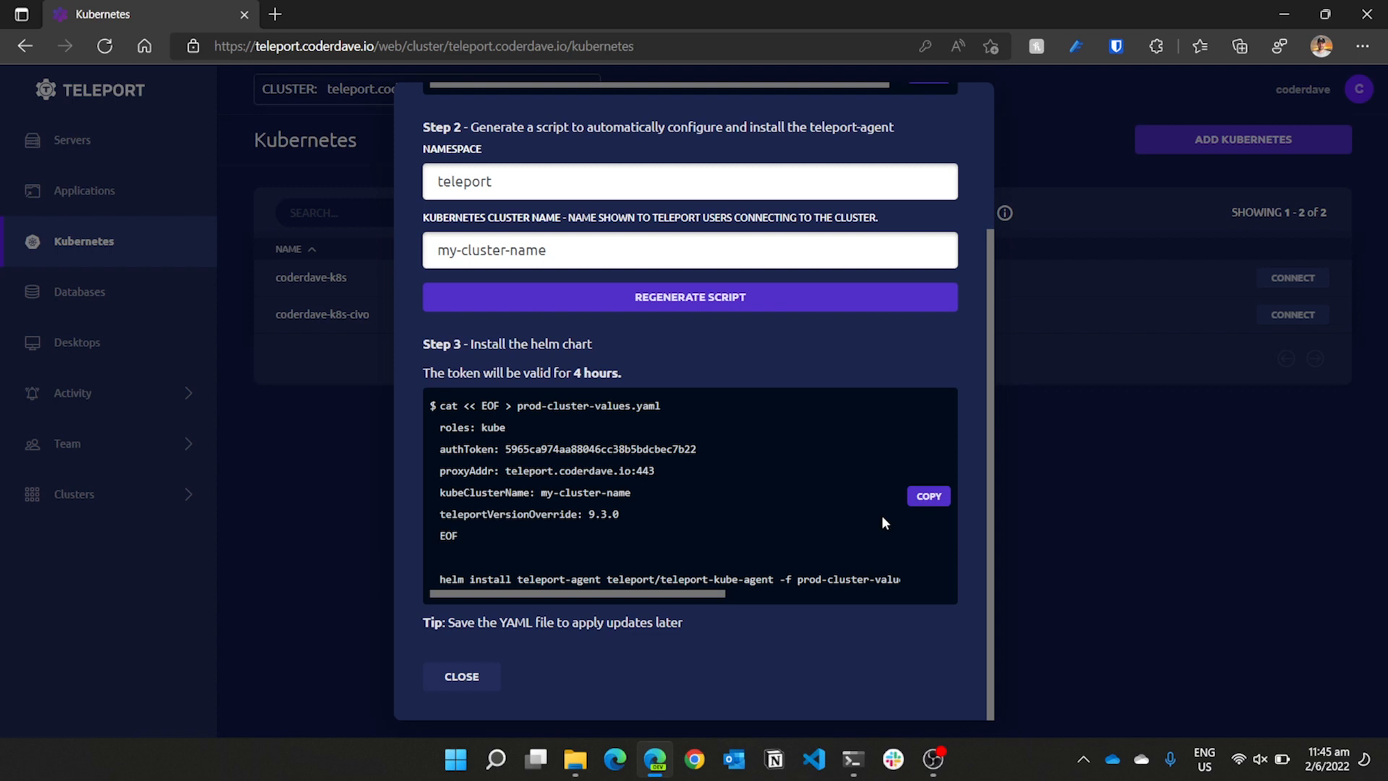
click(461, 677)
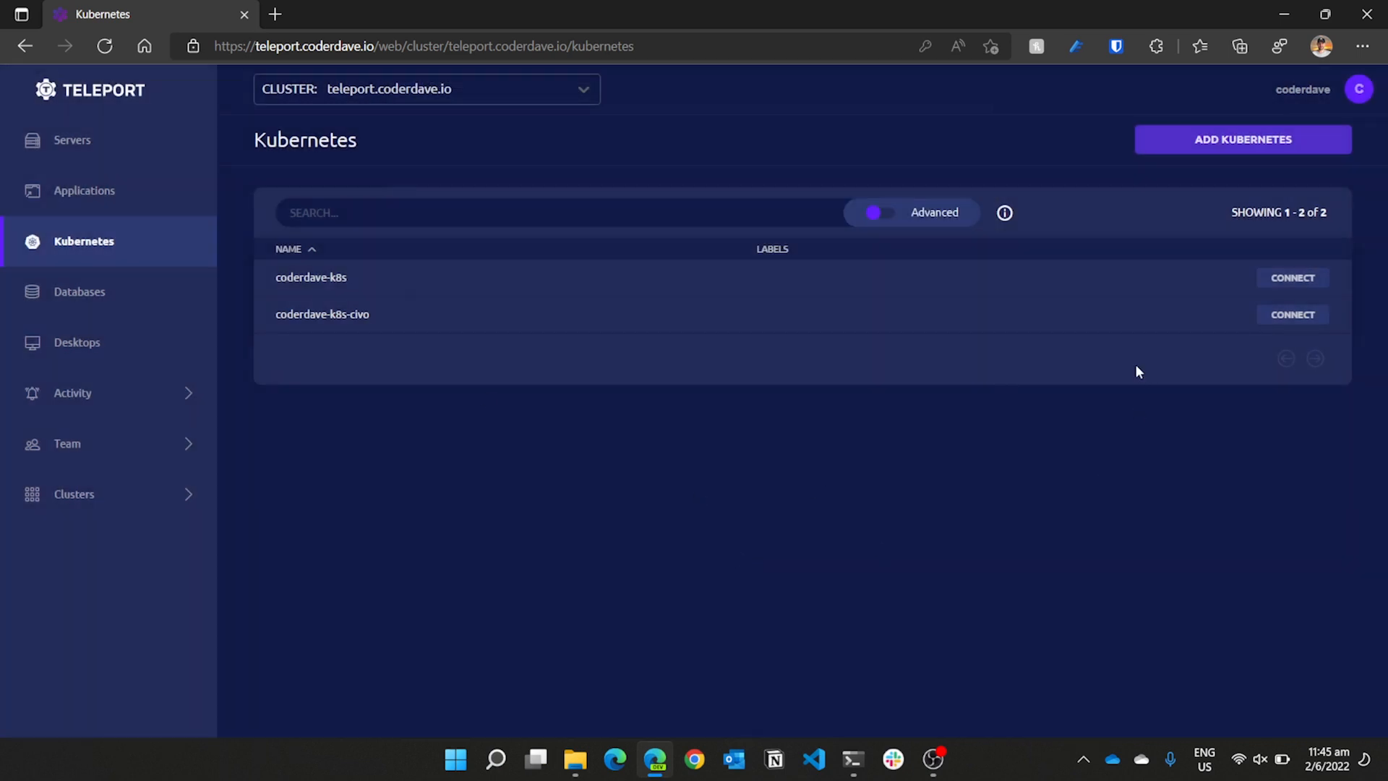
View the second cluster's connection instructions, then close them.
click(1292, 314)
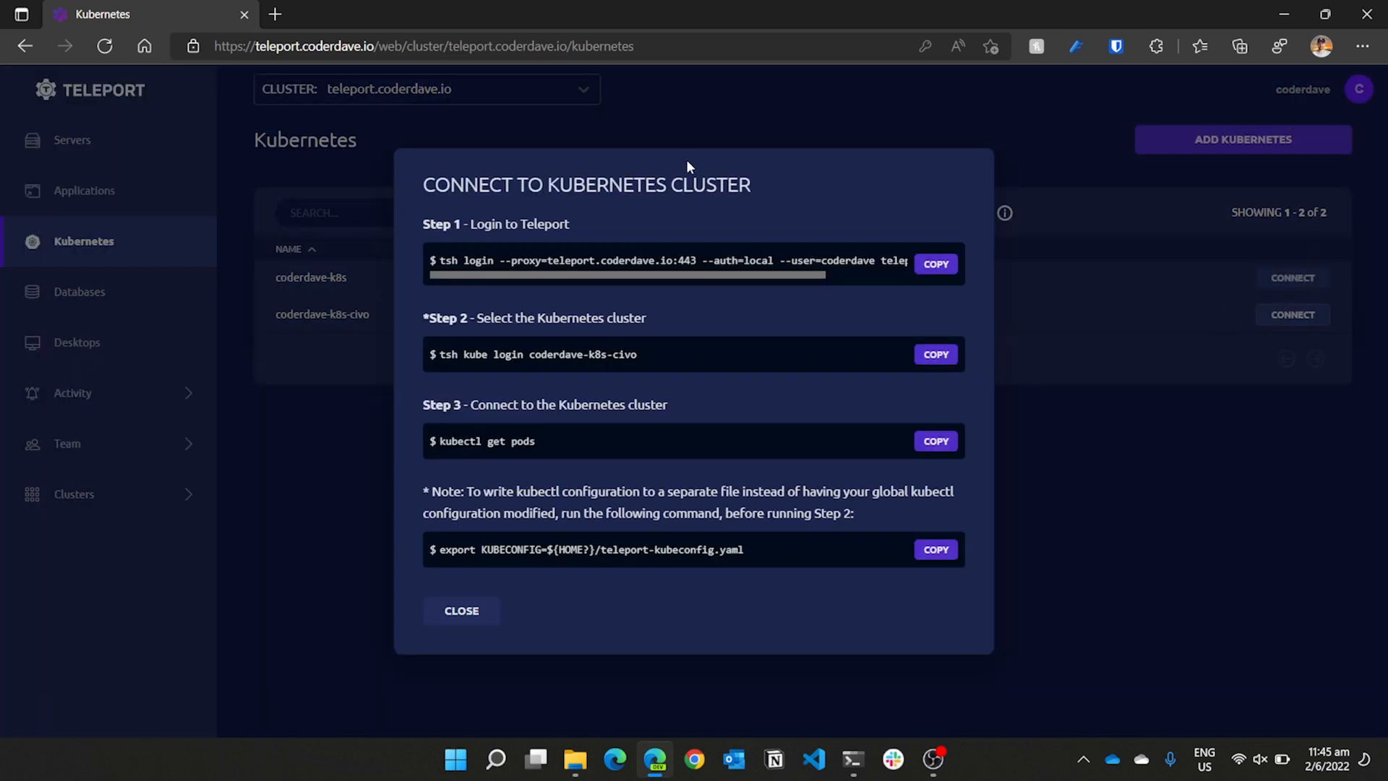
click(461, 610)
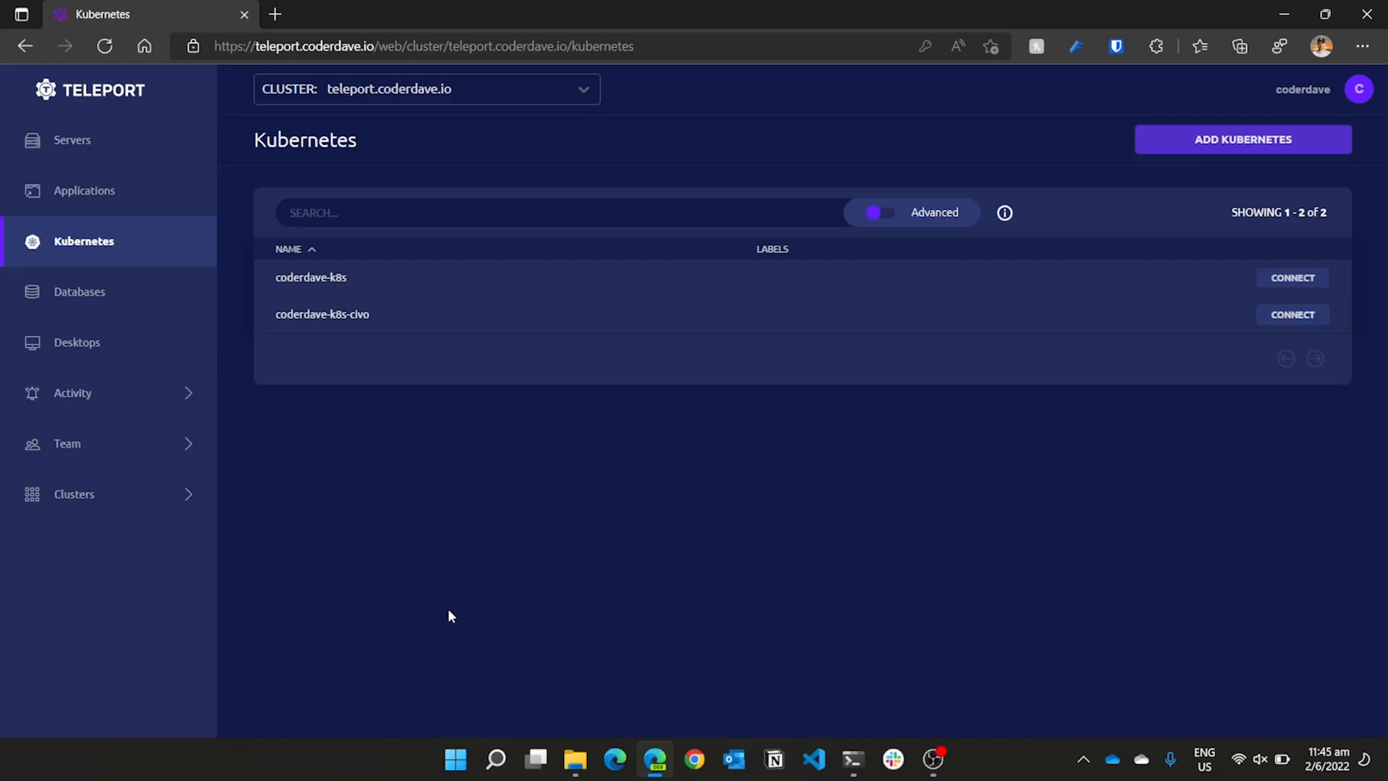
click(851, 760)
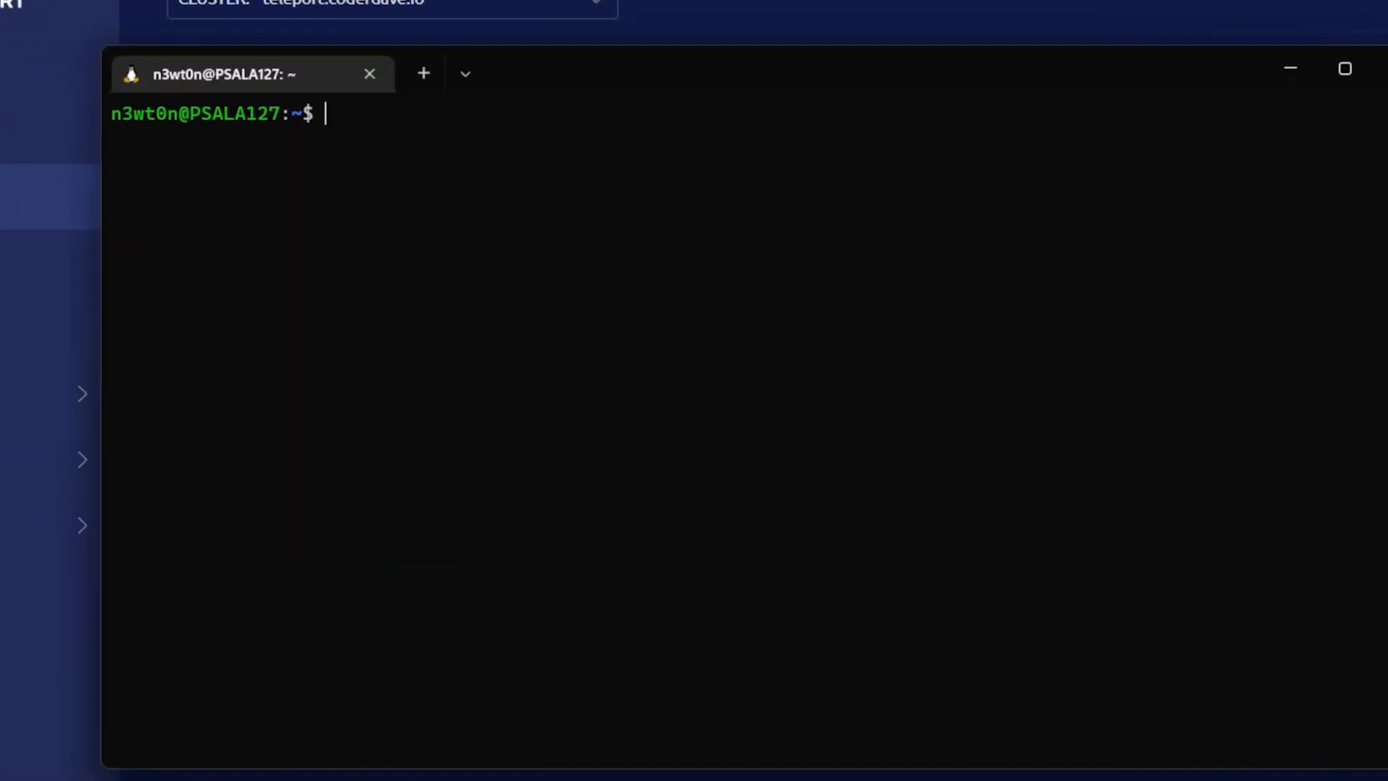
View kubectl config, then tsh login to teleport.coderdave.io:443 as local user coderdave.
text(kubectl config view)
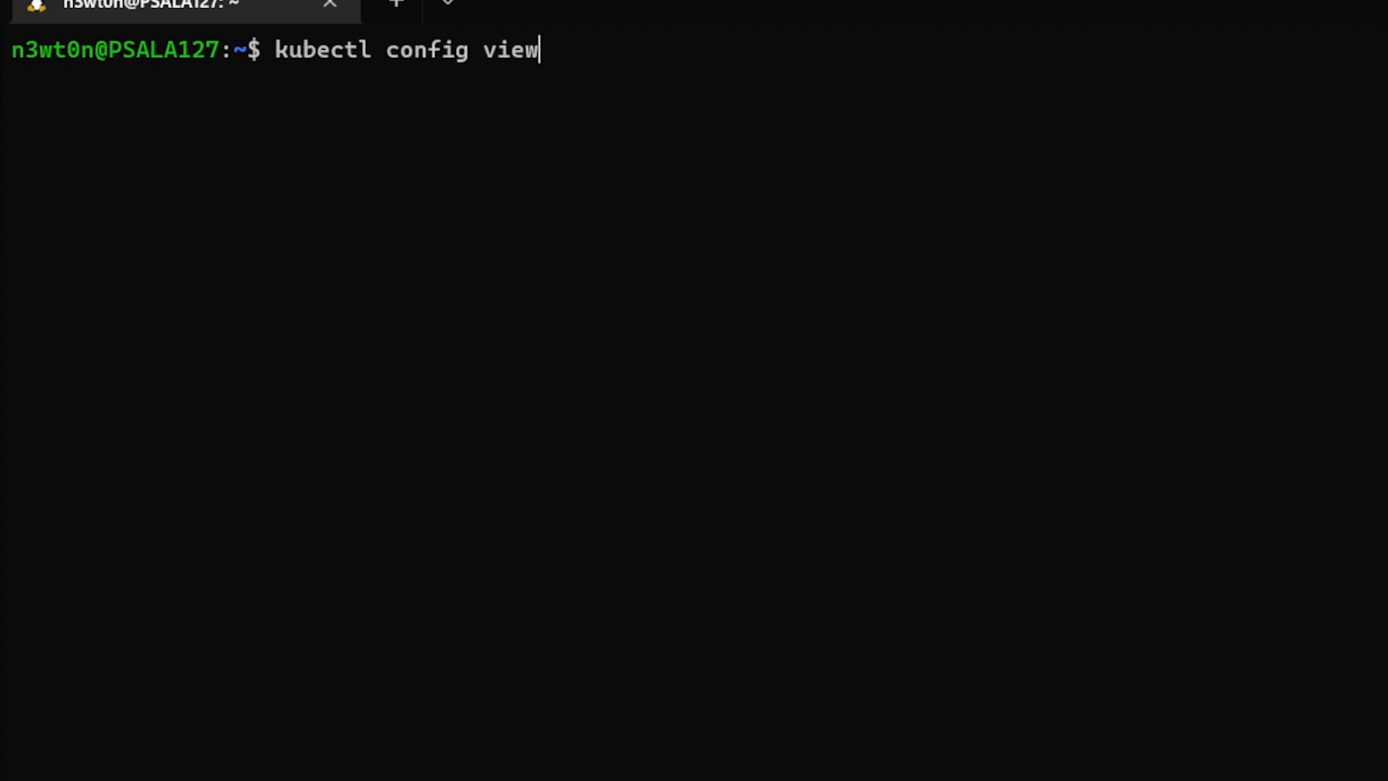
key(Return)
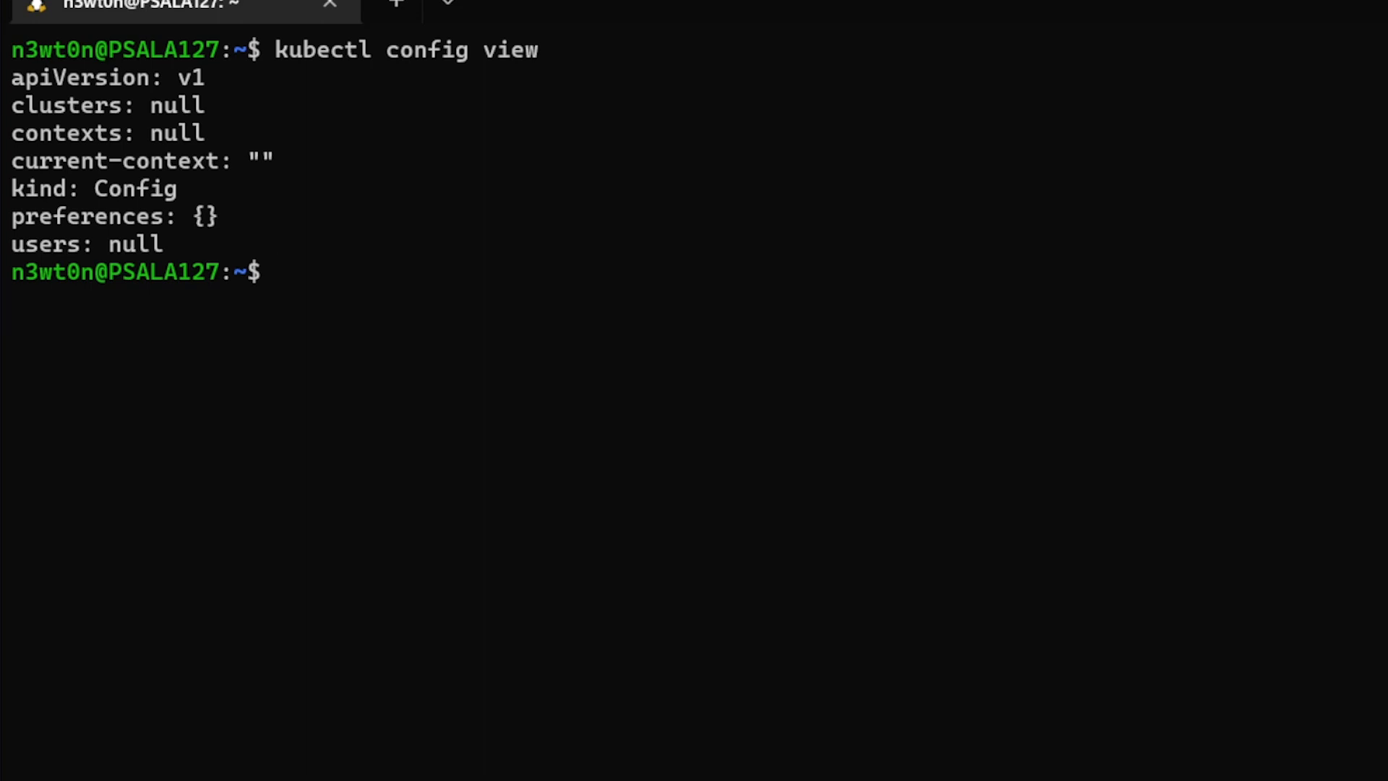
text(tsh login --proxy=teleport.coderdave.io:443 --auth=local --user=coderdave)
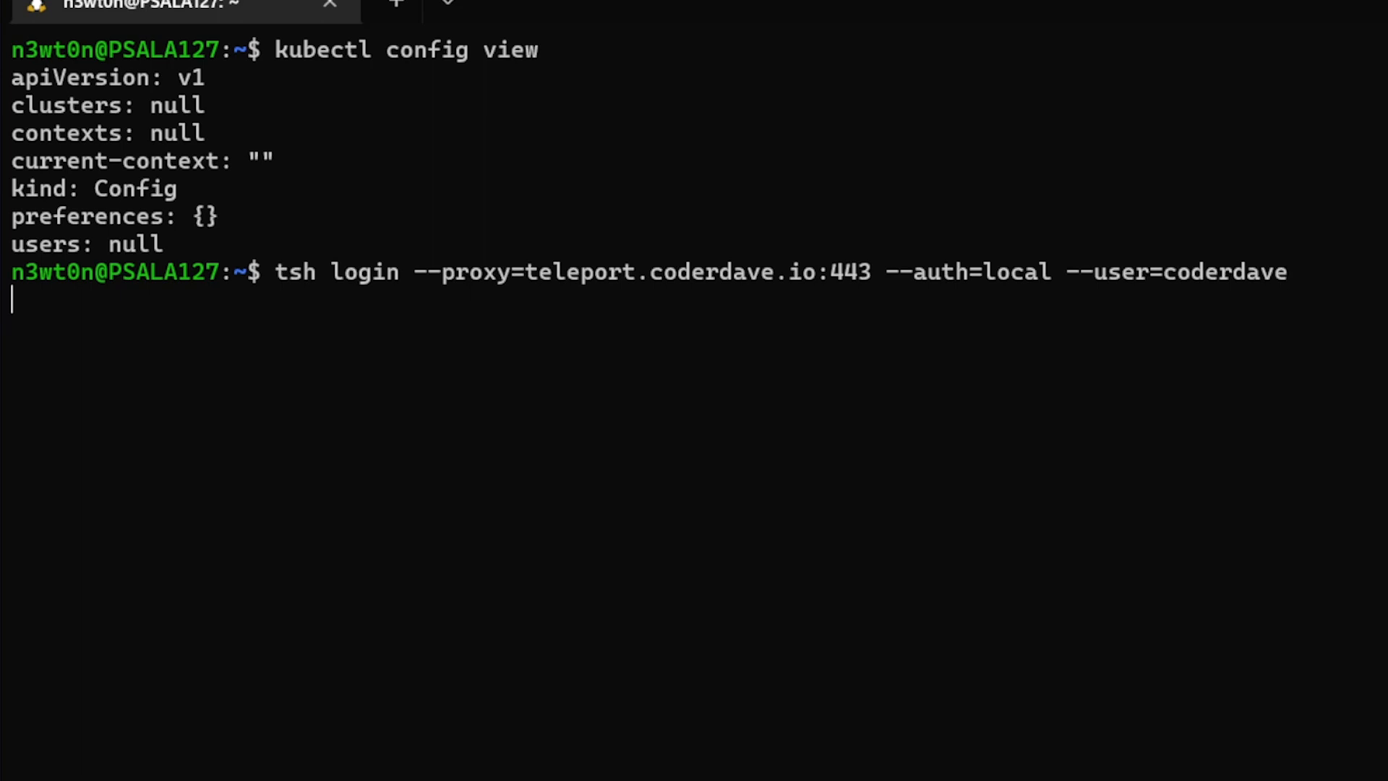
key(Return)
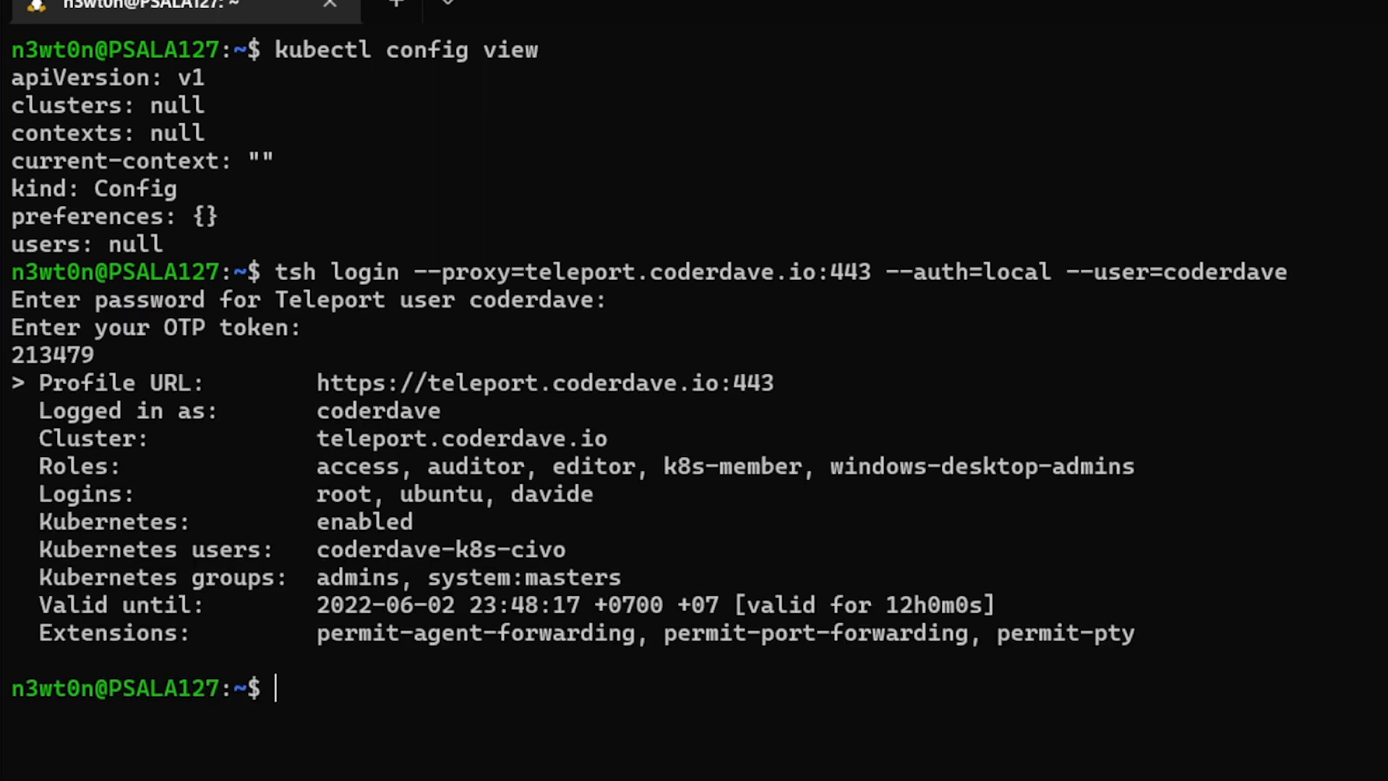
List clusters, log into coderdave-k8s-civo, and run 'kubectl get pods -A'.
text(ts)
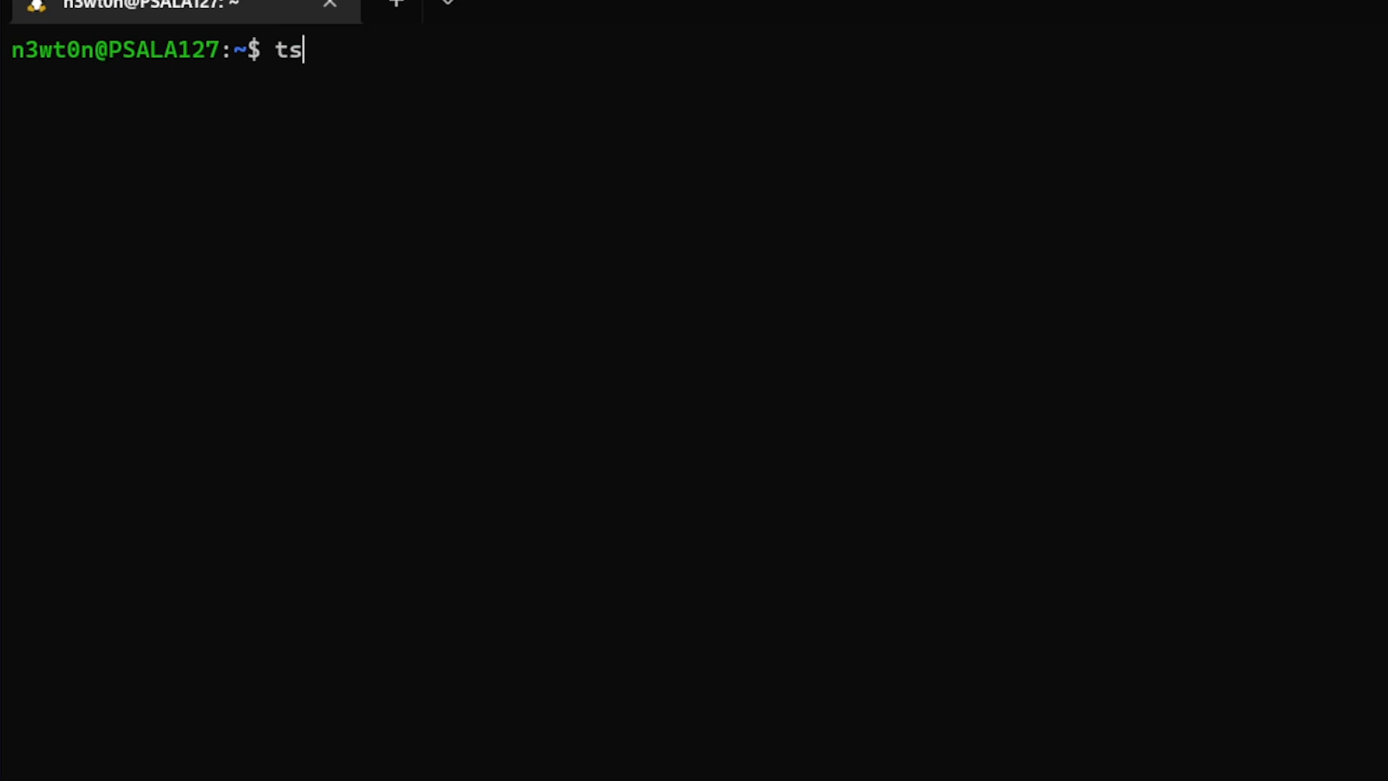
text(h kube ls)
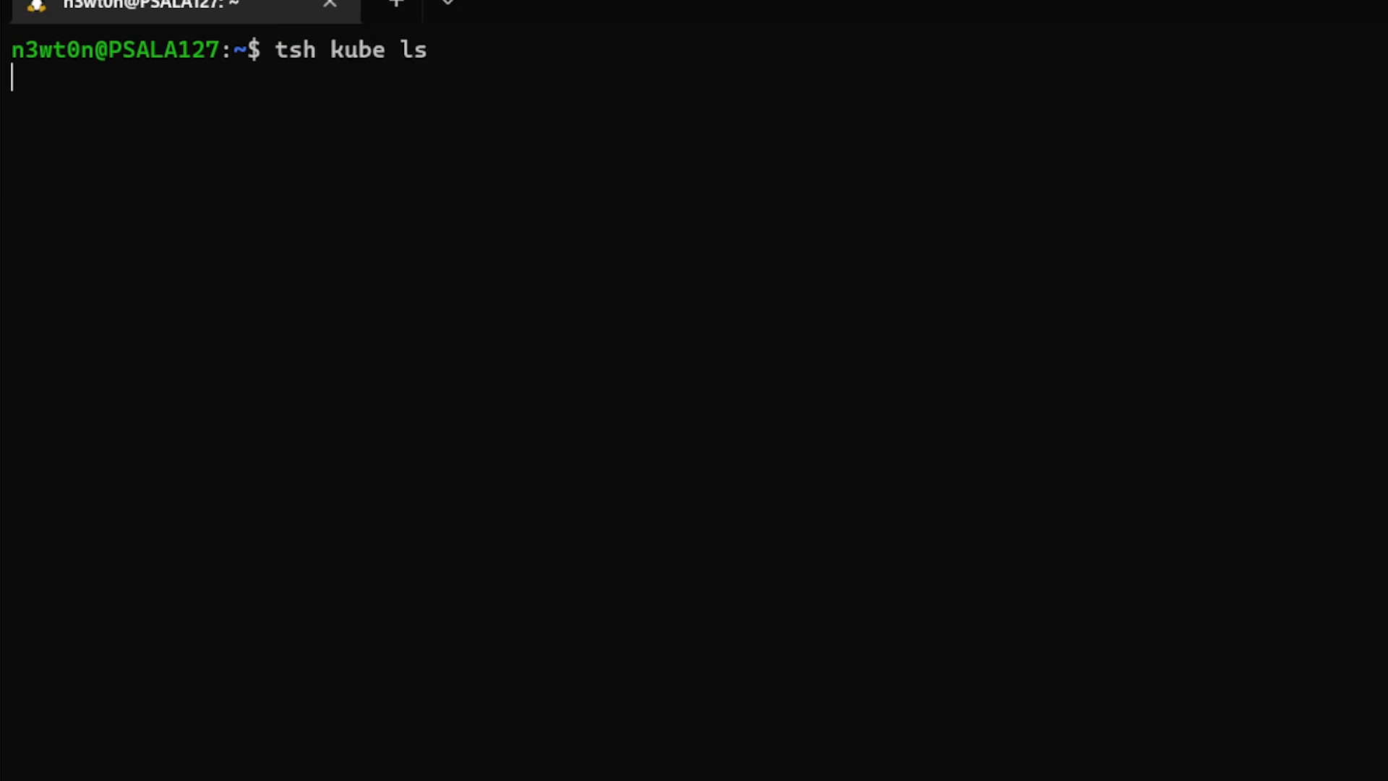
key(Return)
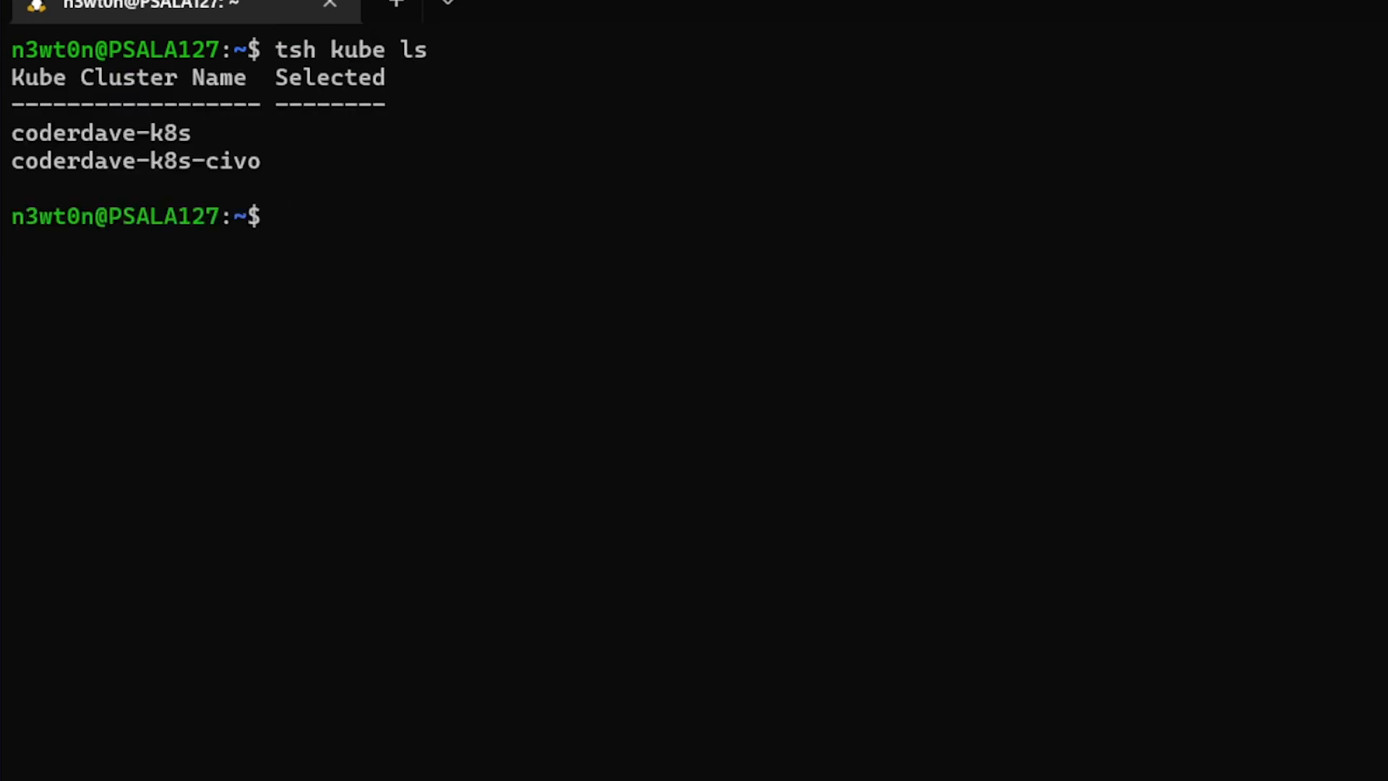
text(tsh)
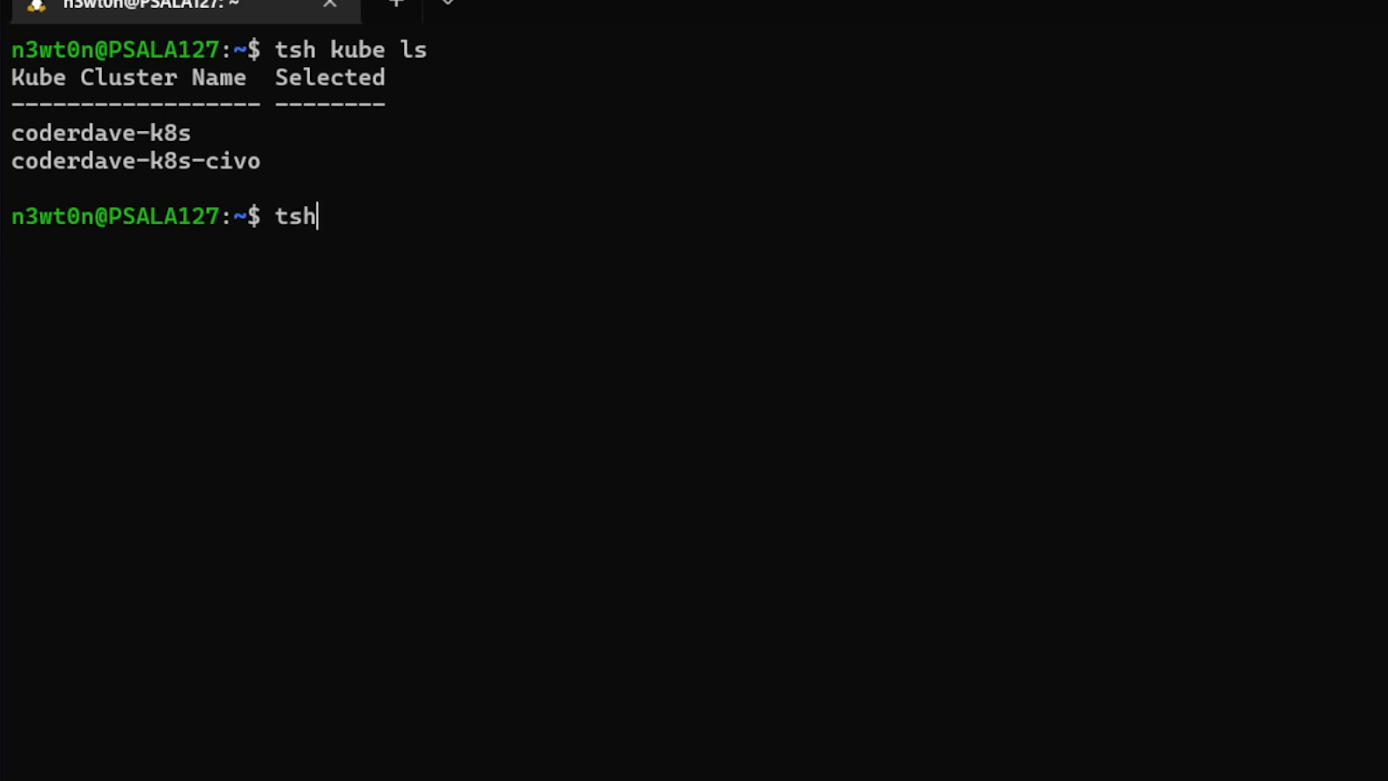
text(kube login)
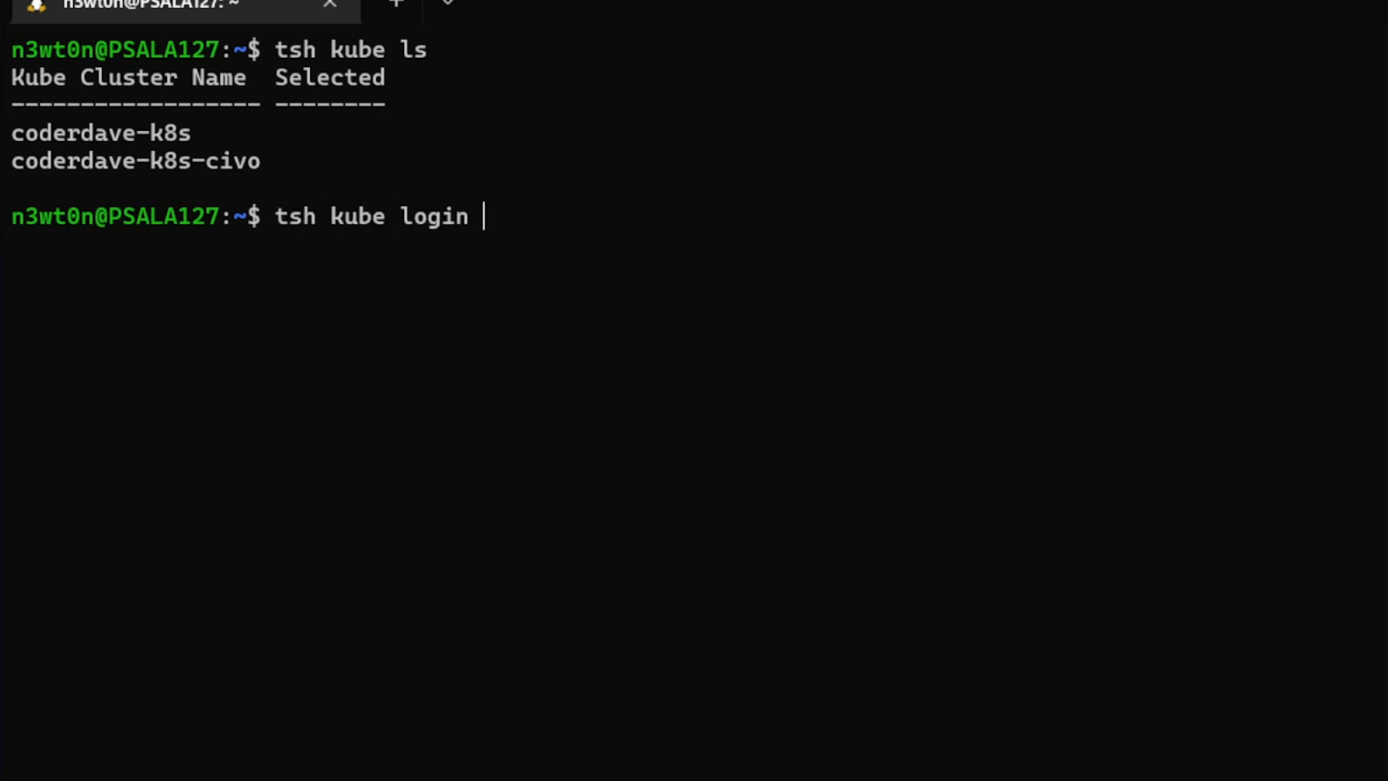
text(coderdave-k8s-civo)
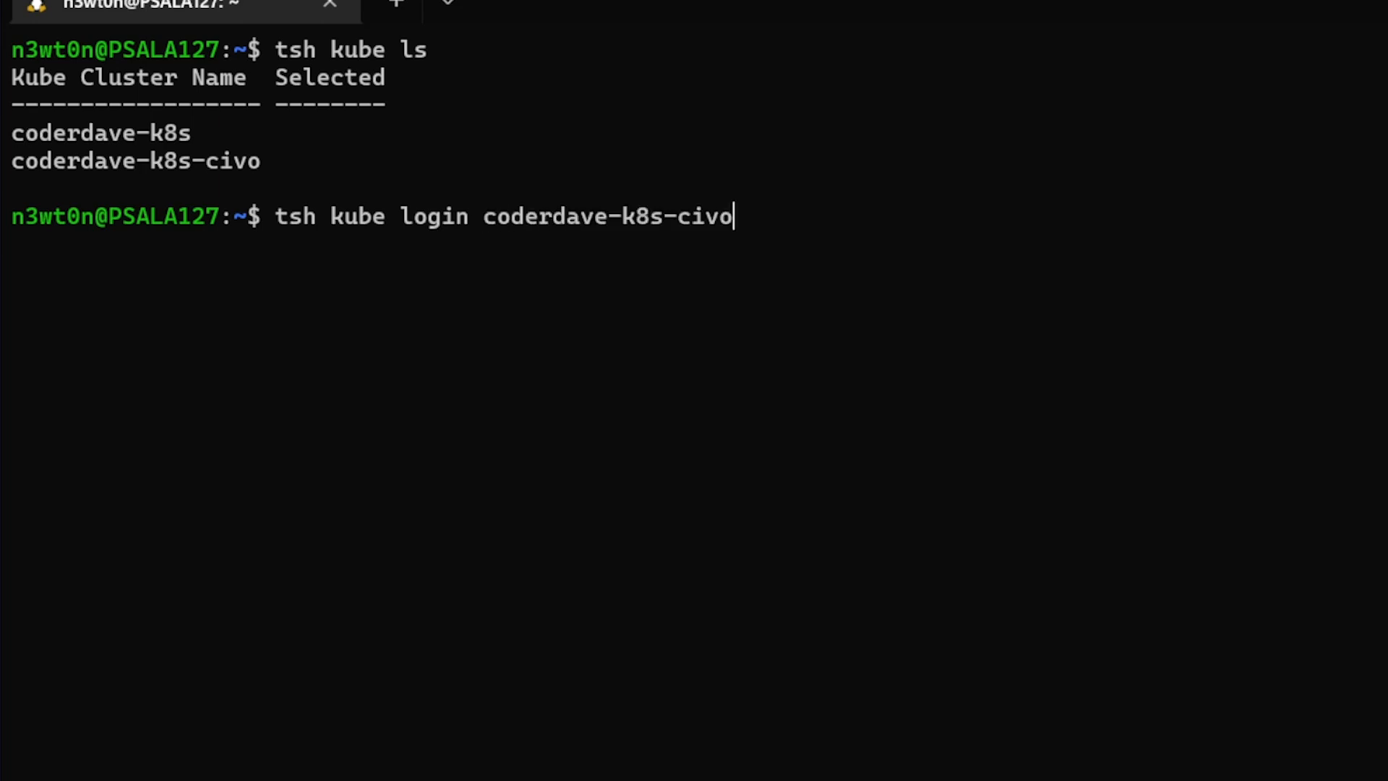
key(Return)
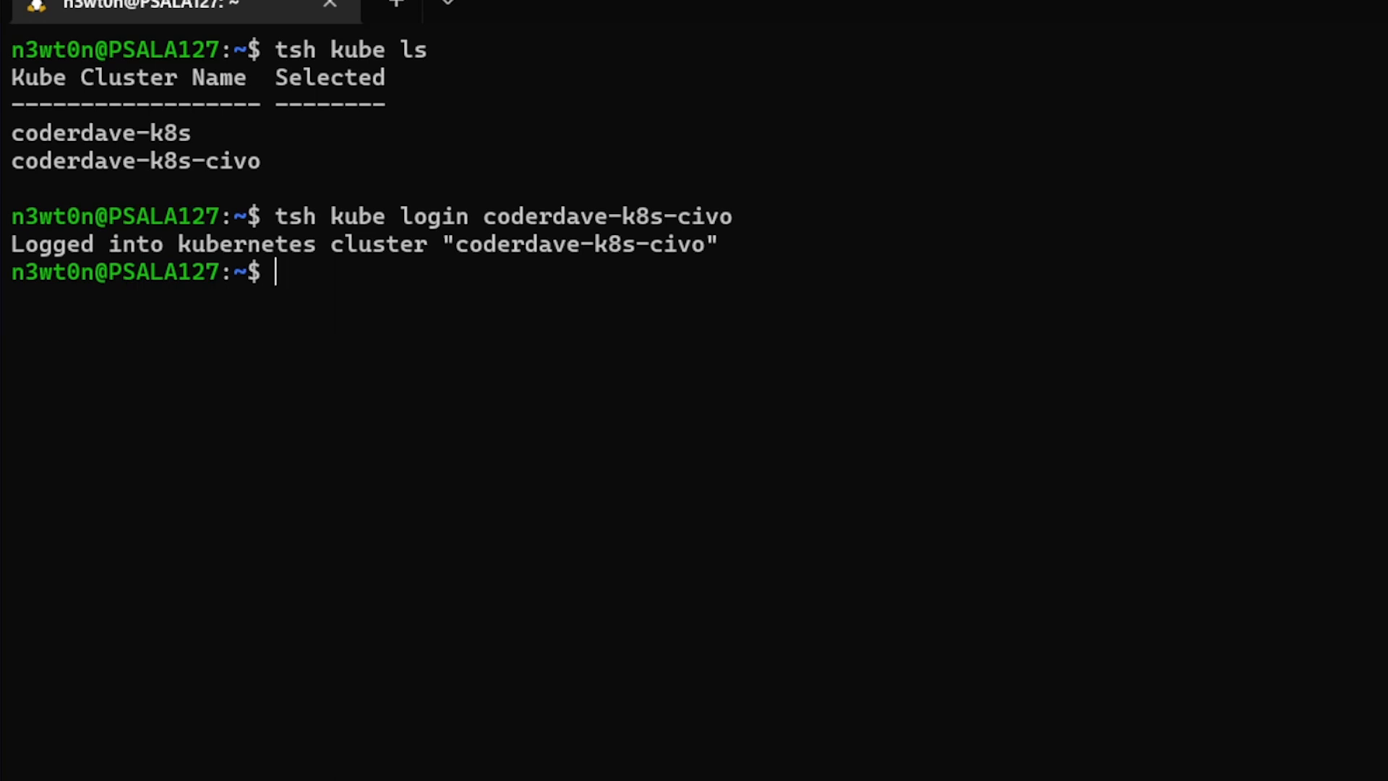
mouse_move(1334, 627)
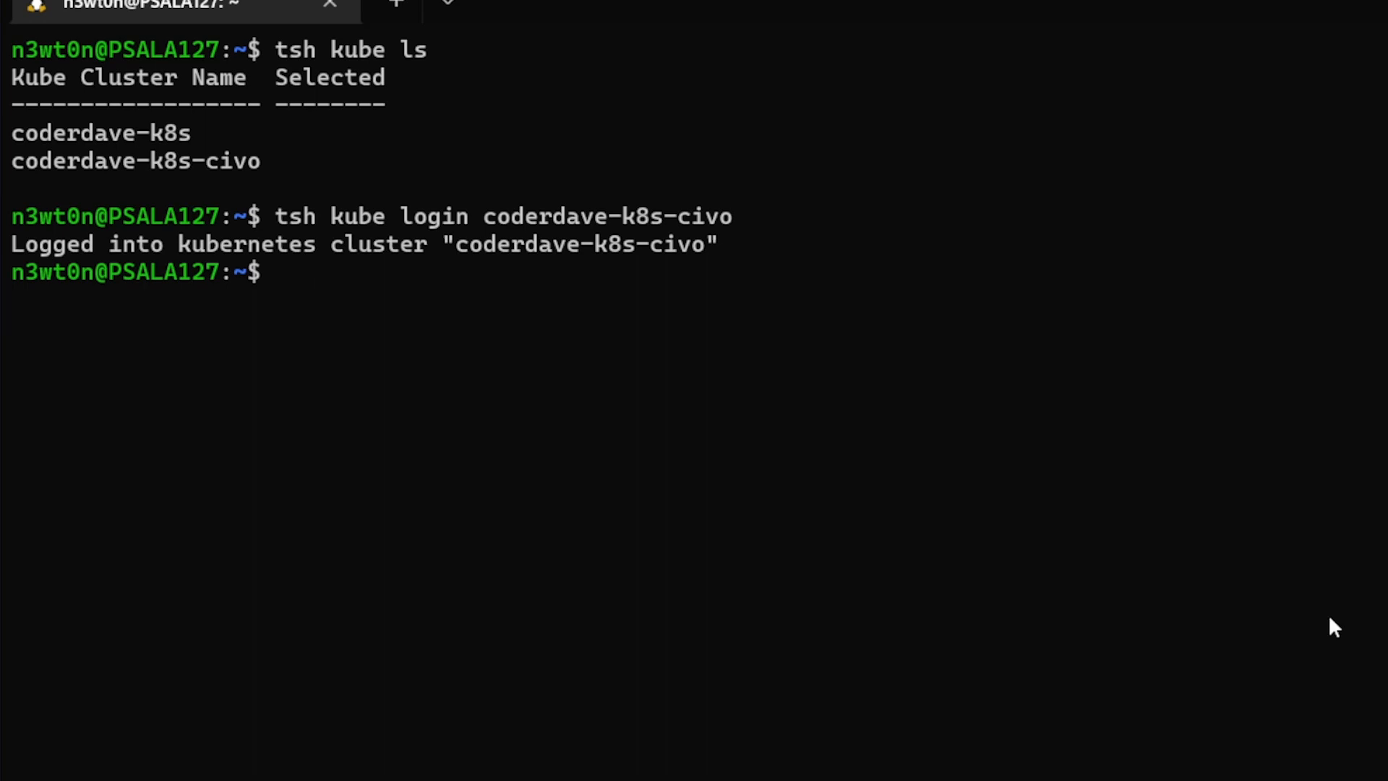
text(kubectl get pods -A)
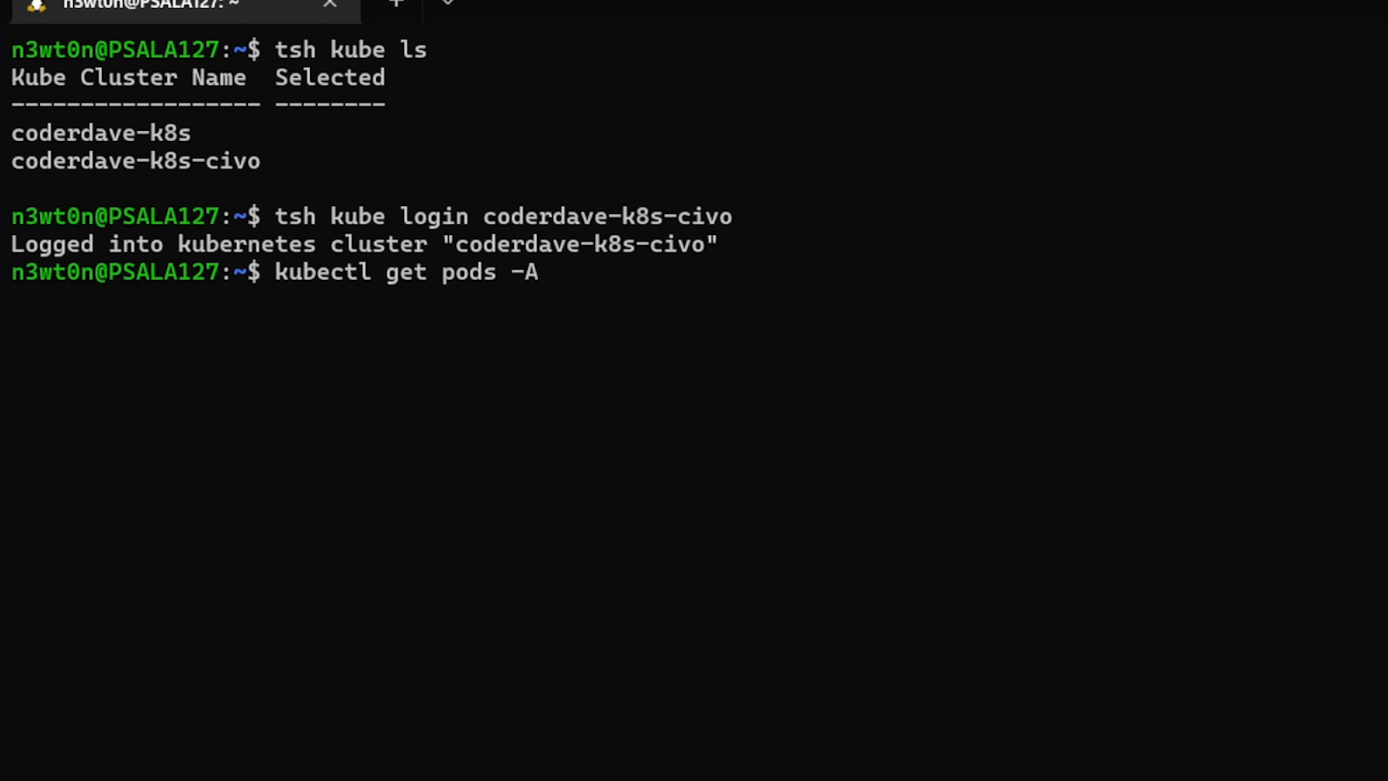
key(Return)
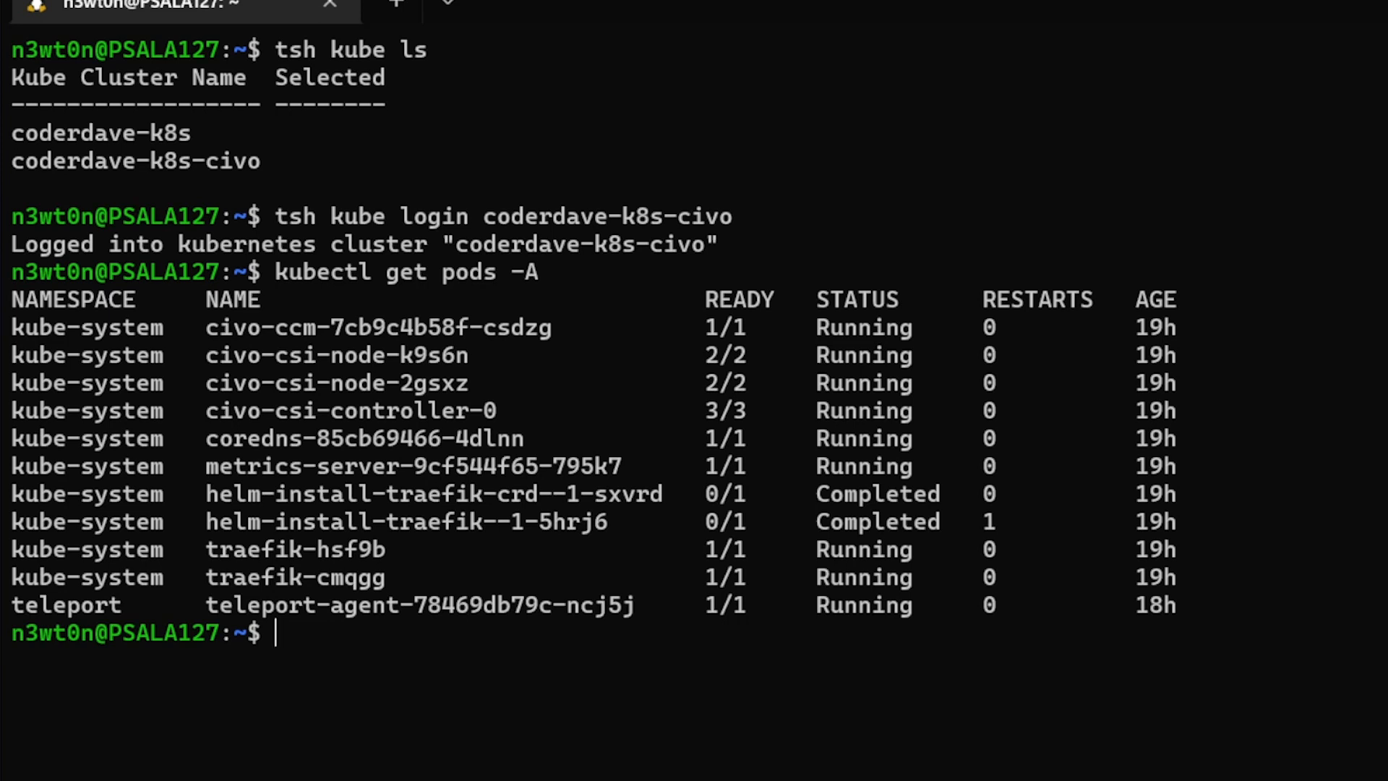
Run 'kubectl config view' in the terminal.
text(ku)
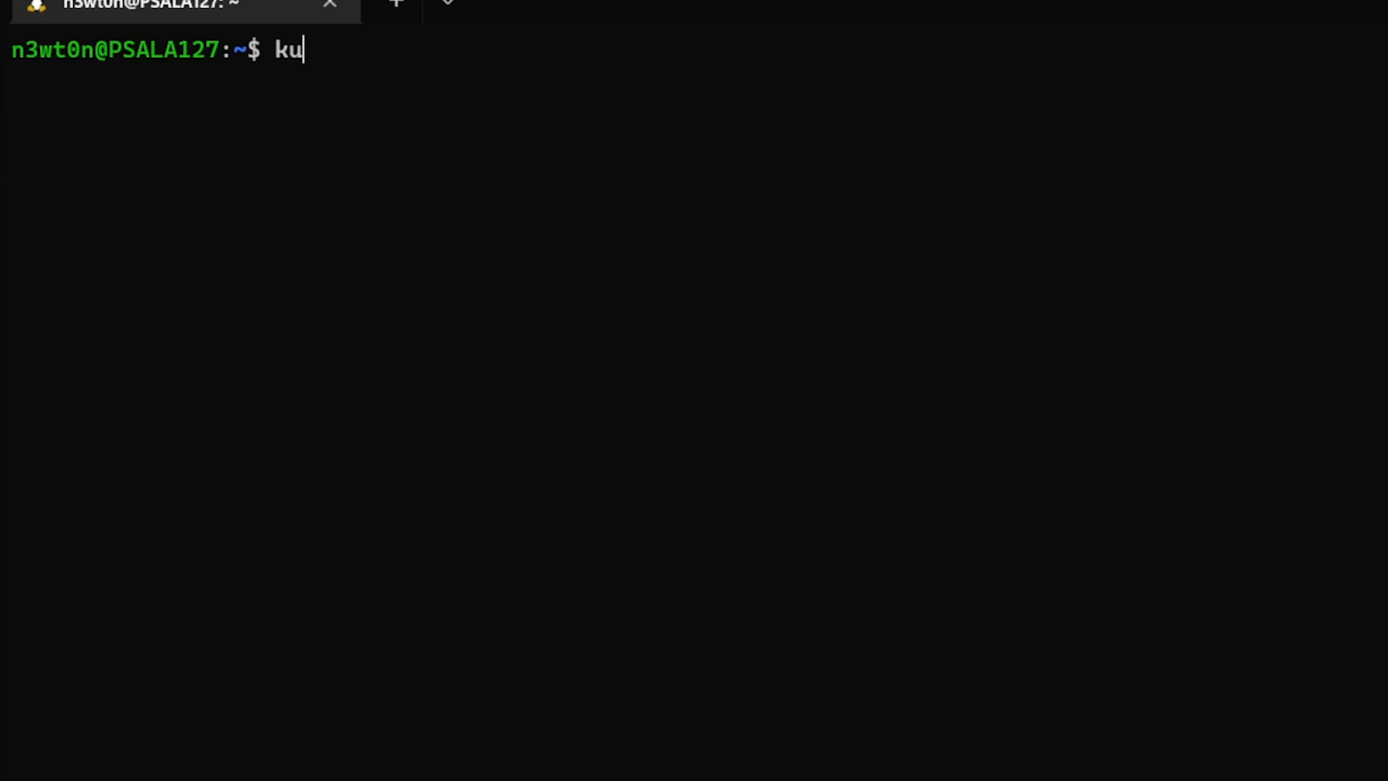
text(bectl config v)
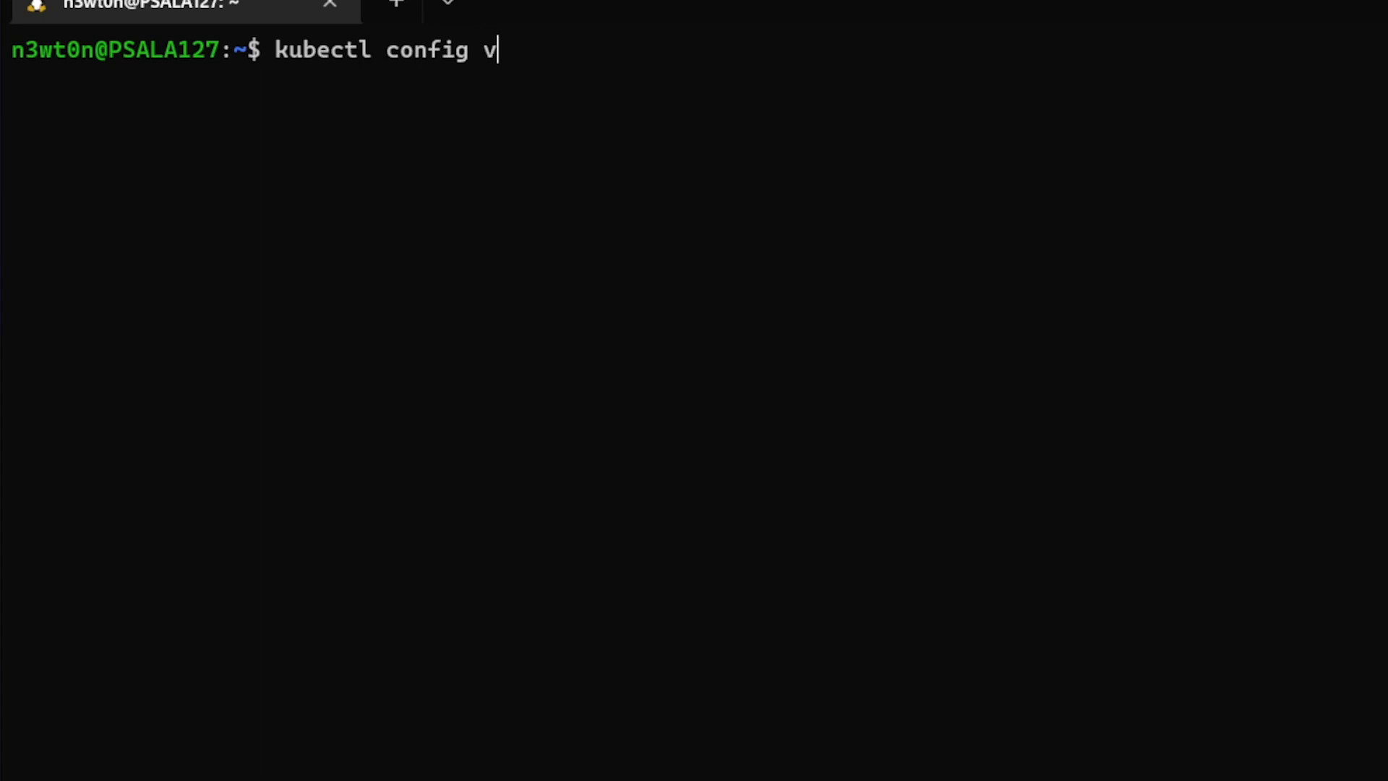
key(Return)
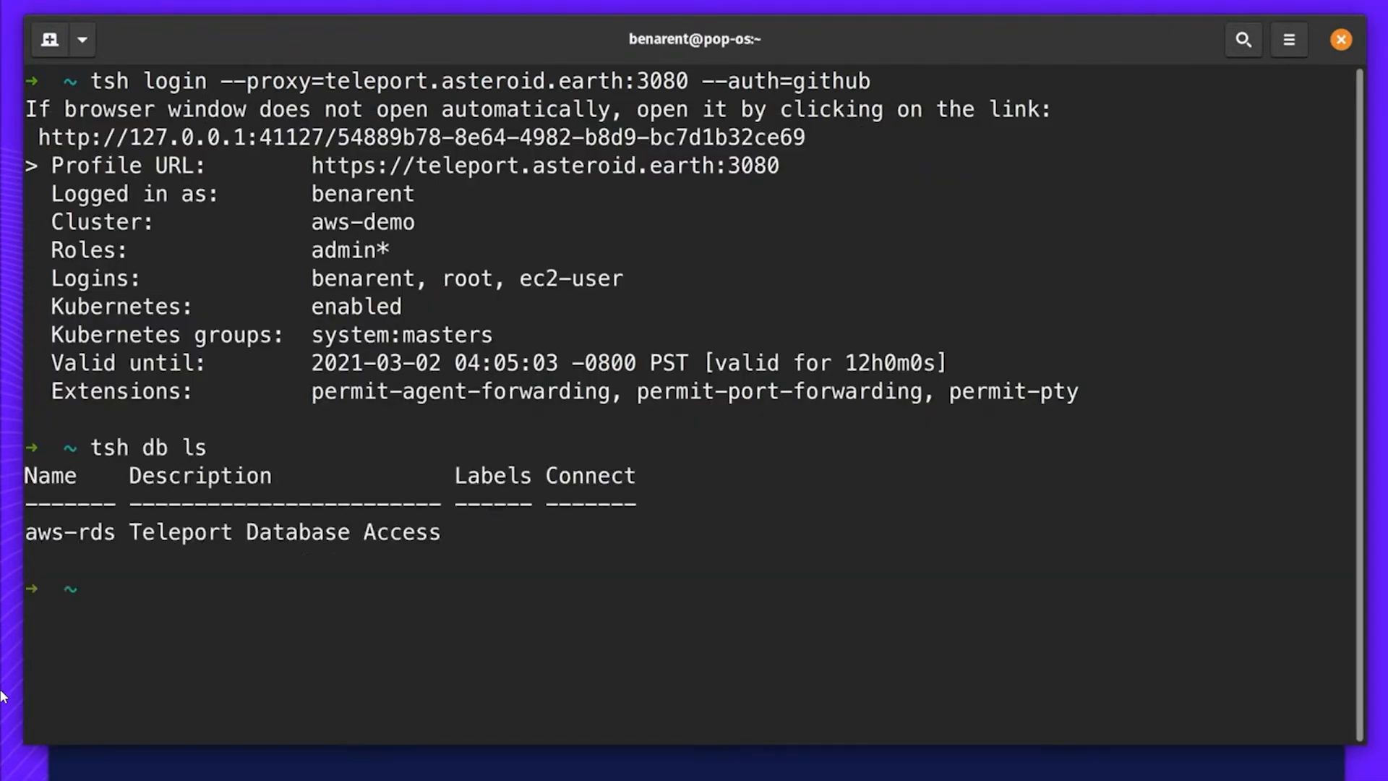
Run 'tsh db login aws-rds', connect via psql as alice, and list databases with \l.
text(tsh db)
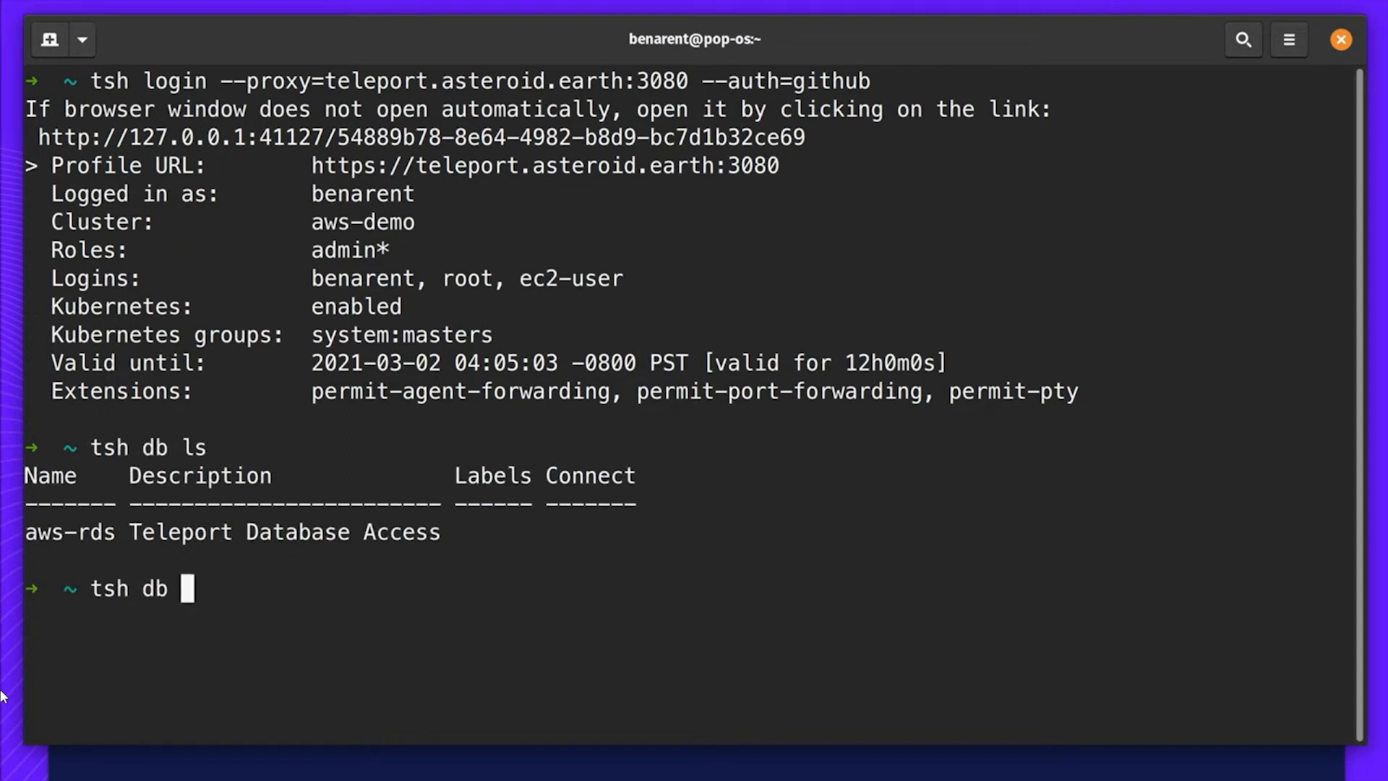
text(login aws-rd)
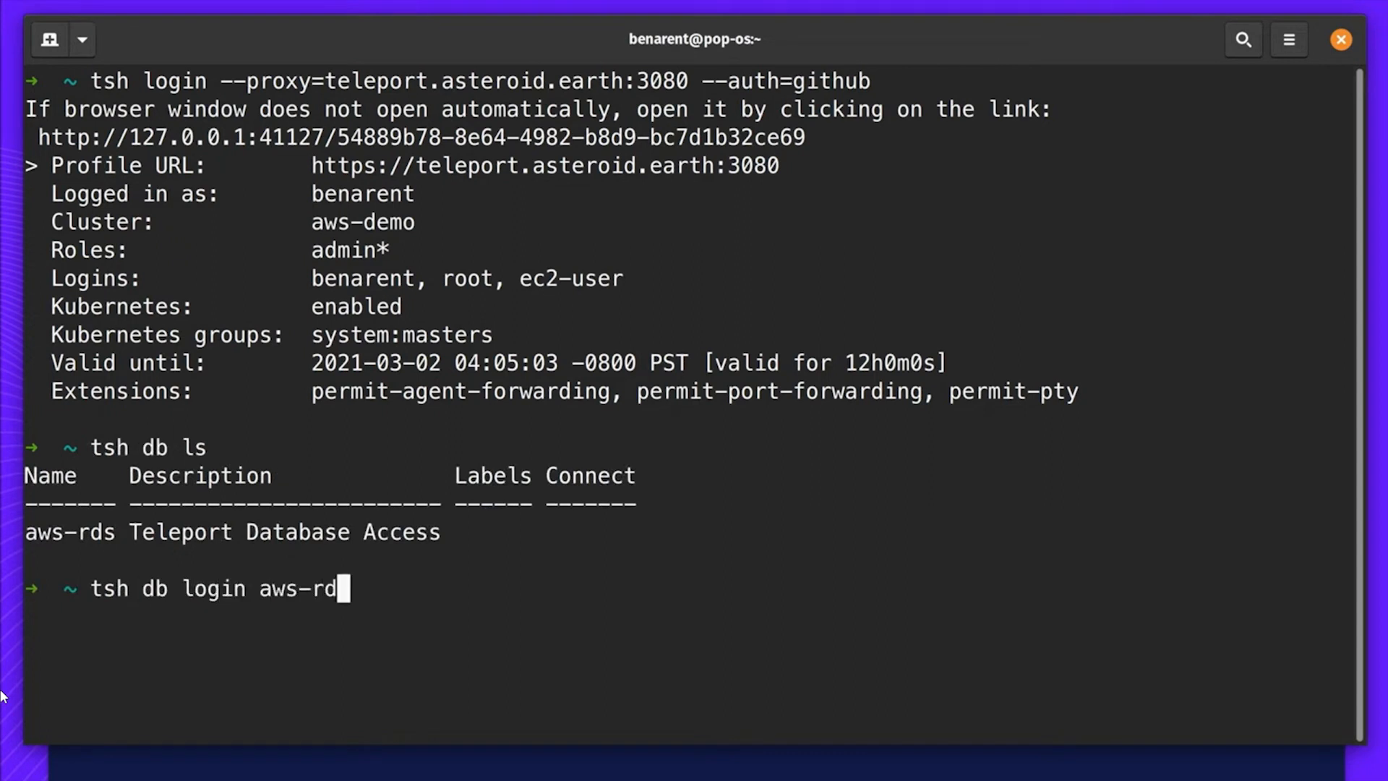
key(Return)
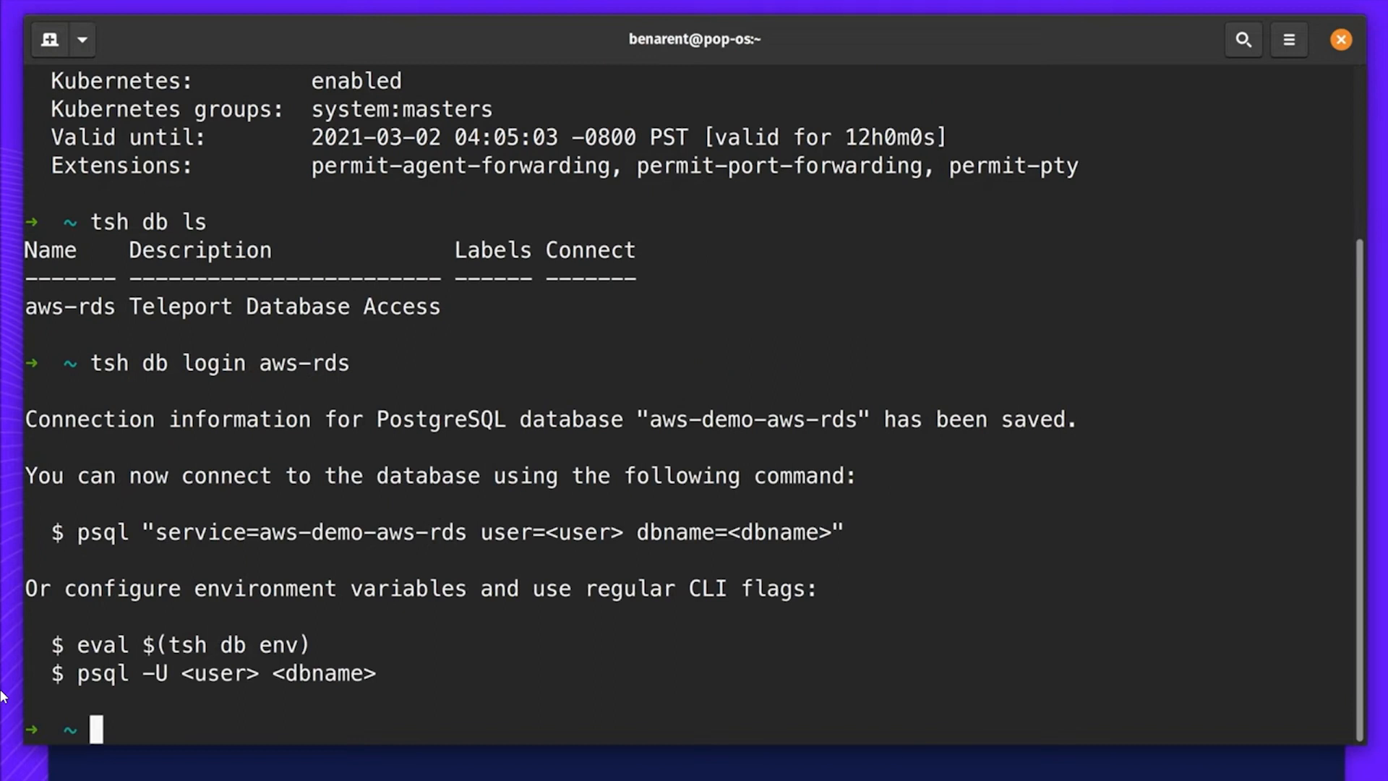
text(psql "service=aws-demo-aws-rds user=alice dbname=postgres")
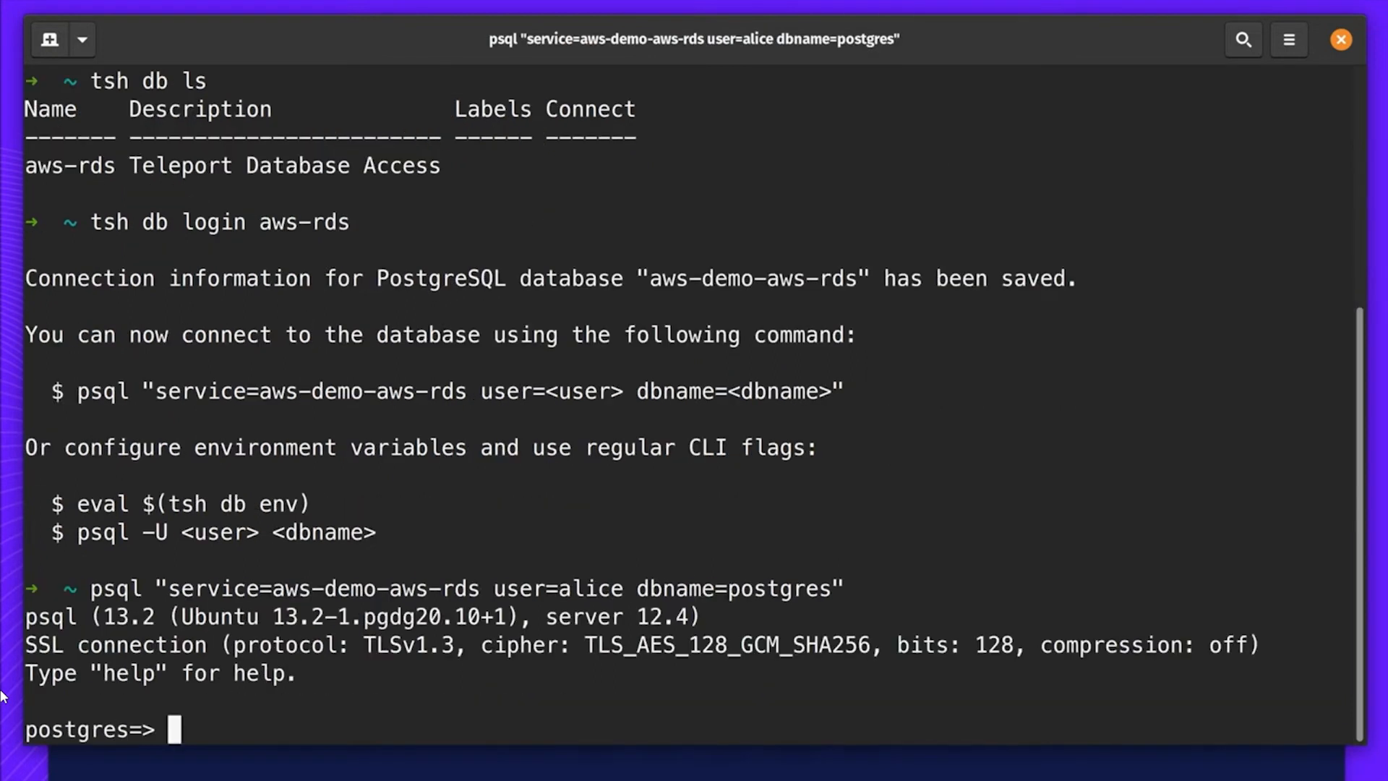
text(\l)
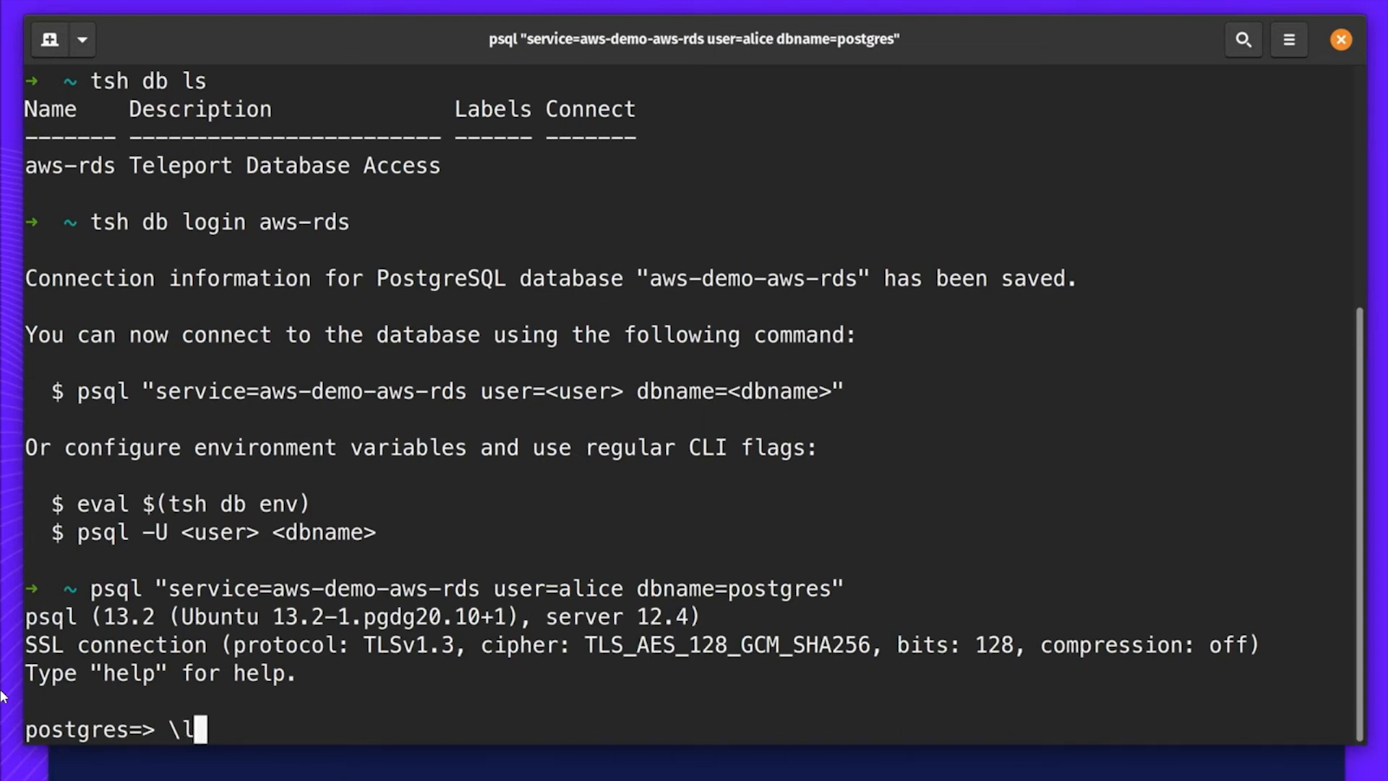
key(Return)
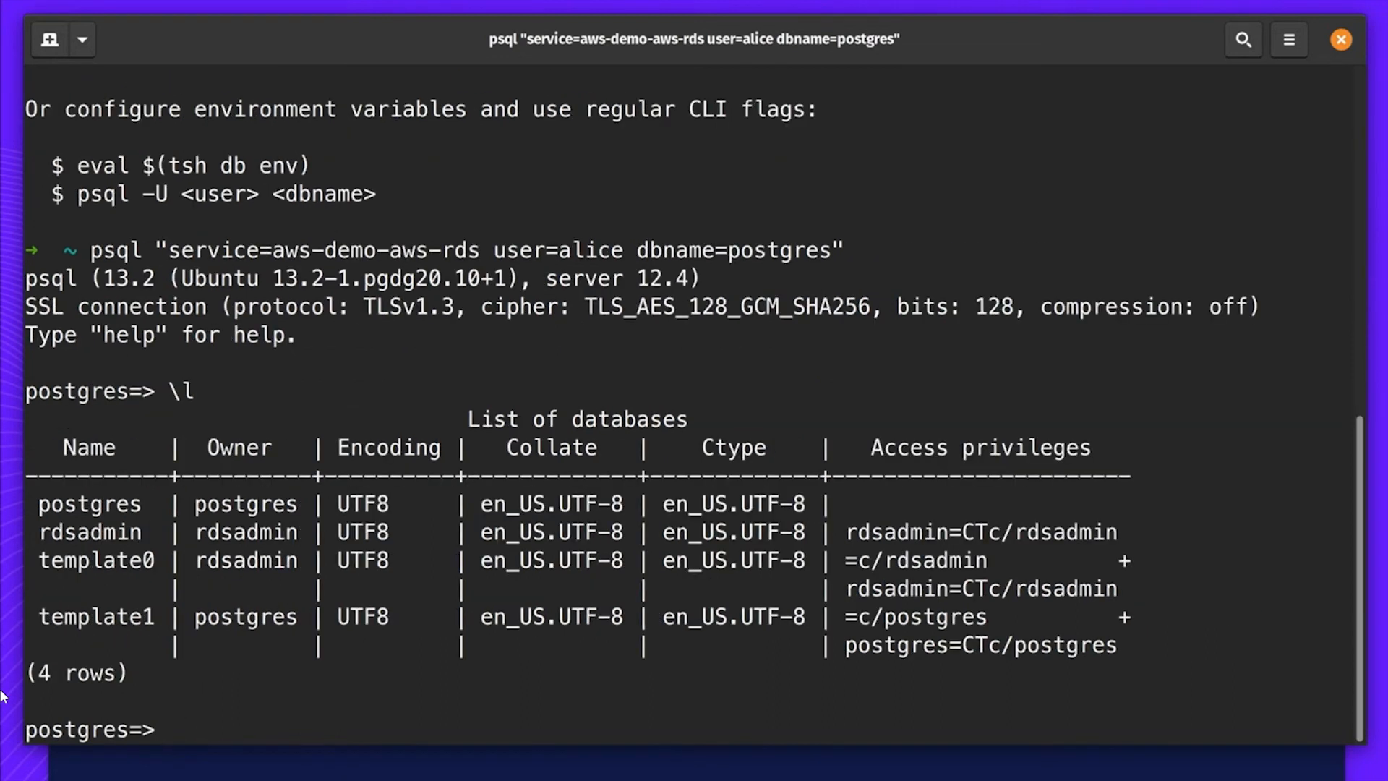
text(eleport-postgres-demo)
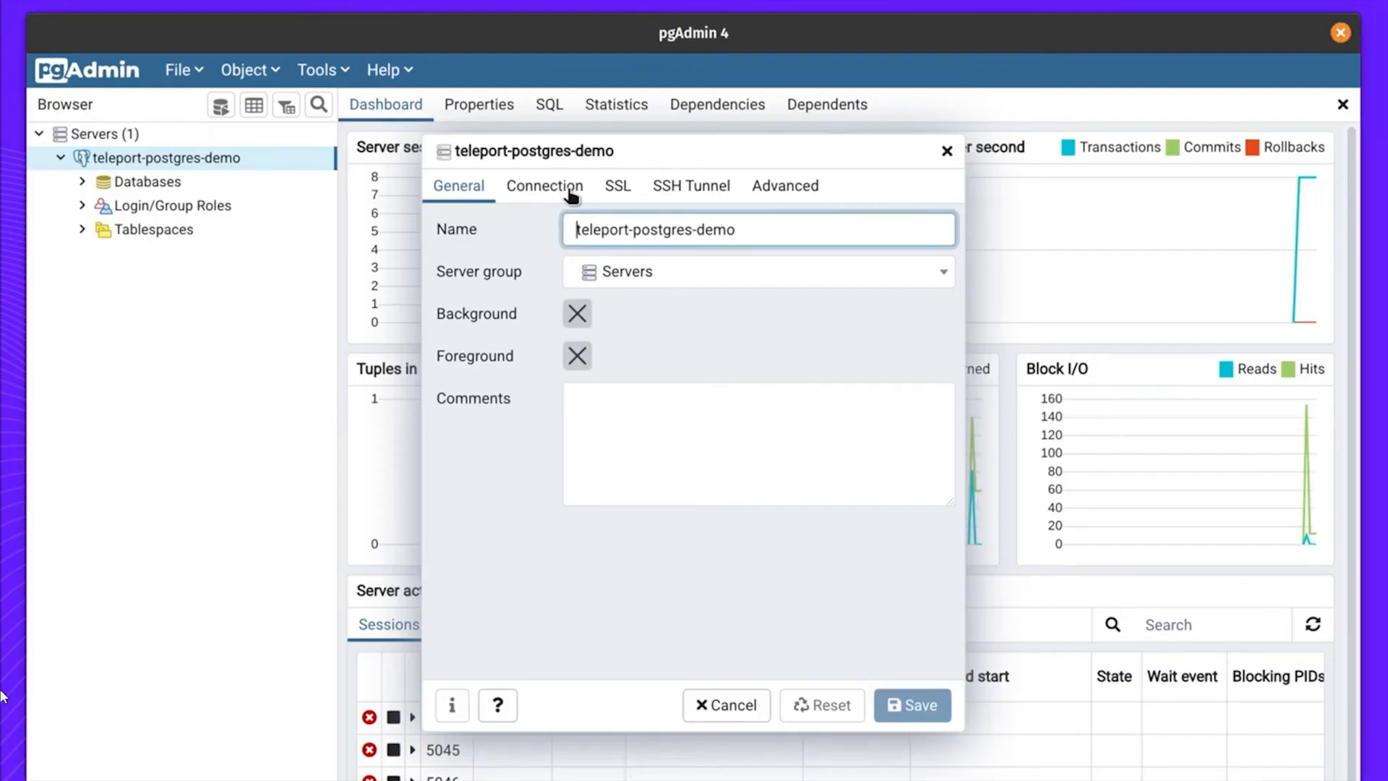
Review teleport-postgres-demo's Connection and SSL tabs, then cancel the properties dialog.
click(545, 185)
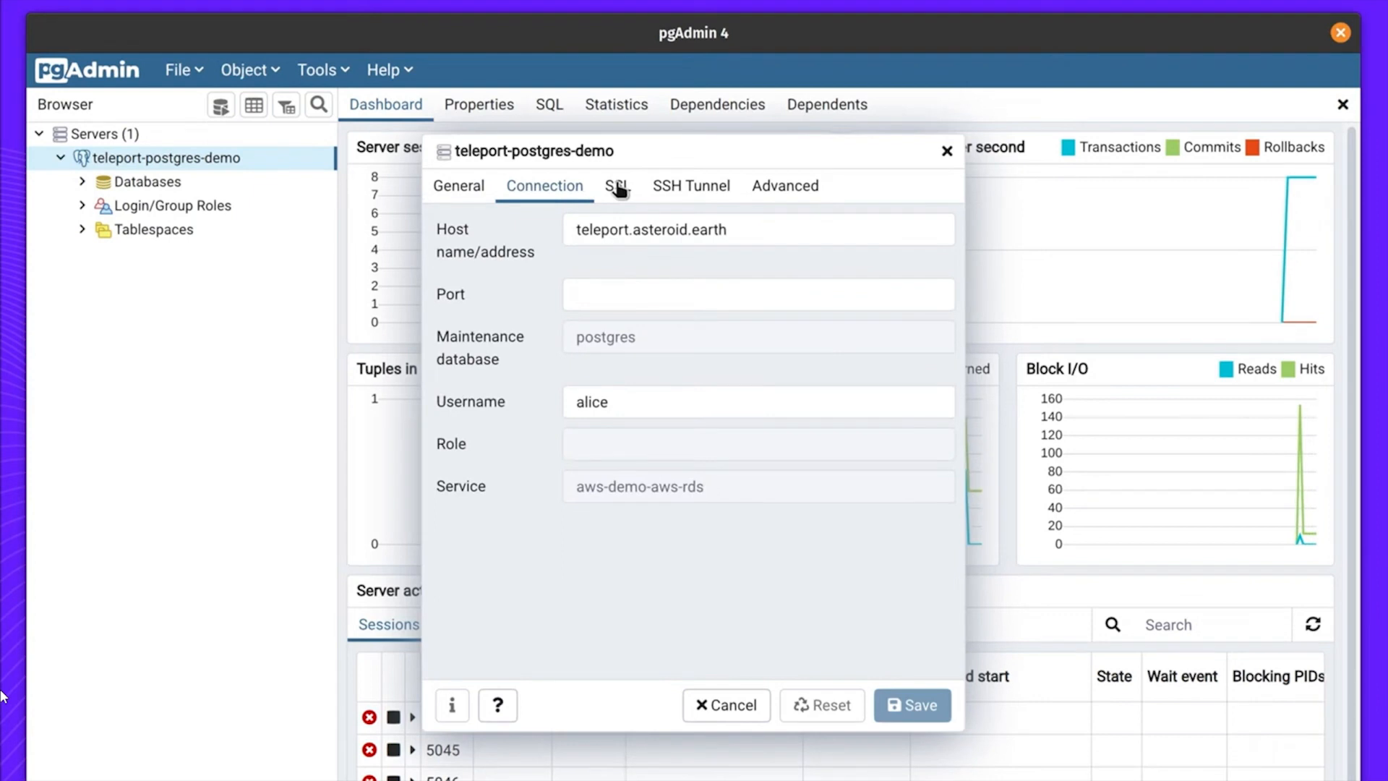
click(616, 186)
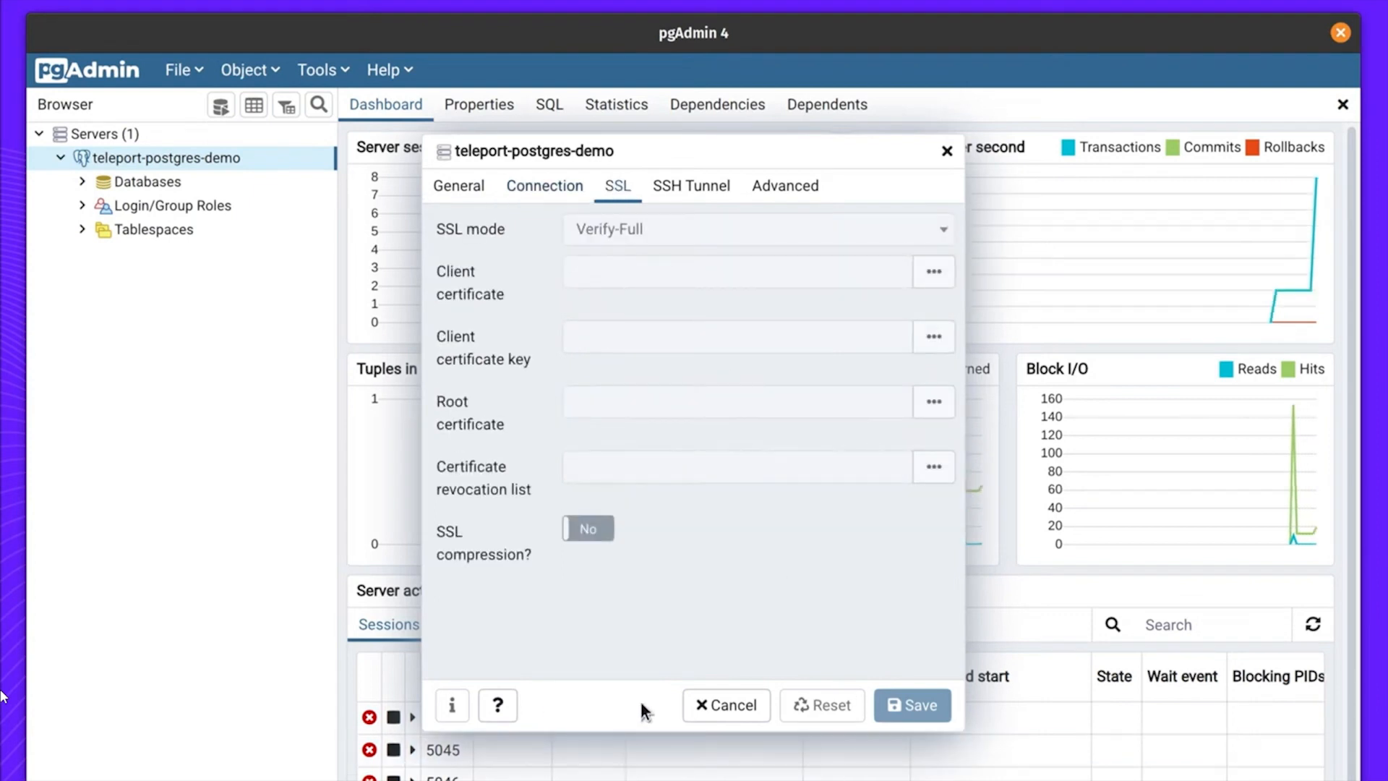
click(725, 706)
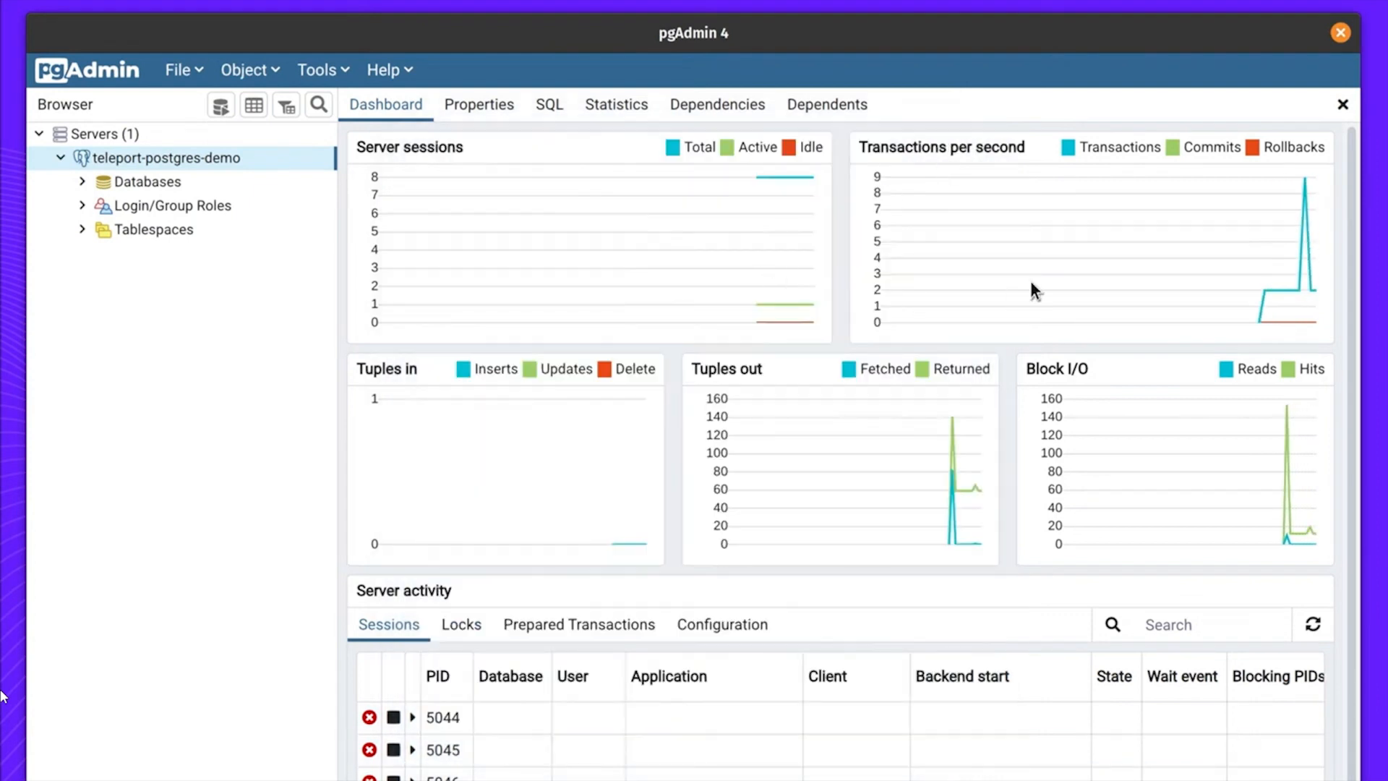
scroll(down, 3)
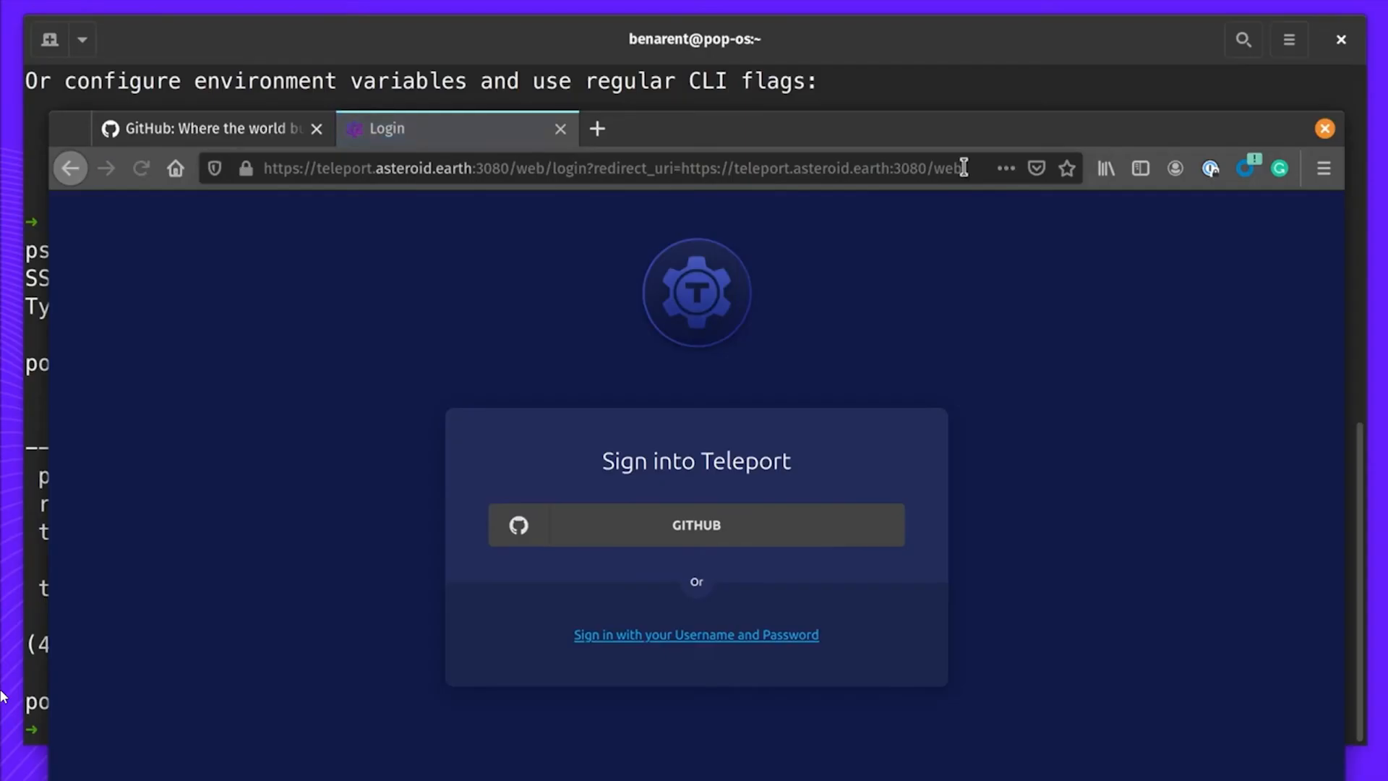
Sign into Teleport via GitHub and open the Audit Log of database events.
click(695, 524)
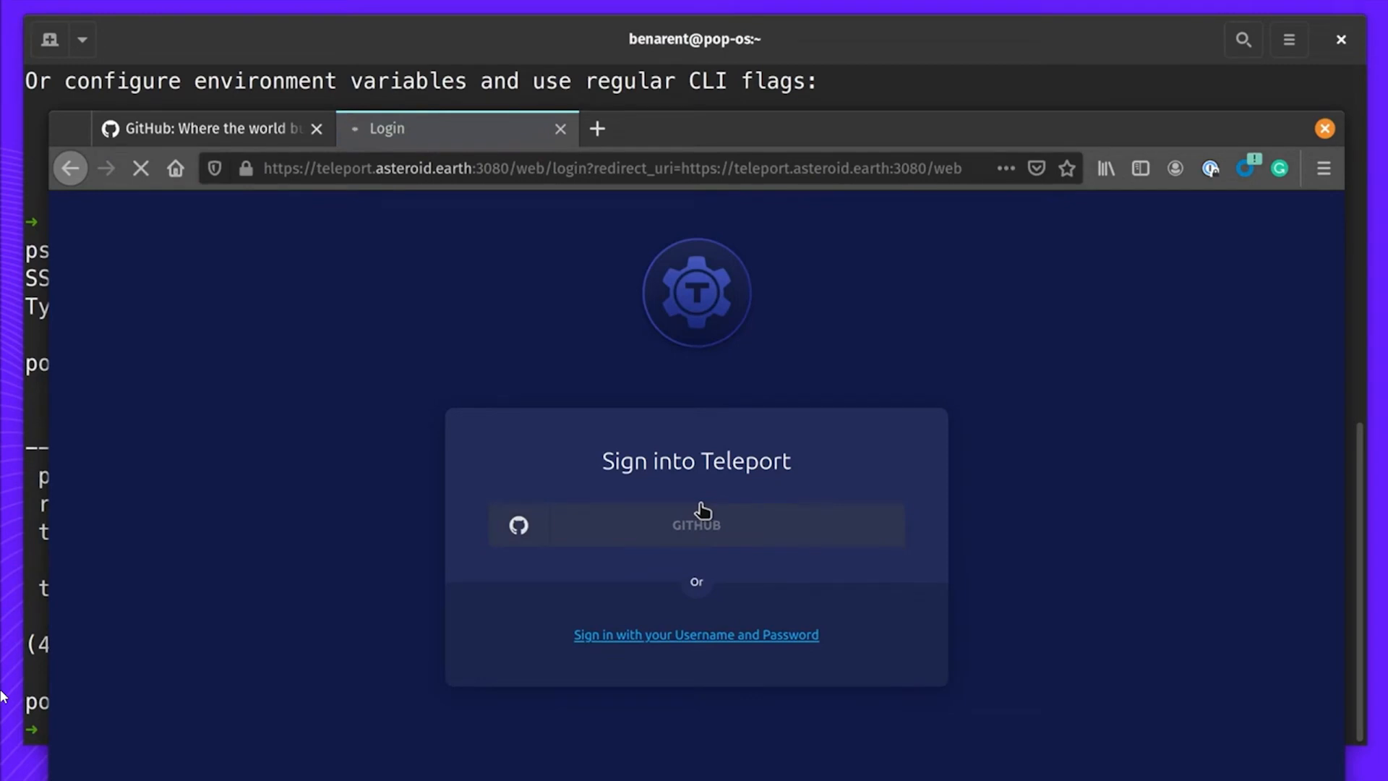
click(696, 525)
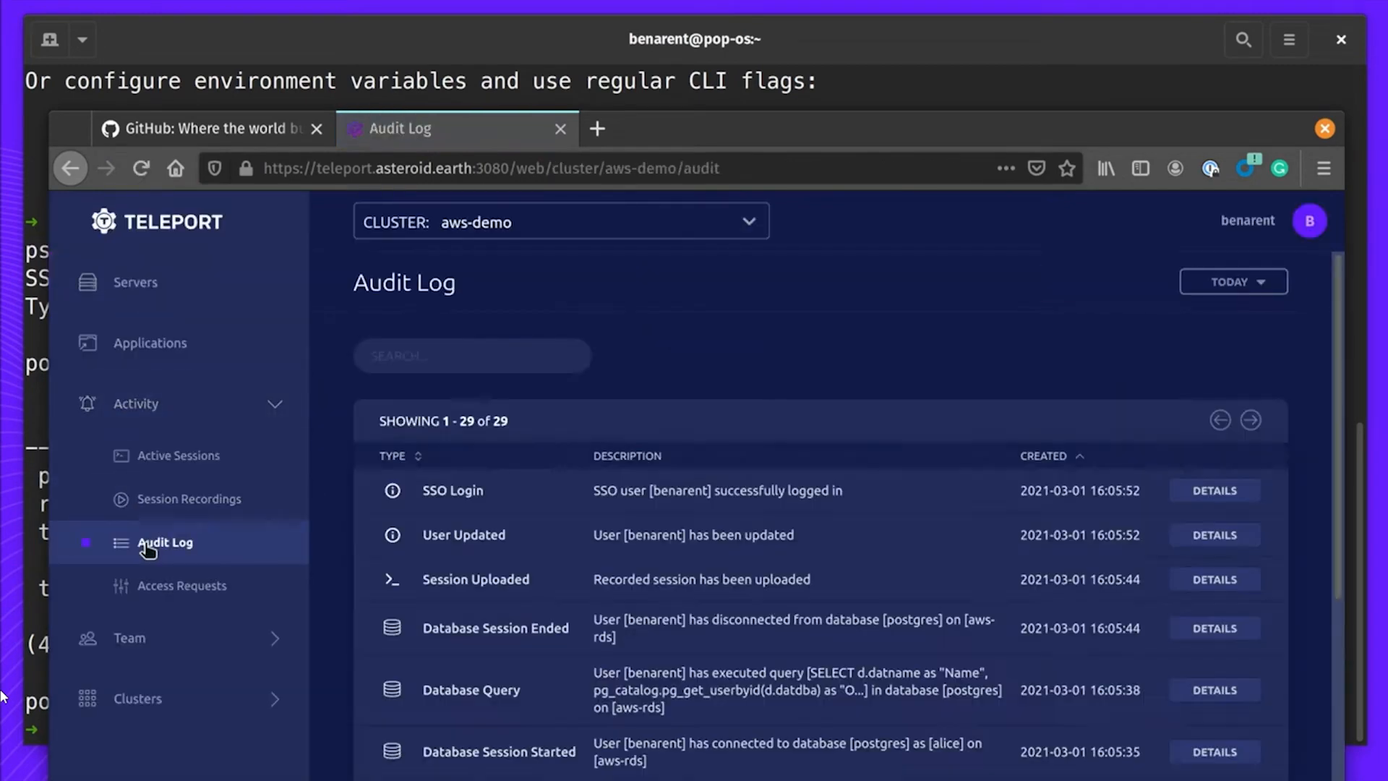
mouse_move(628, 668)
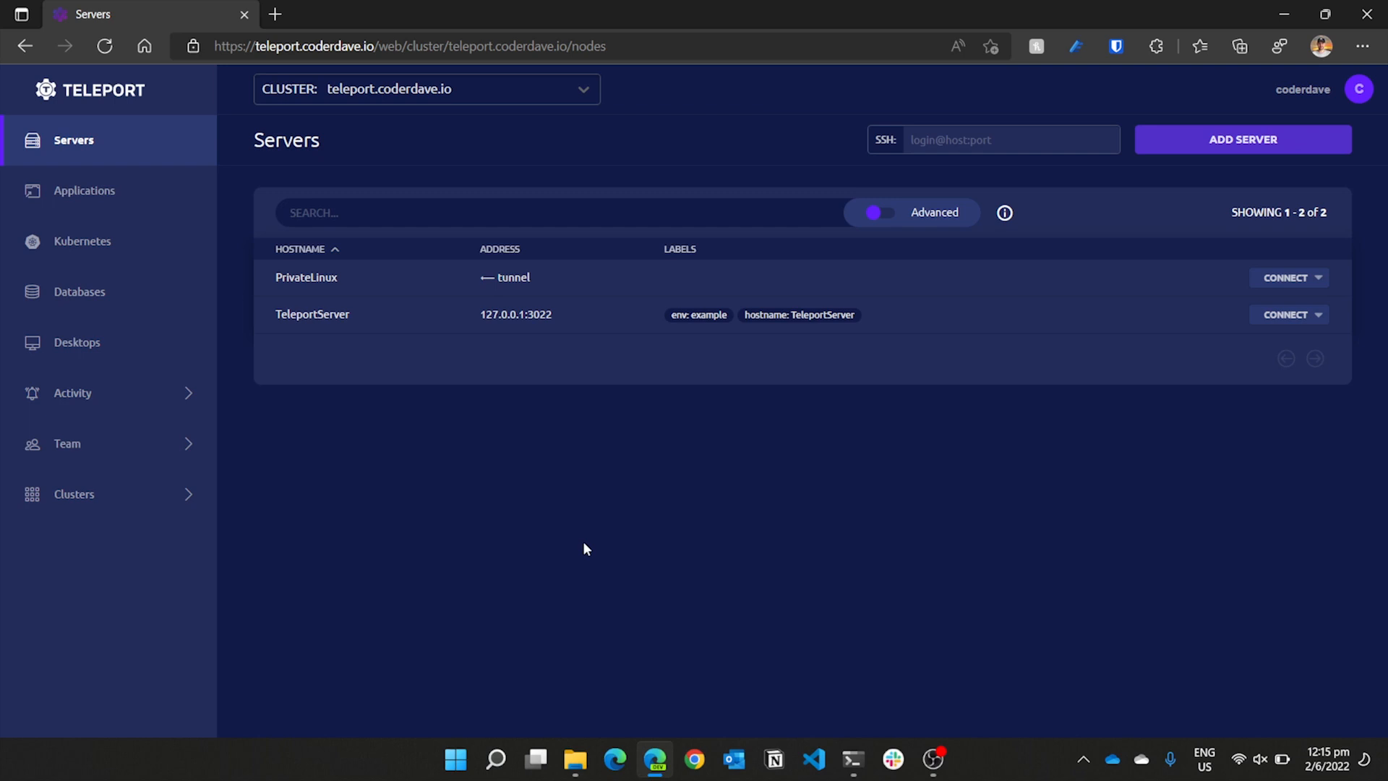
mouse_move(212, 314)
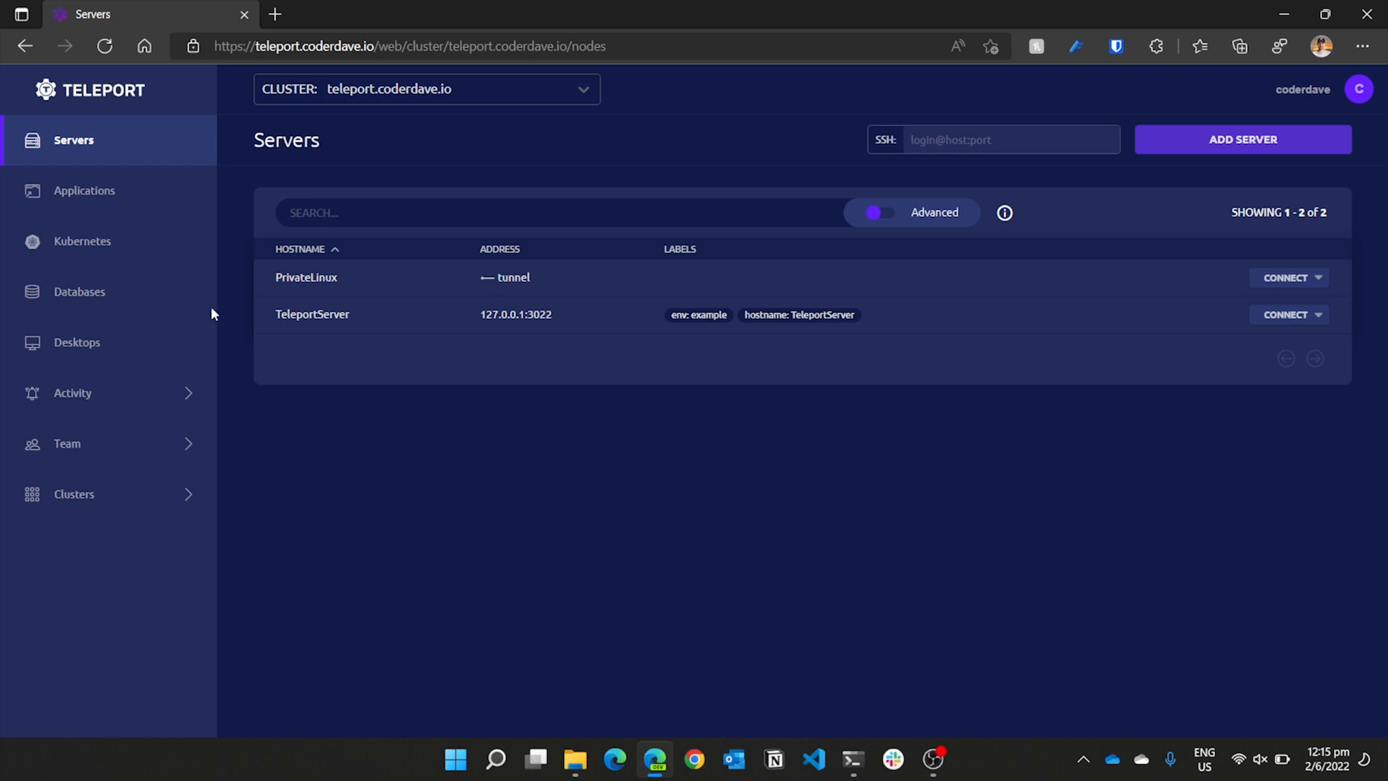
List the registered applications and launch adweb to its Statistics page.
click(84, 190)
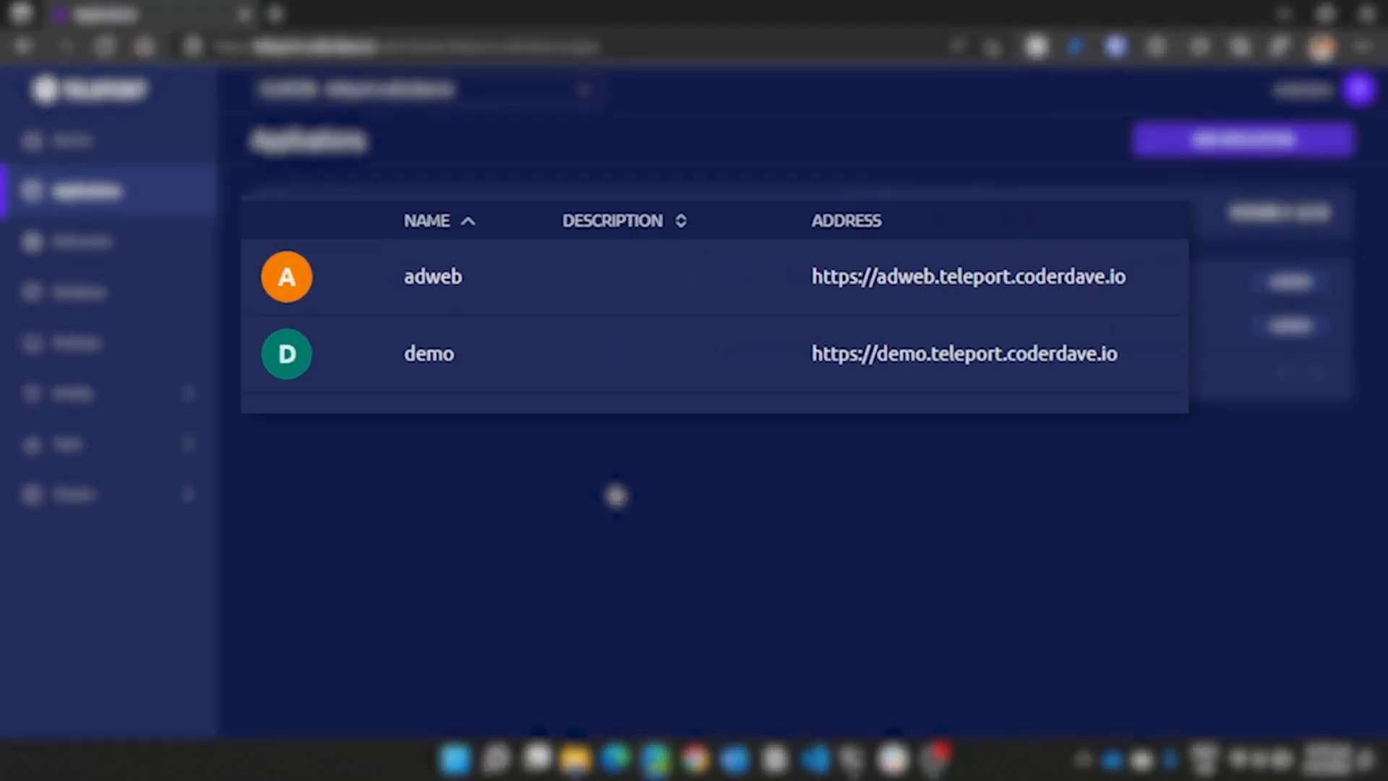
mouse_move(783, 275)
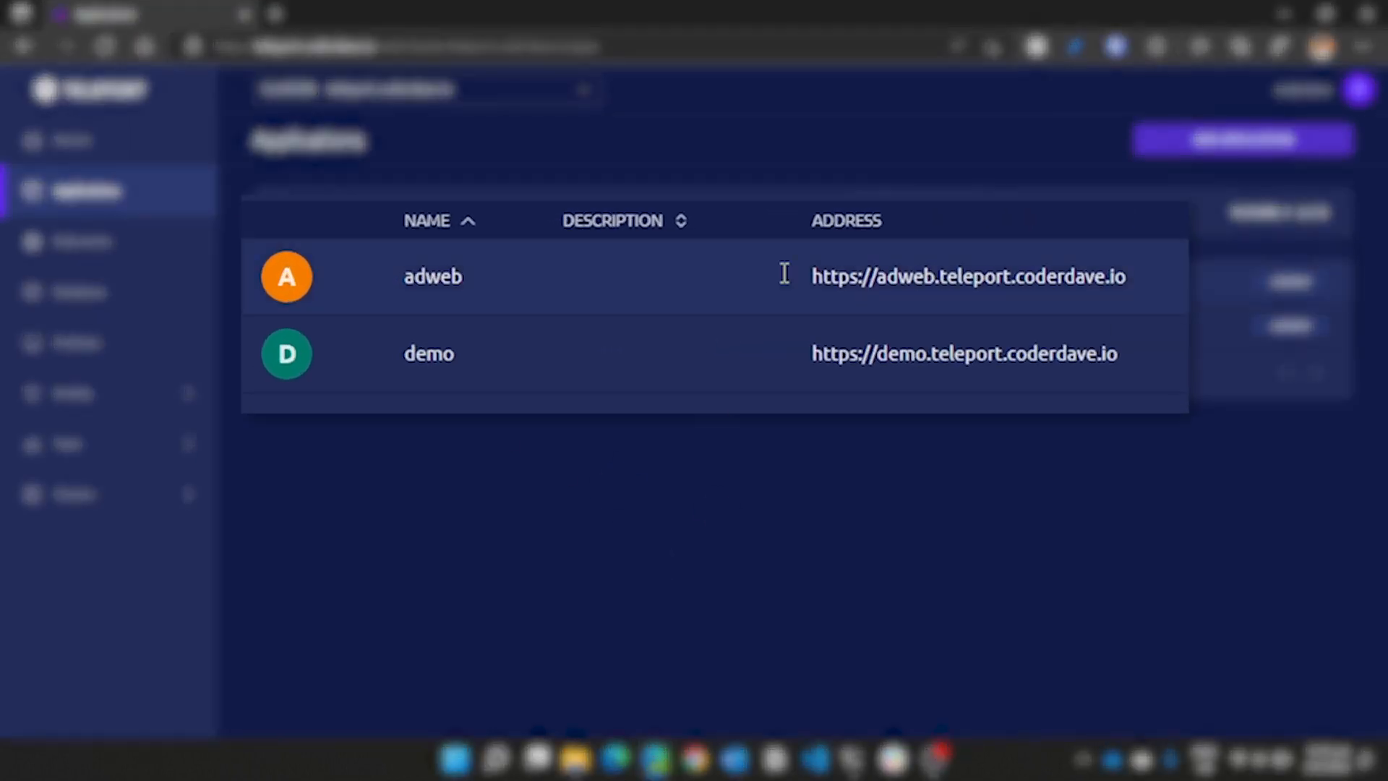
mouse_move(646, 283)
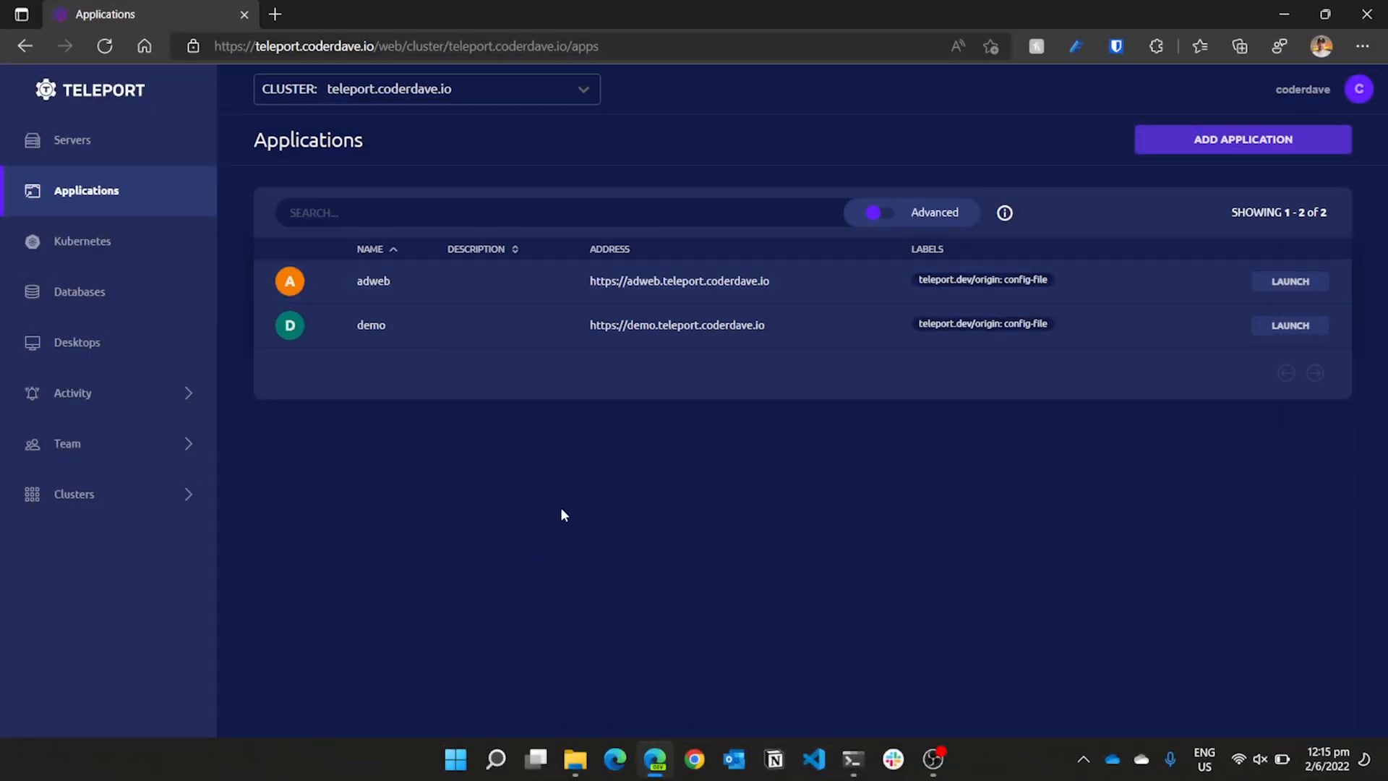
click(1289, 281)
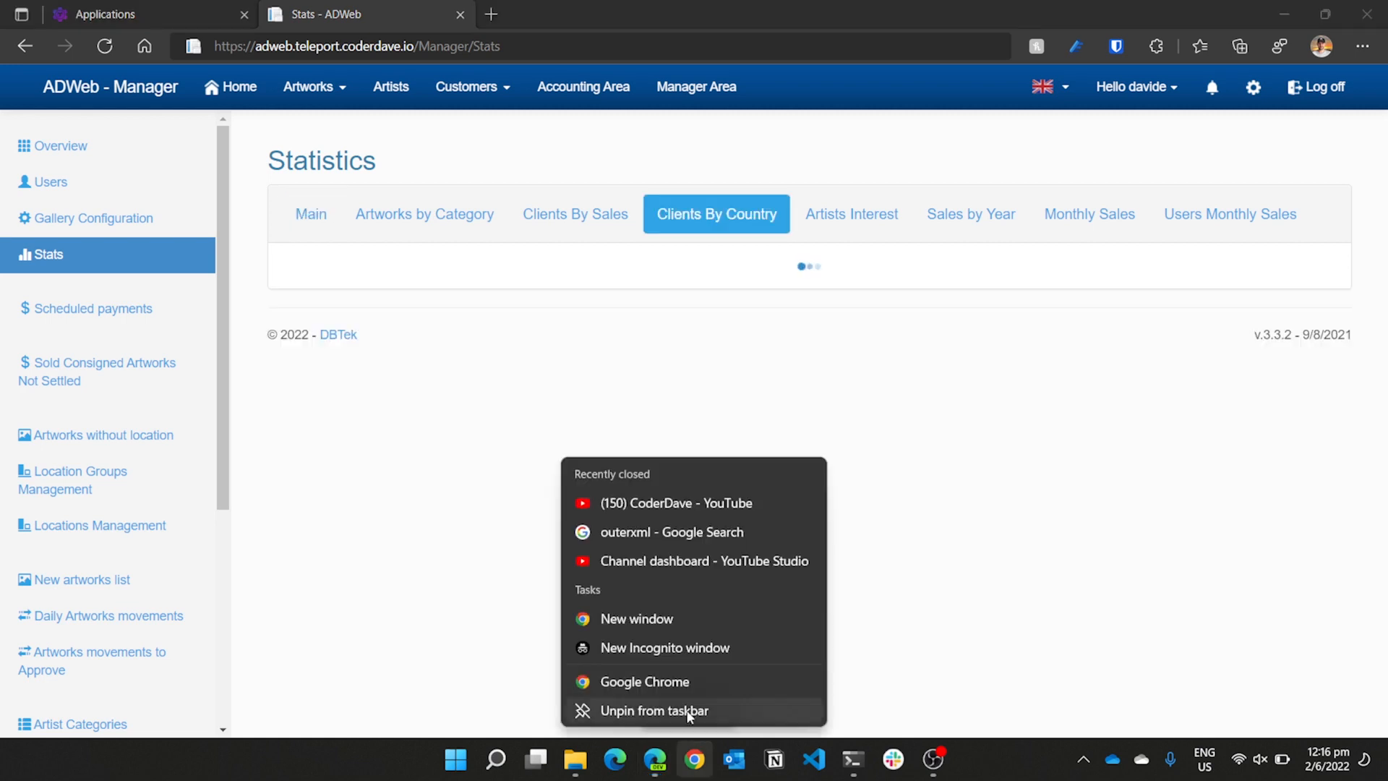
mouse_move(665, 647)
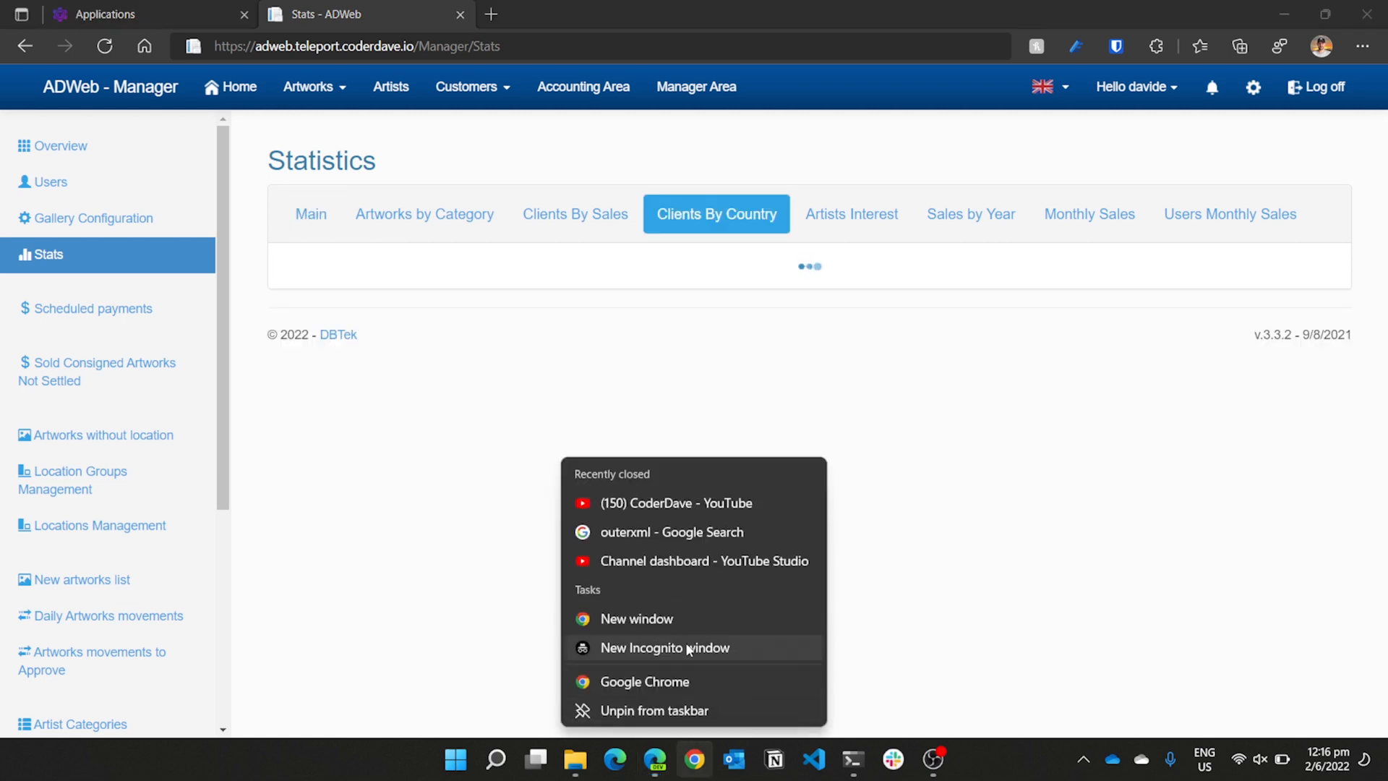
click(665, 647)
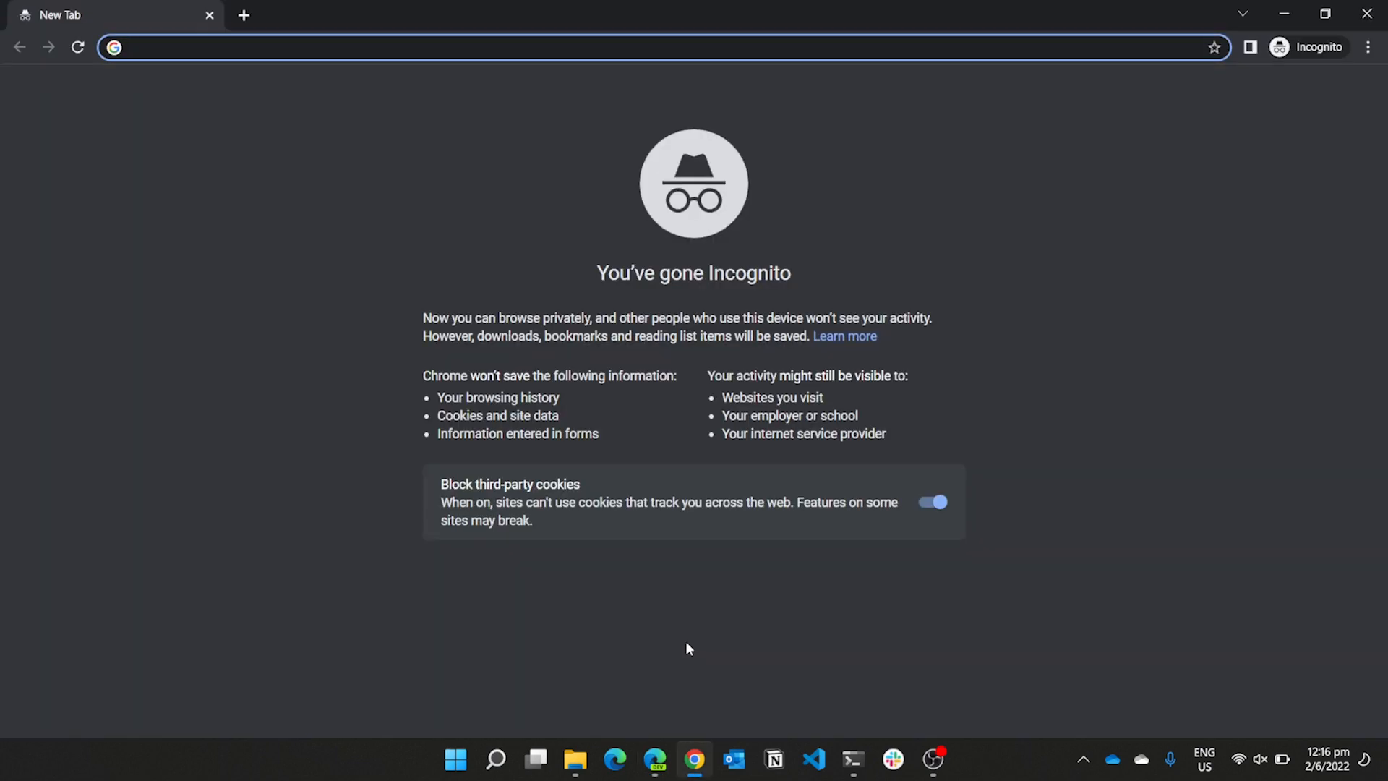
text(https://adweb.teleport.coderdave.io)
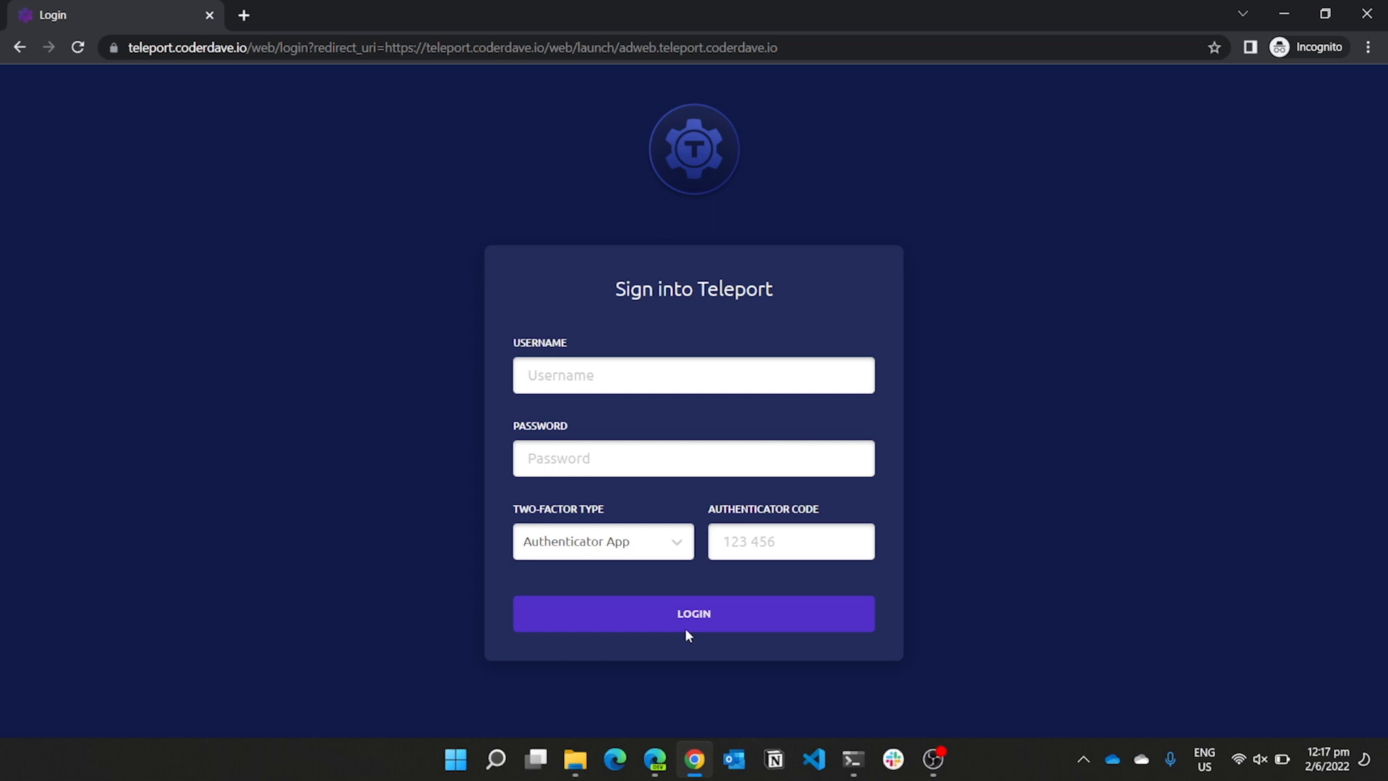
click(693, 613)
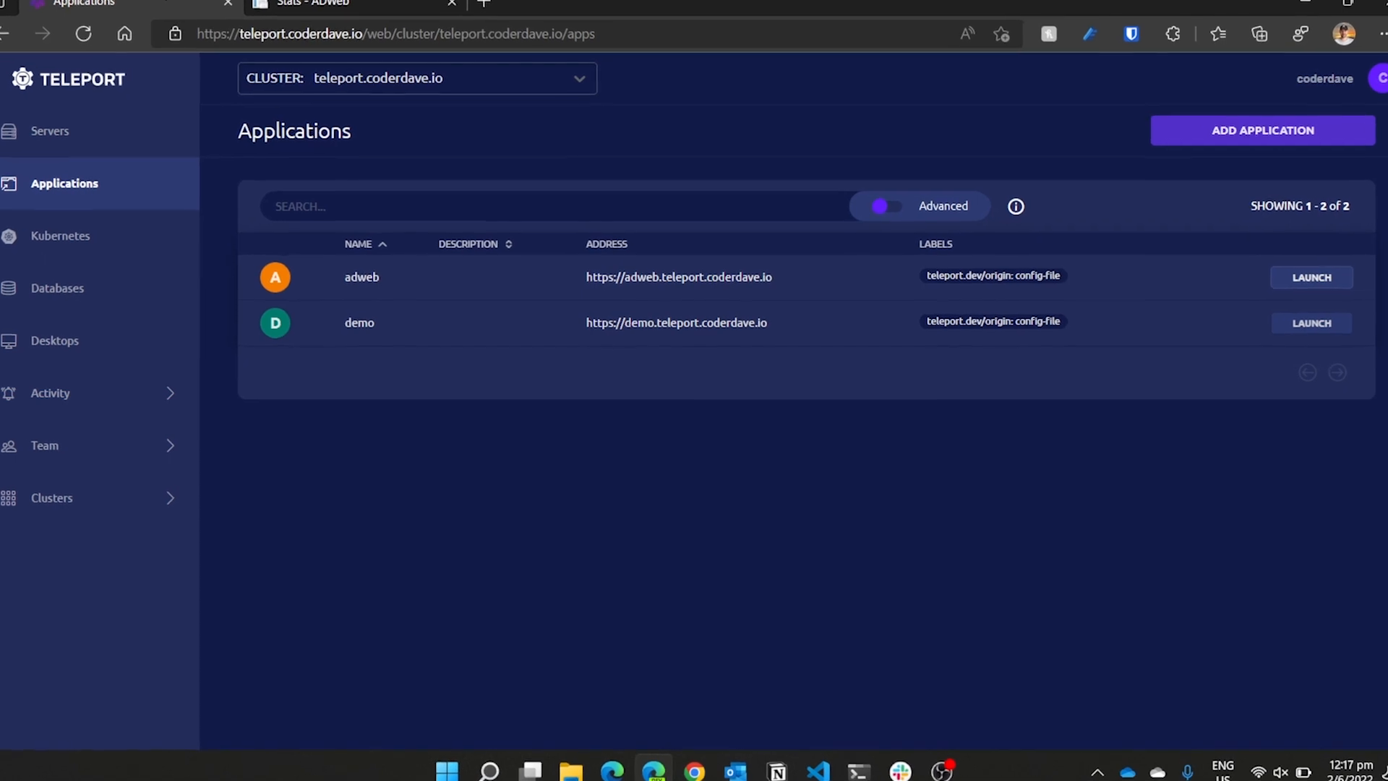